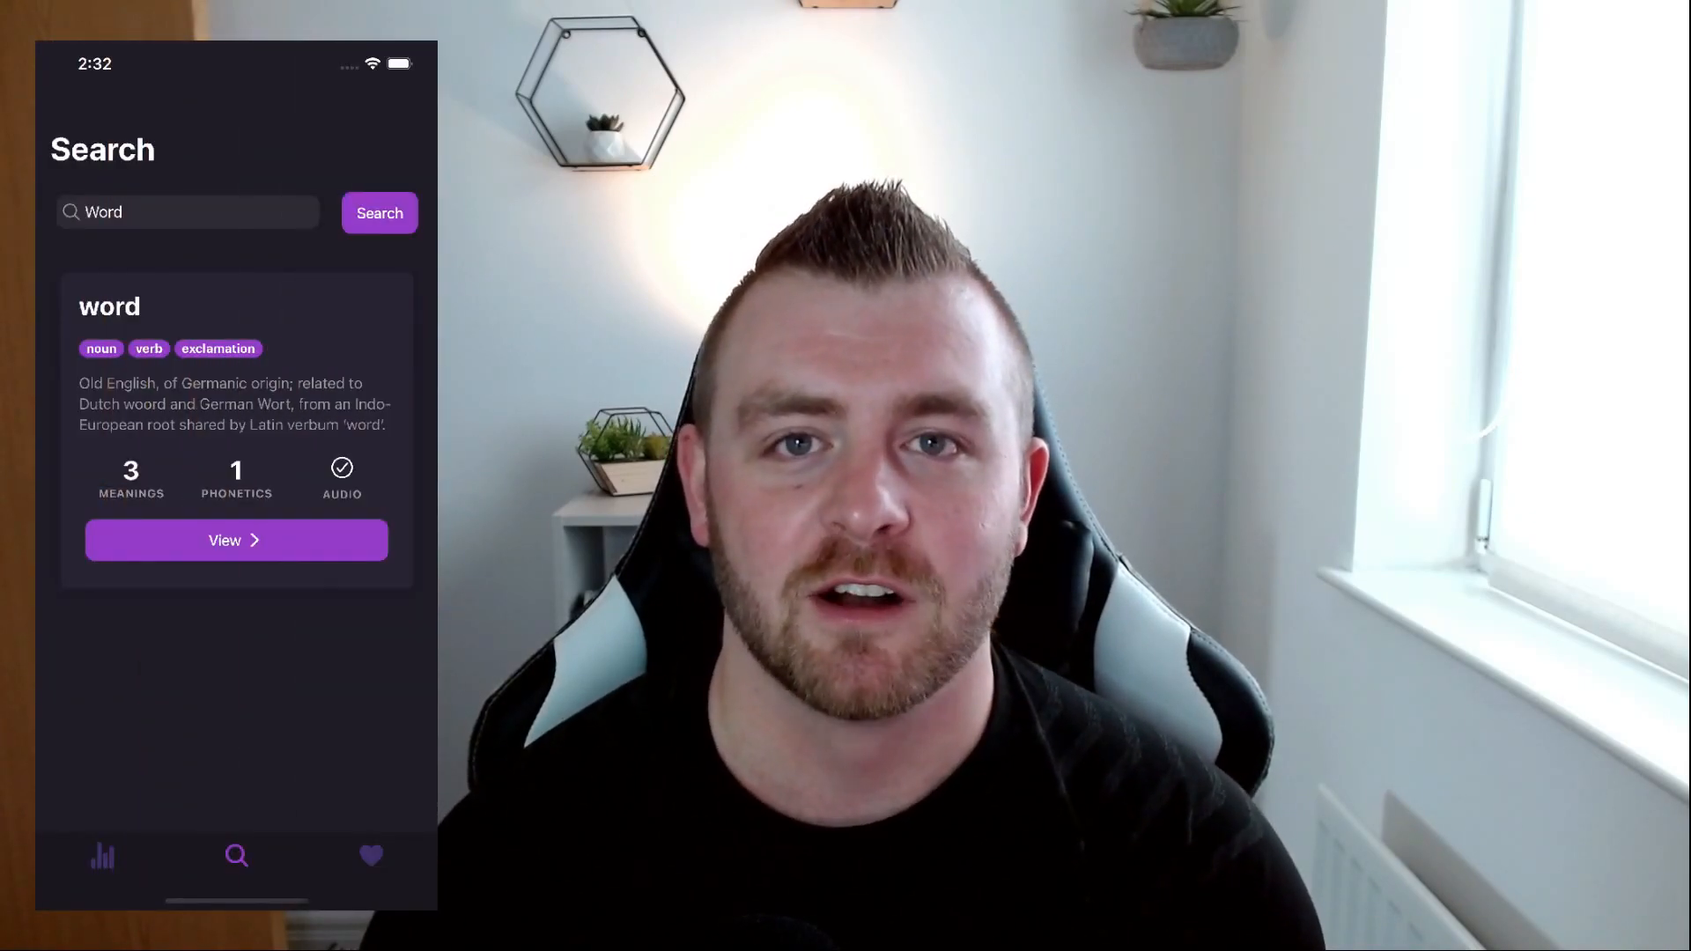
# - Browse word entries and the search page in the simulator, then return to the Dashboard
pyautogui.click(236, 540)
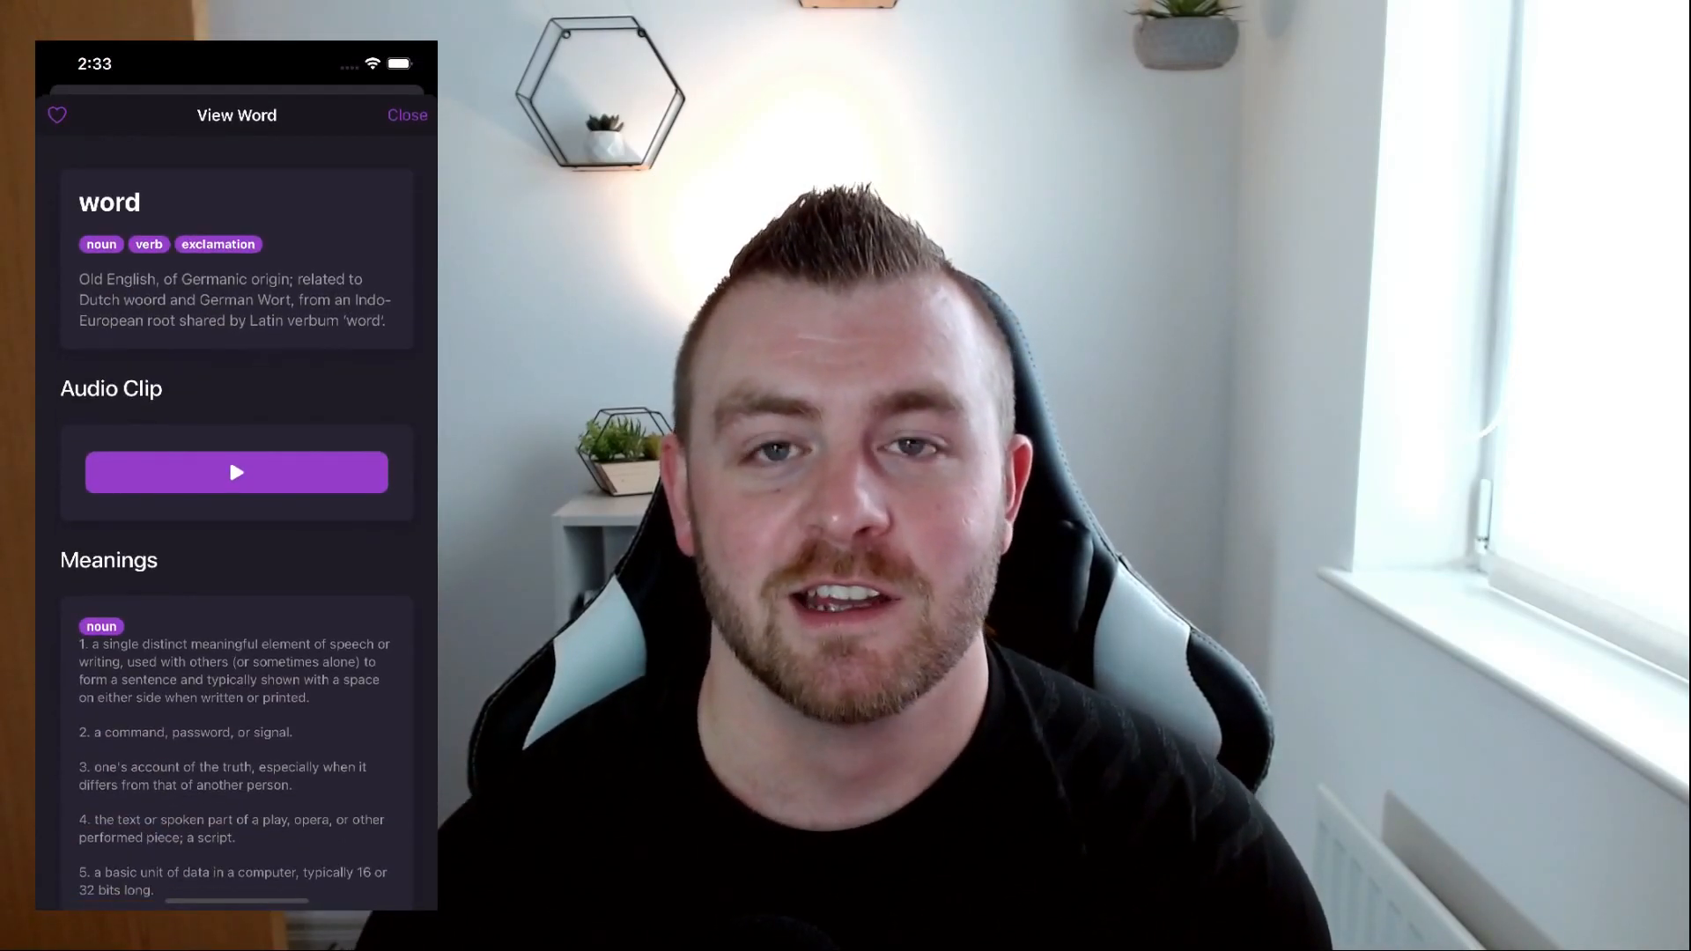
pyautogui.click(408, 115)
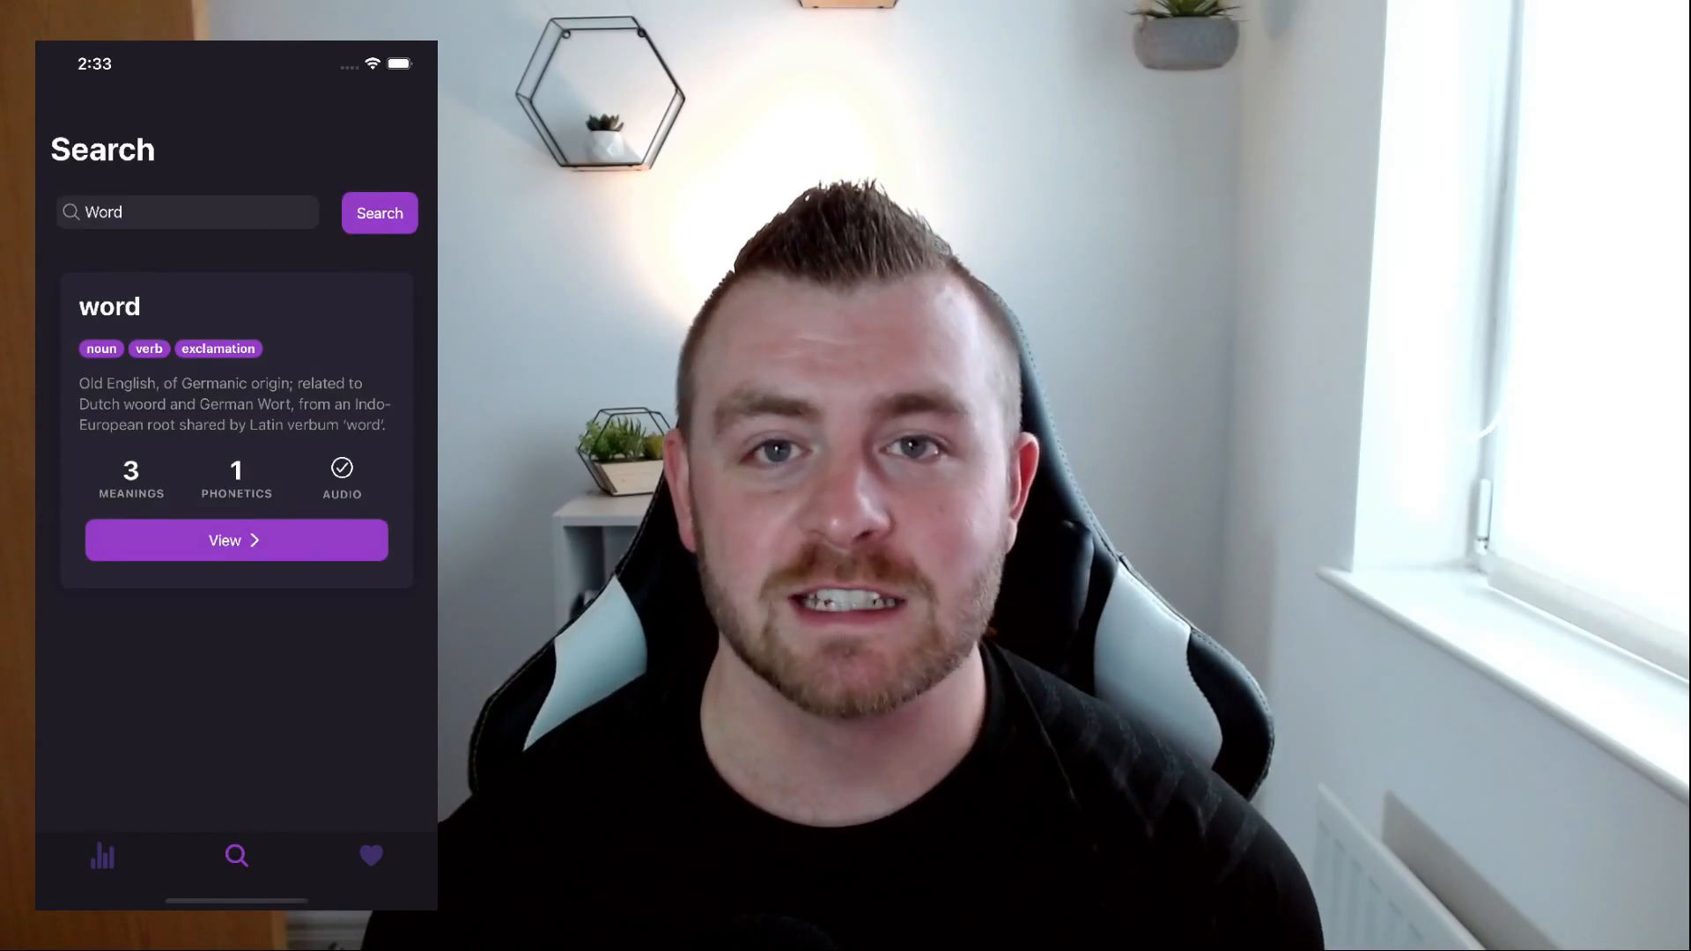
pyautogui.click(236, 540)
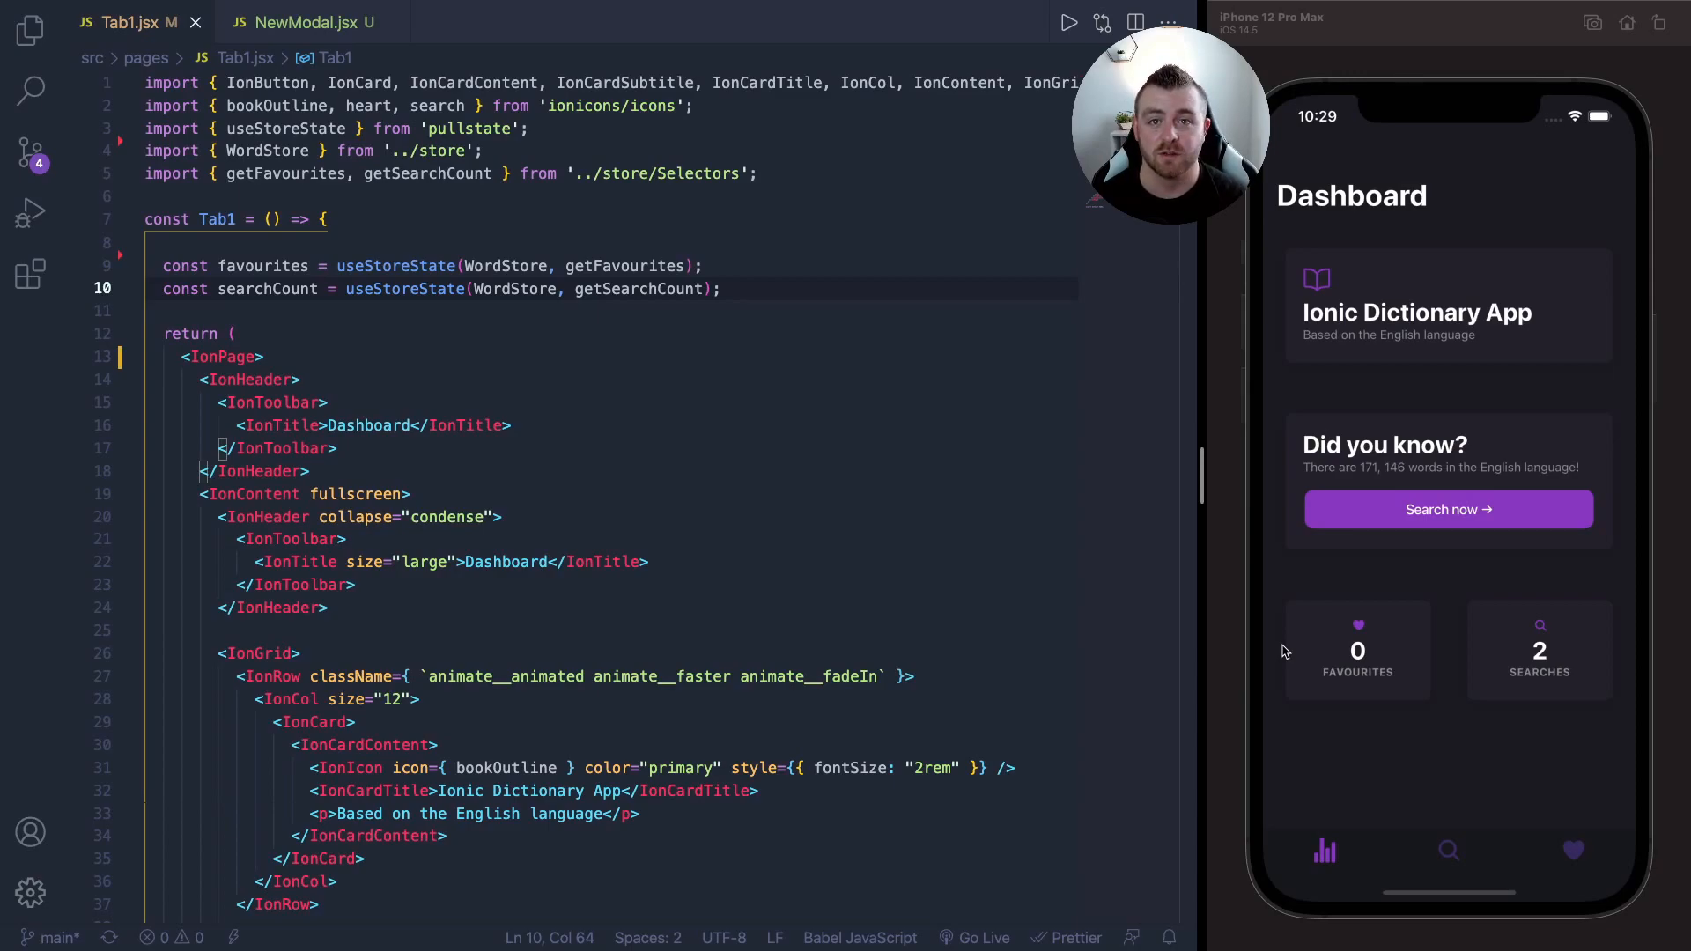
pyautogui.moveTo(1286, 650)
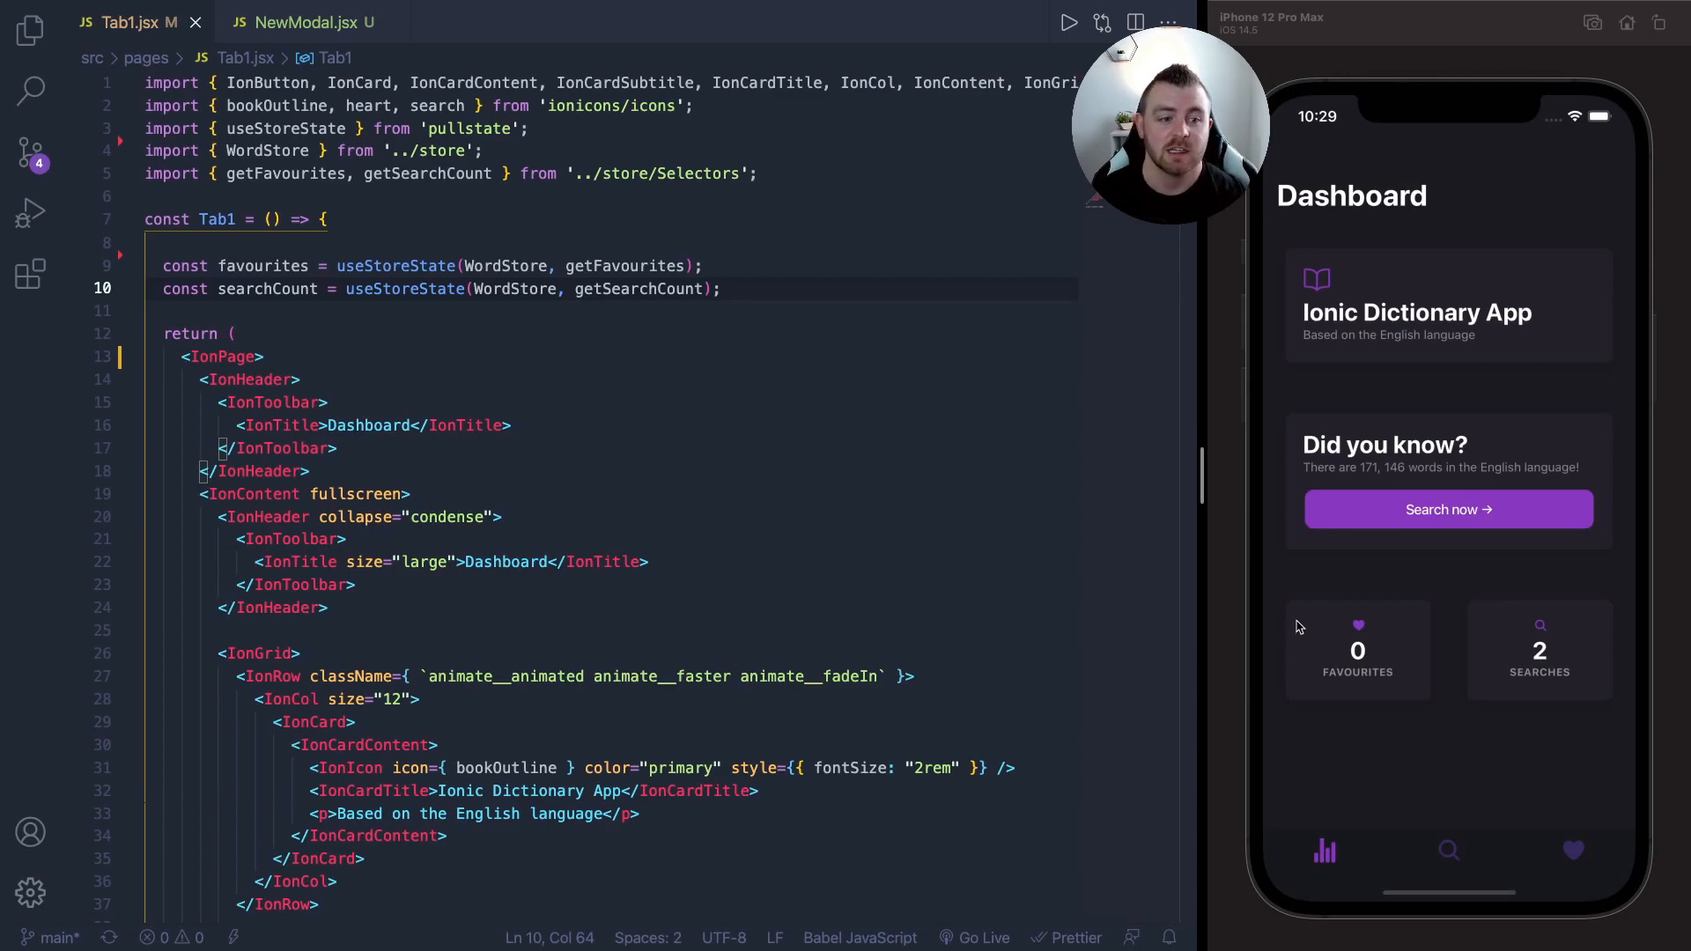
pyautogui.moveTo(1448, 848)
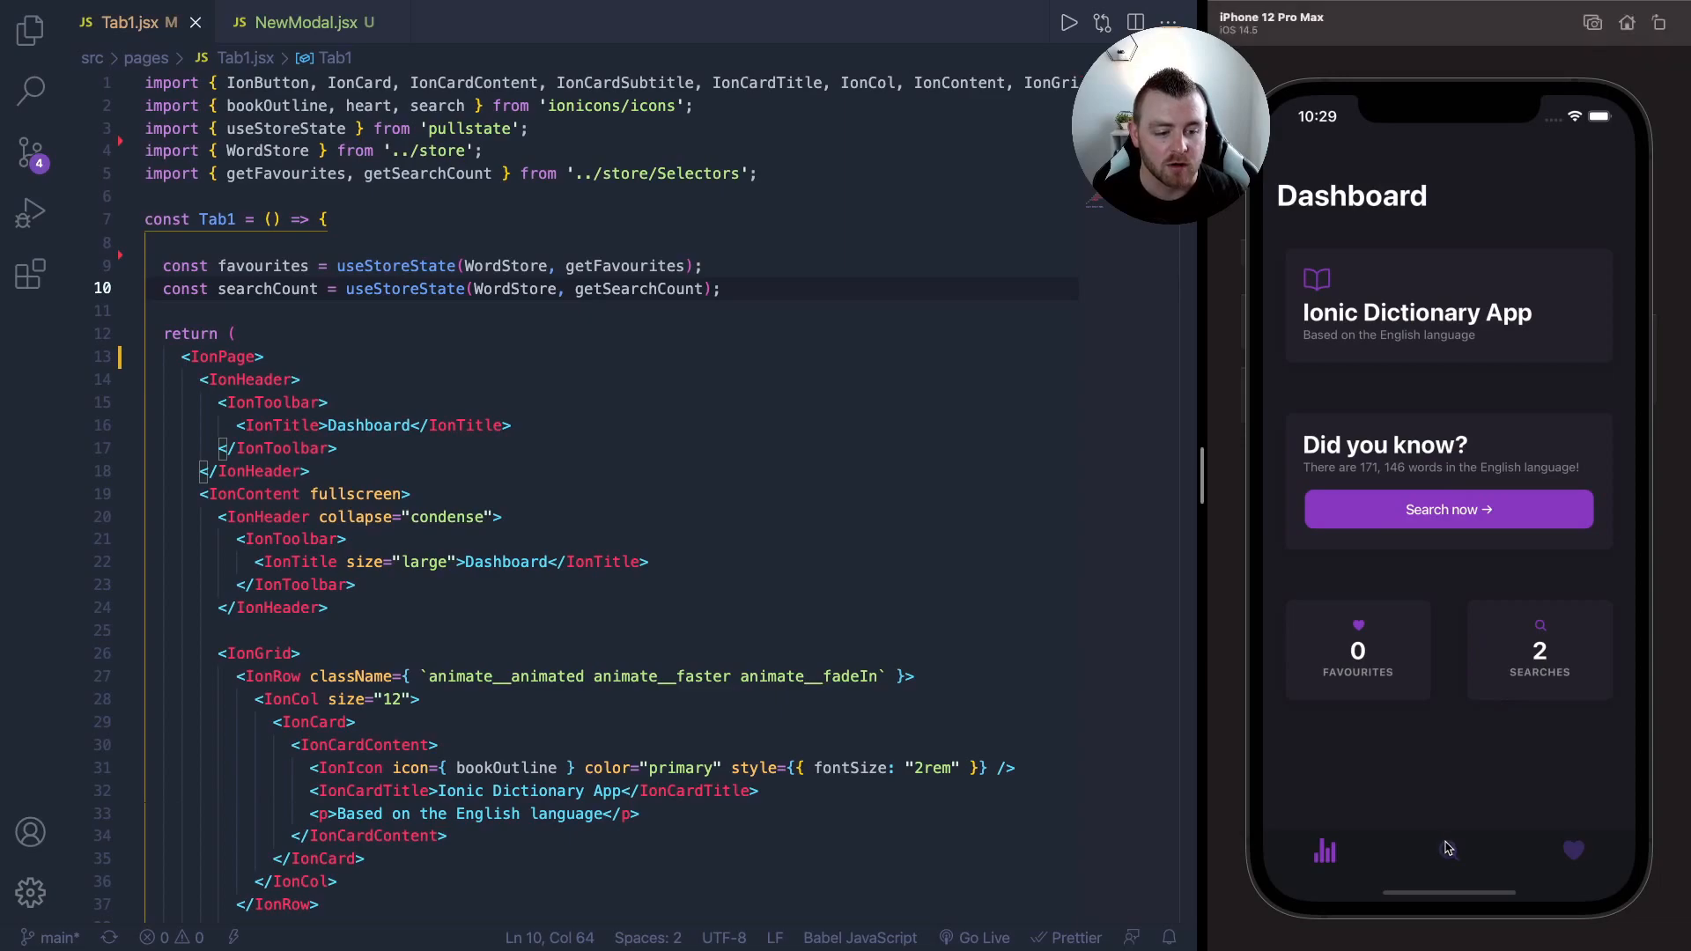
pyautogui.click(1447, 851)
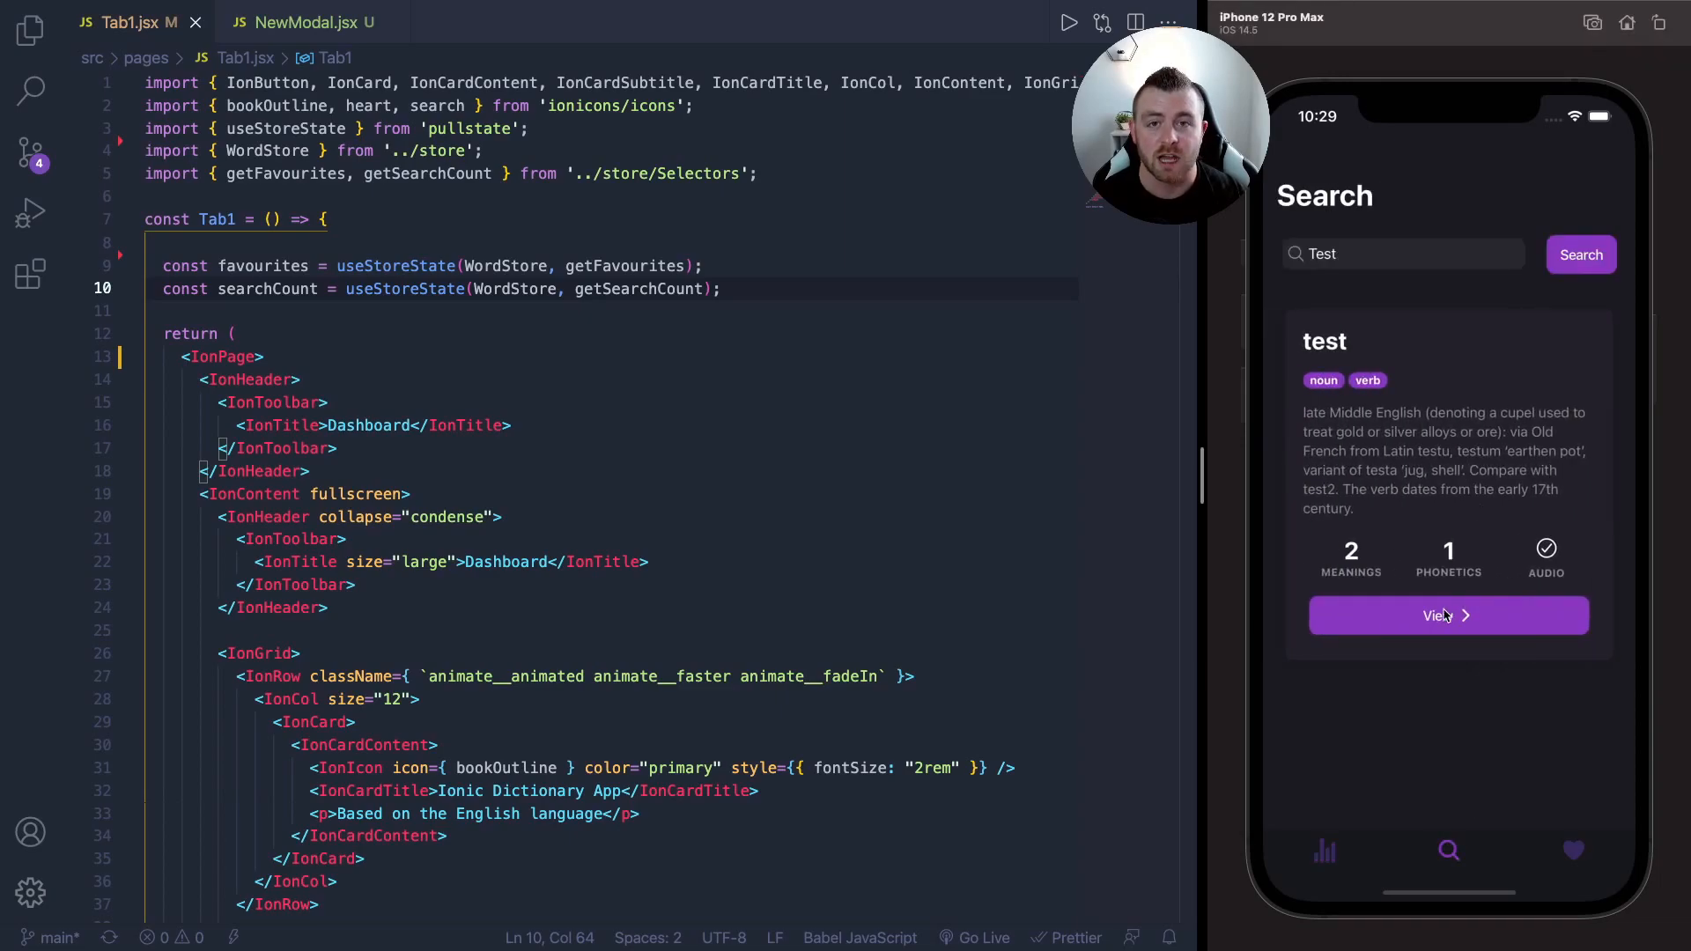
pyautogui.click(1447, 615)
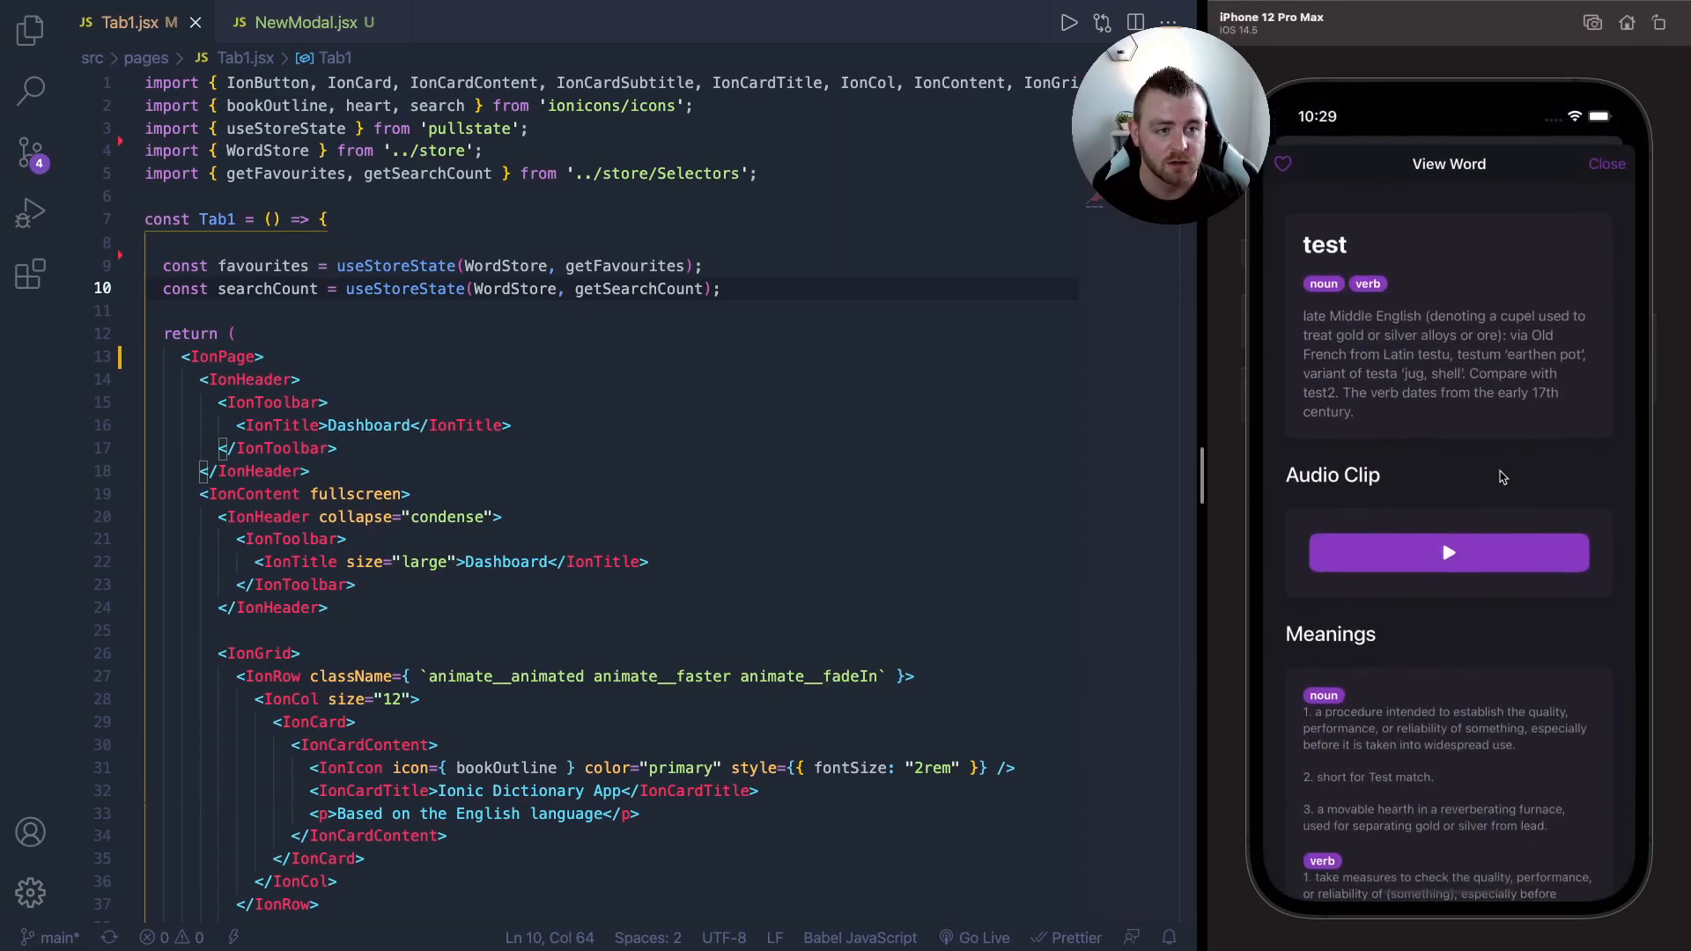
pyautogui.moveTo(1504, 466)
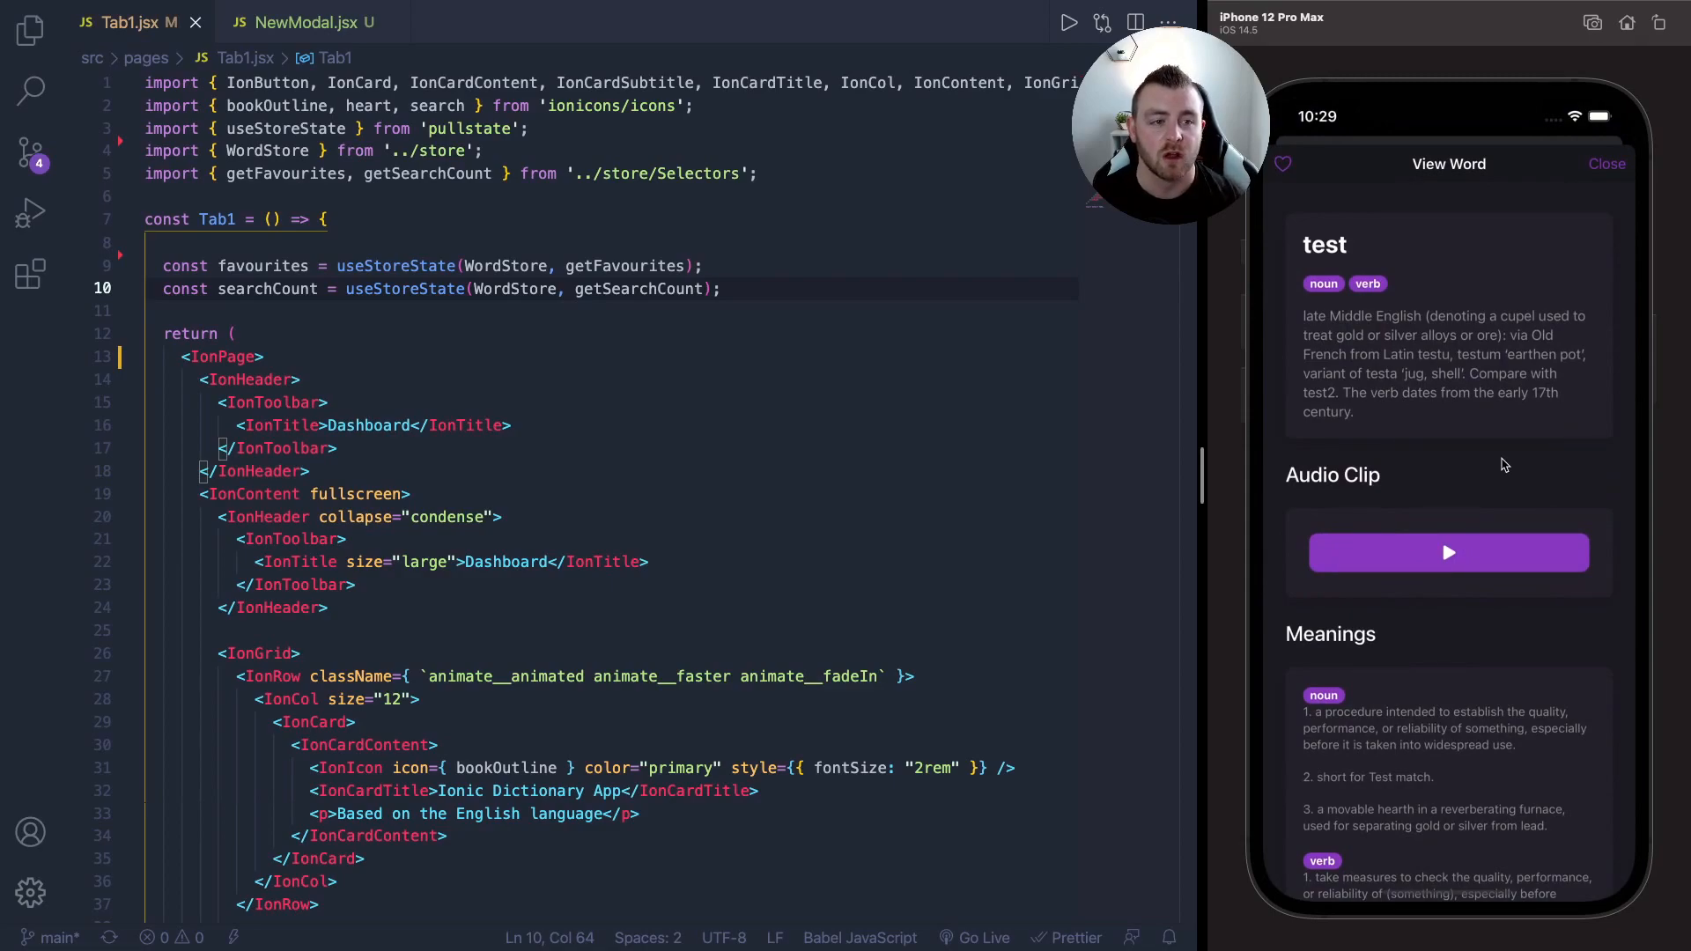
pyautogui.moveTo(1575, 167)
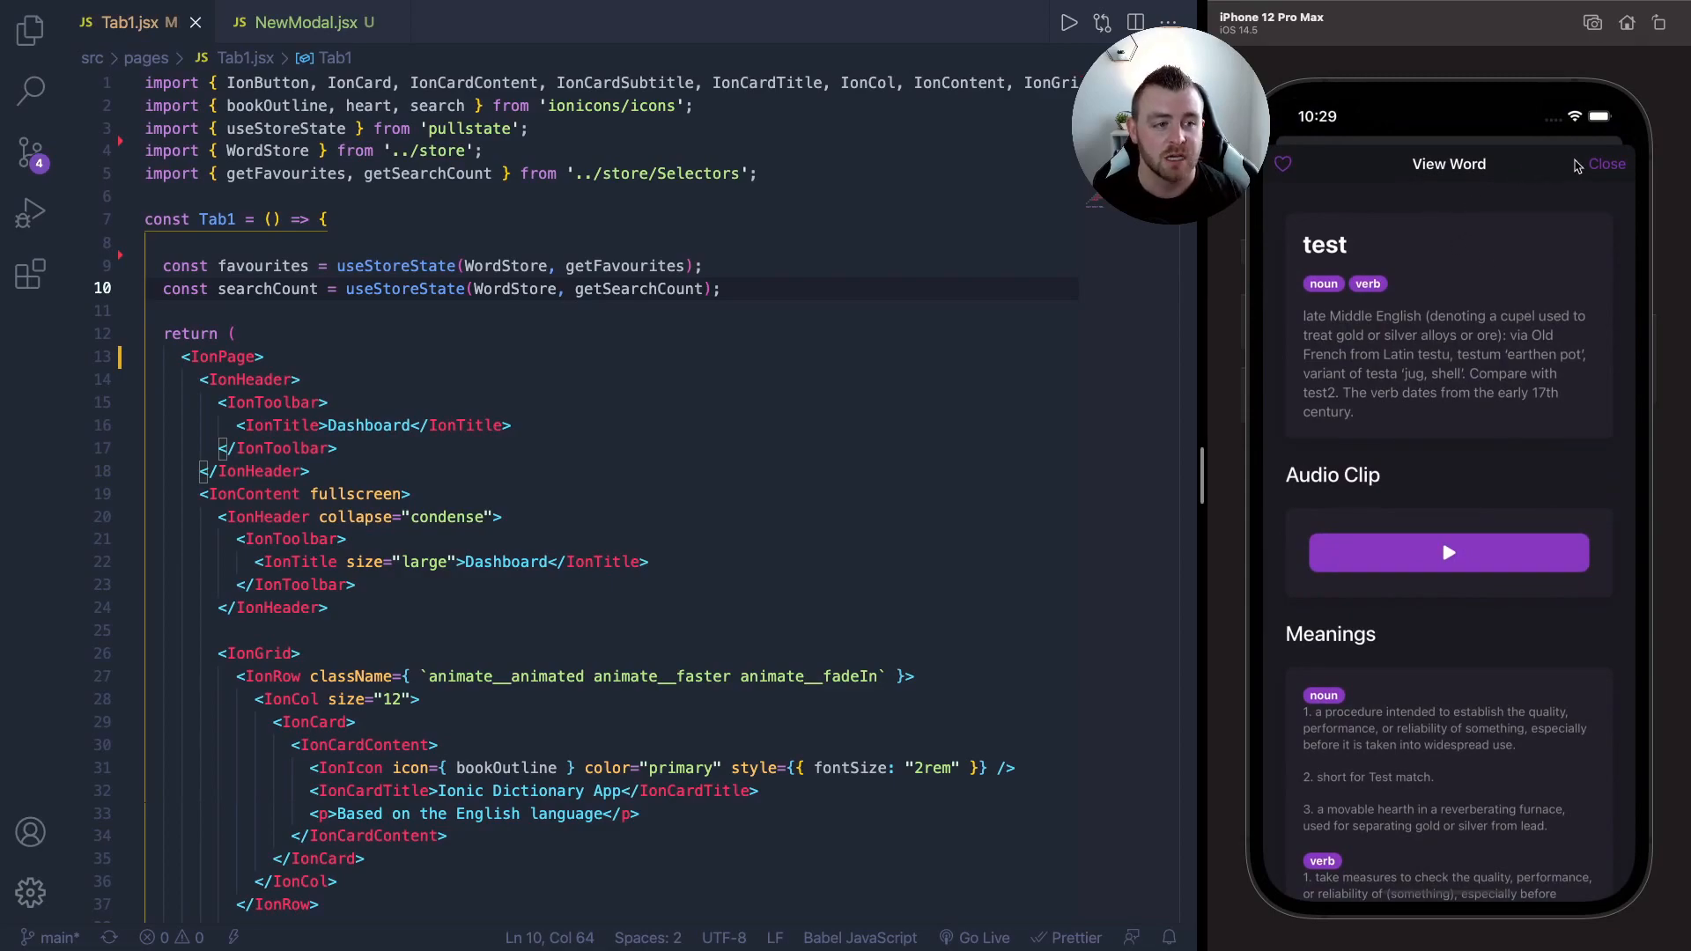
pyautogui.scroll(-3)
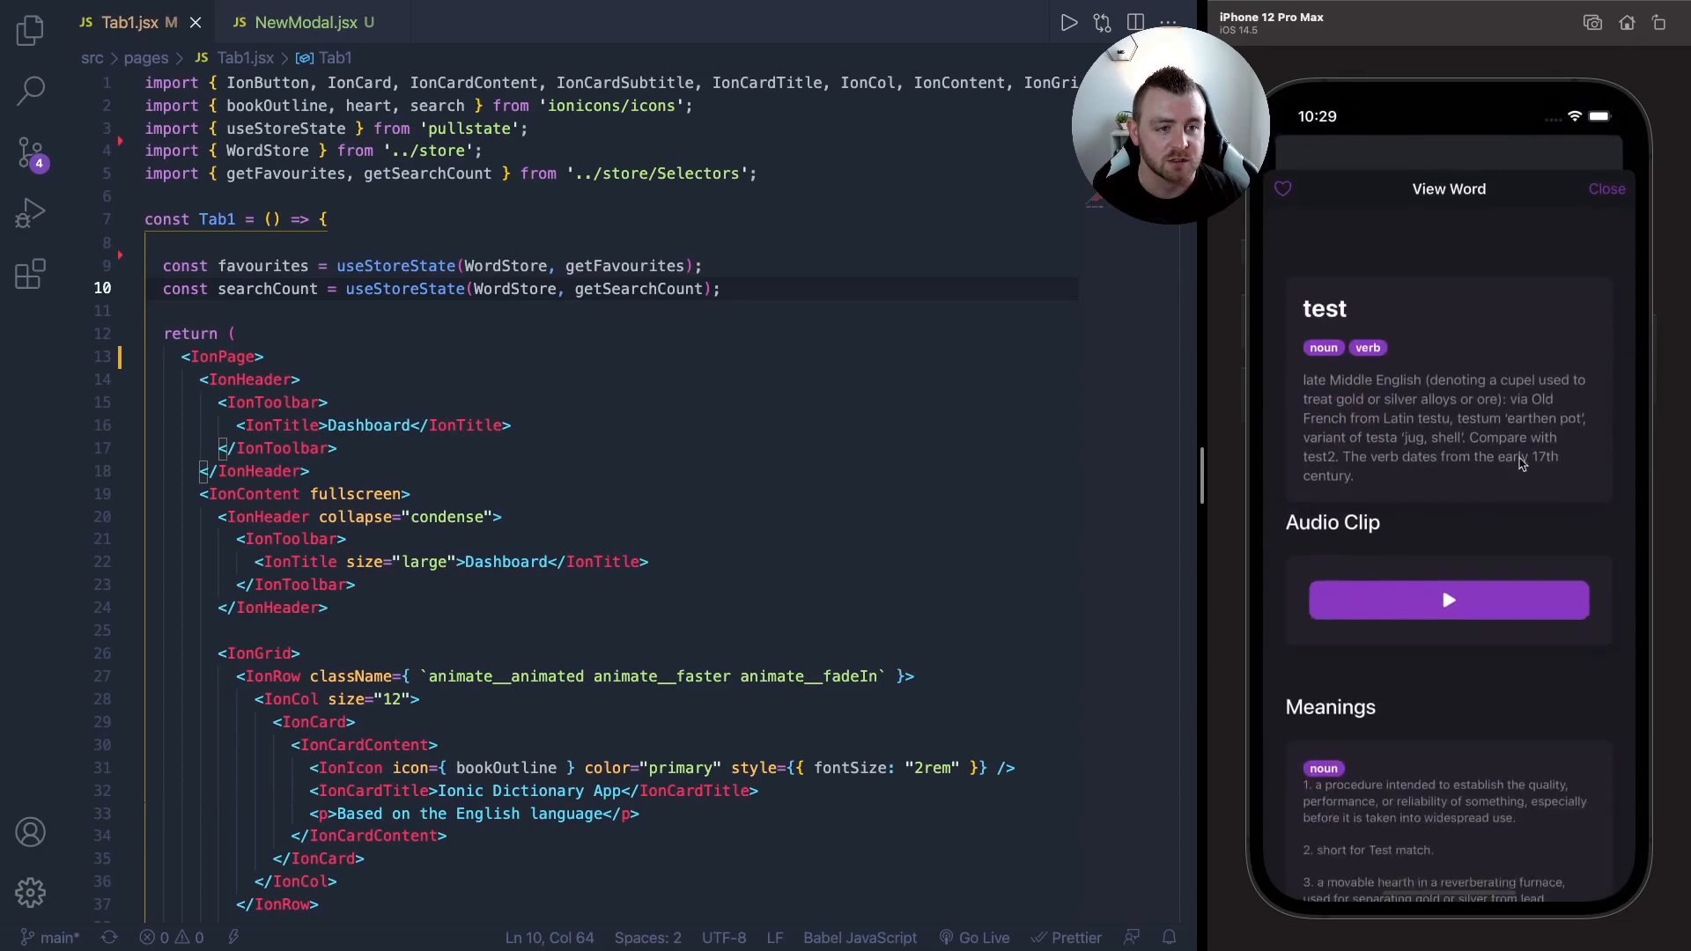
pyautogui.click(1604, 188)
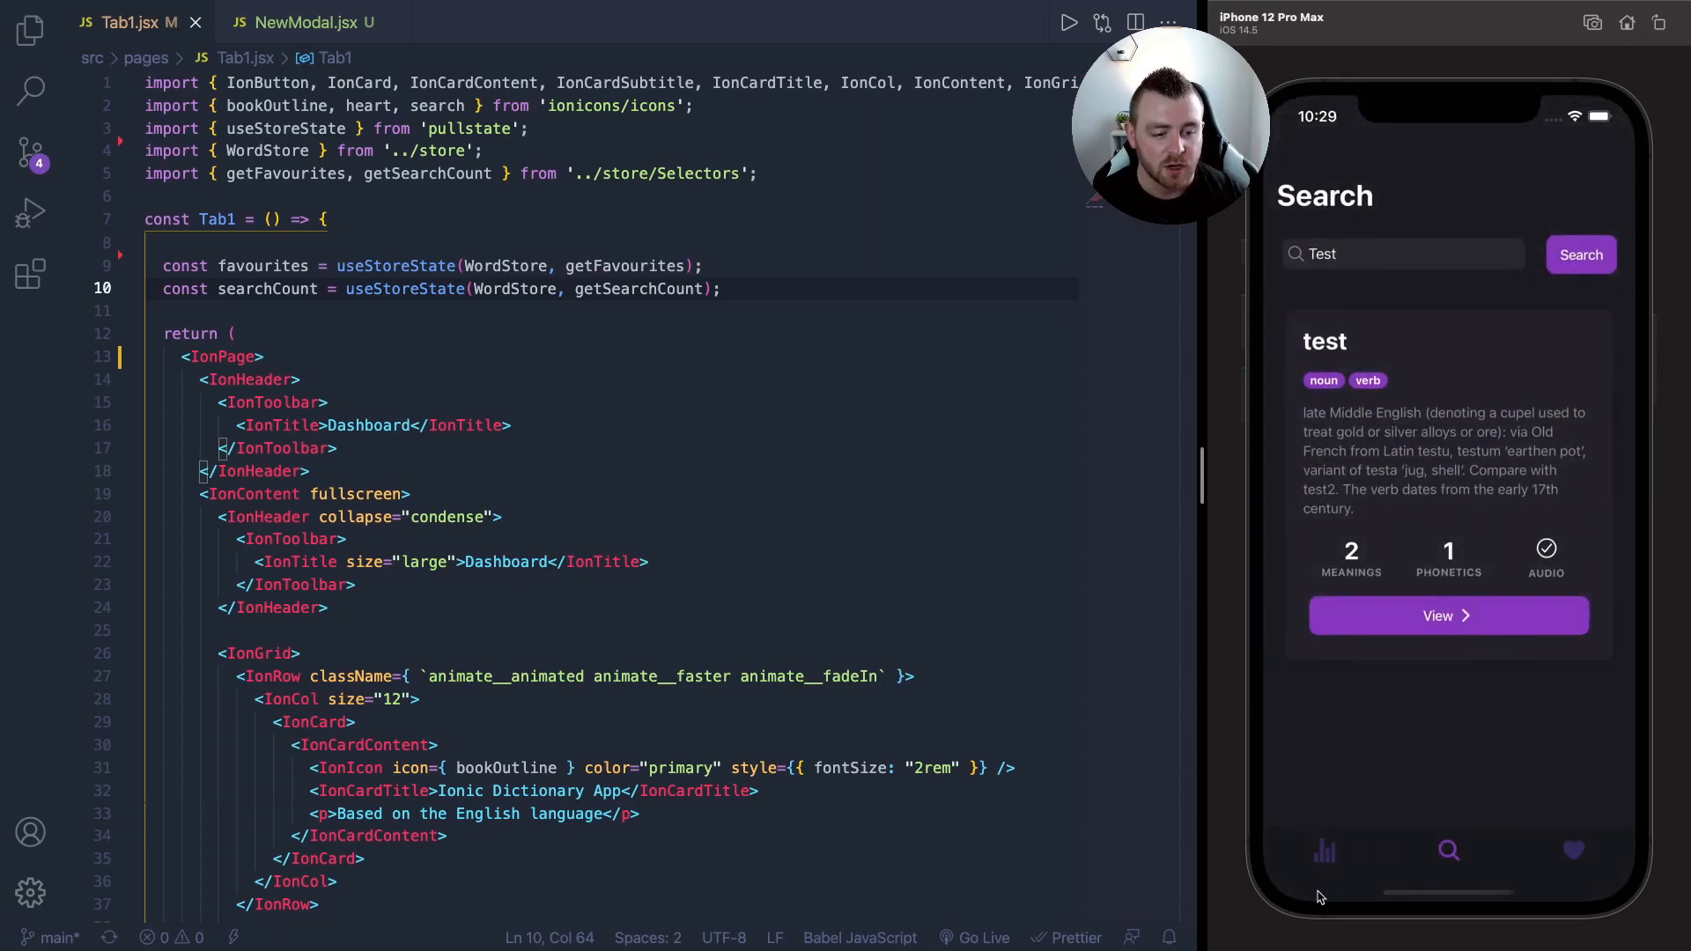
pyautogui.click(1324, 850)
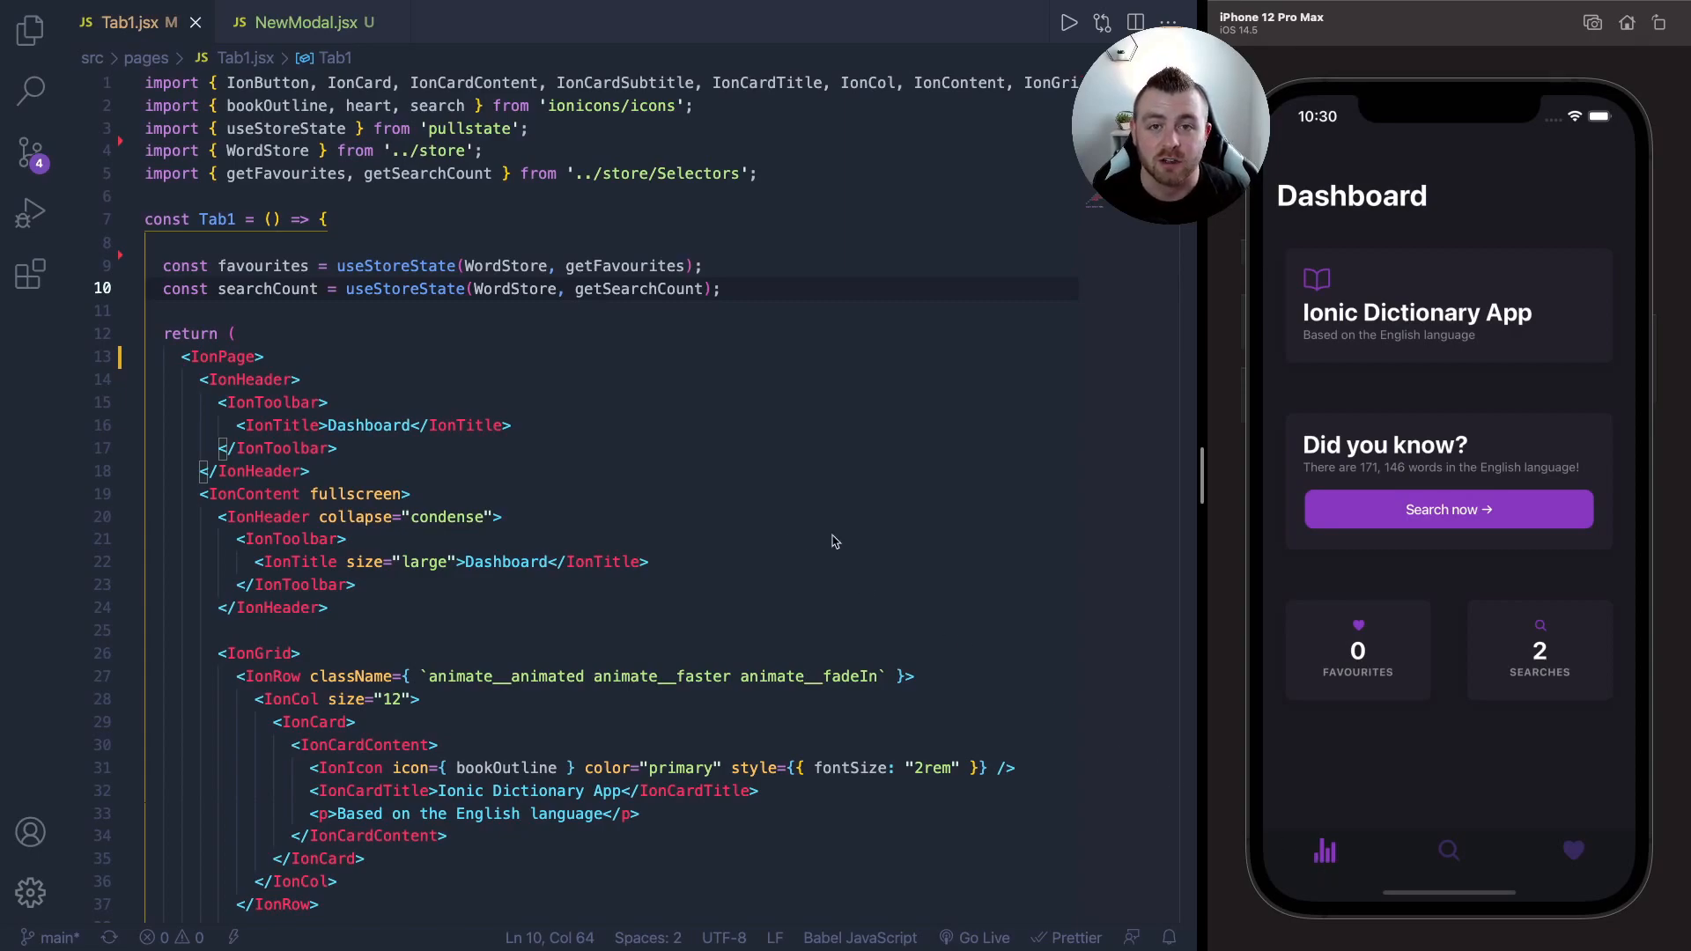
pyautogui.moveTo(1537, 532)
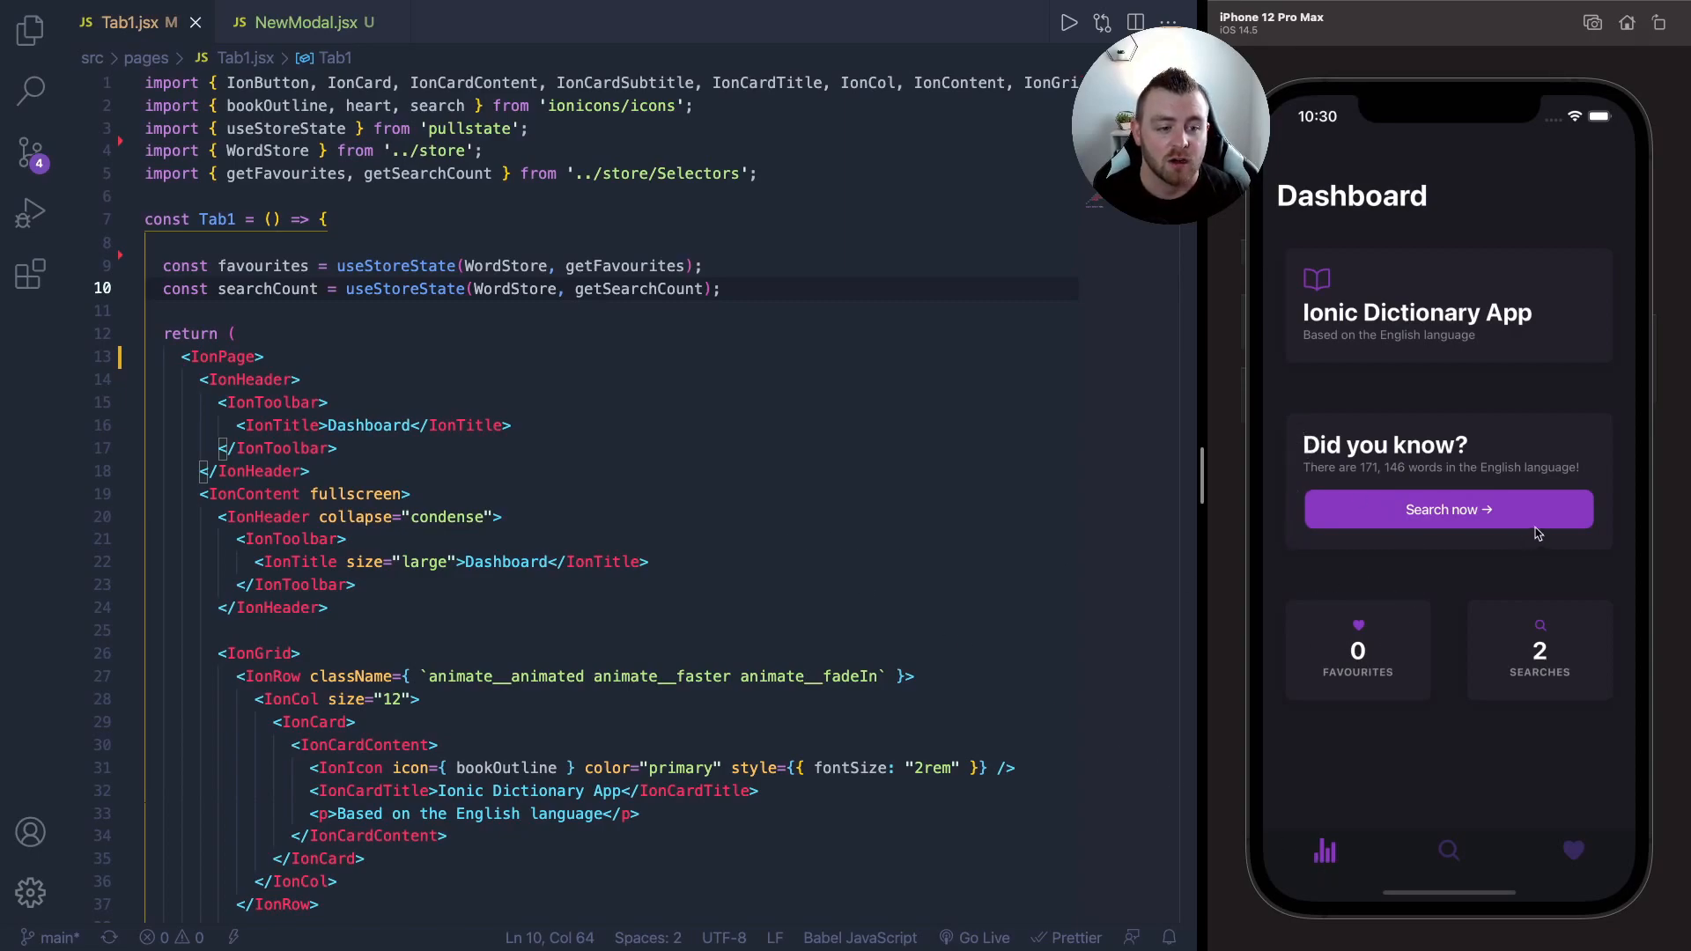
pyautogui.moveTo(1067, 325)
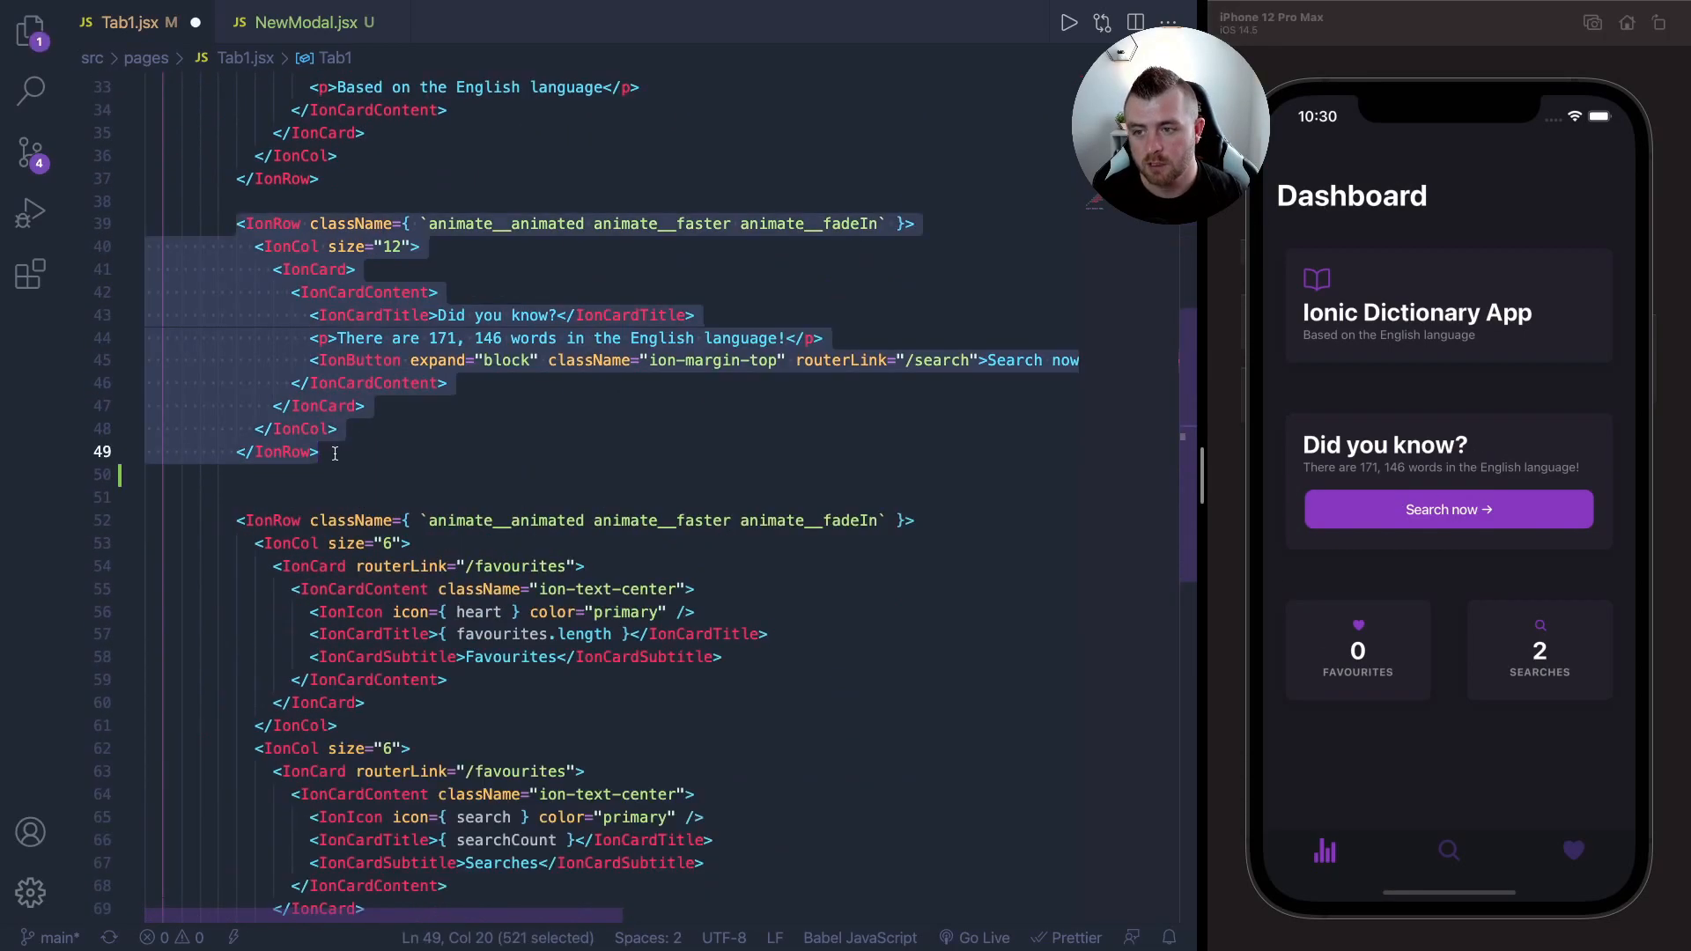
# - In Tab1.jsx, place the insertion point below the Did you know row for the Card Style Modal card
pyautogui.click(324, 452)
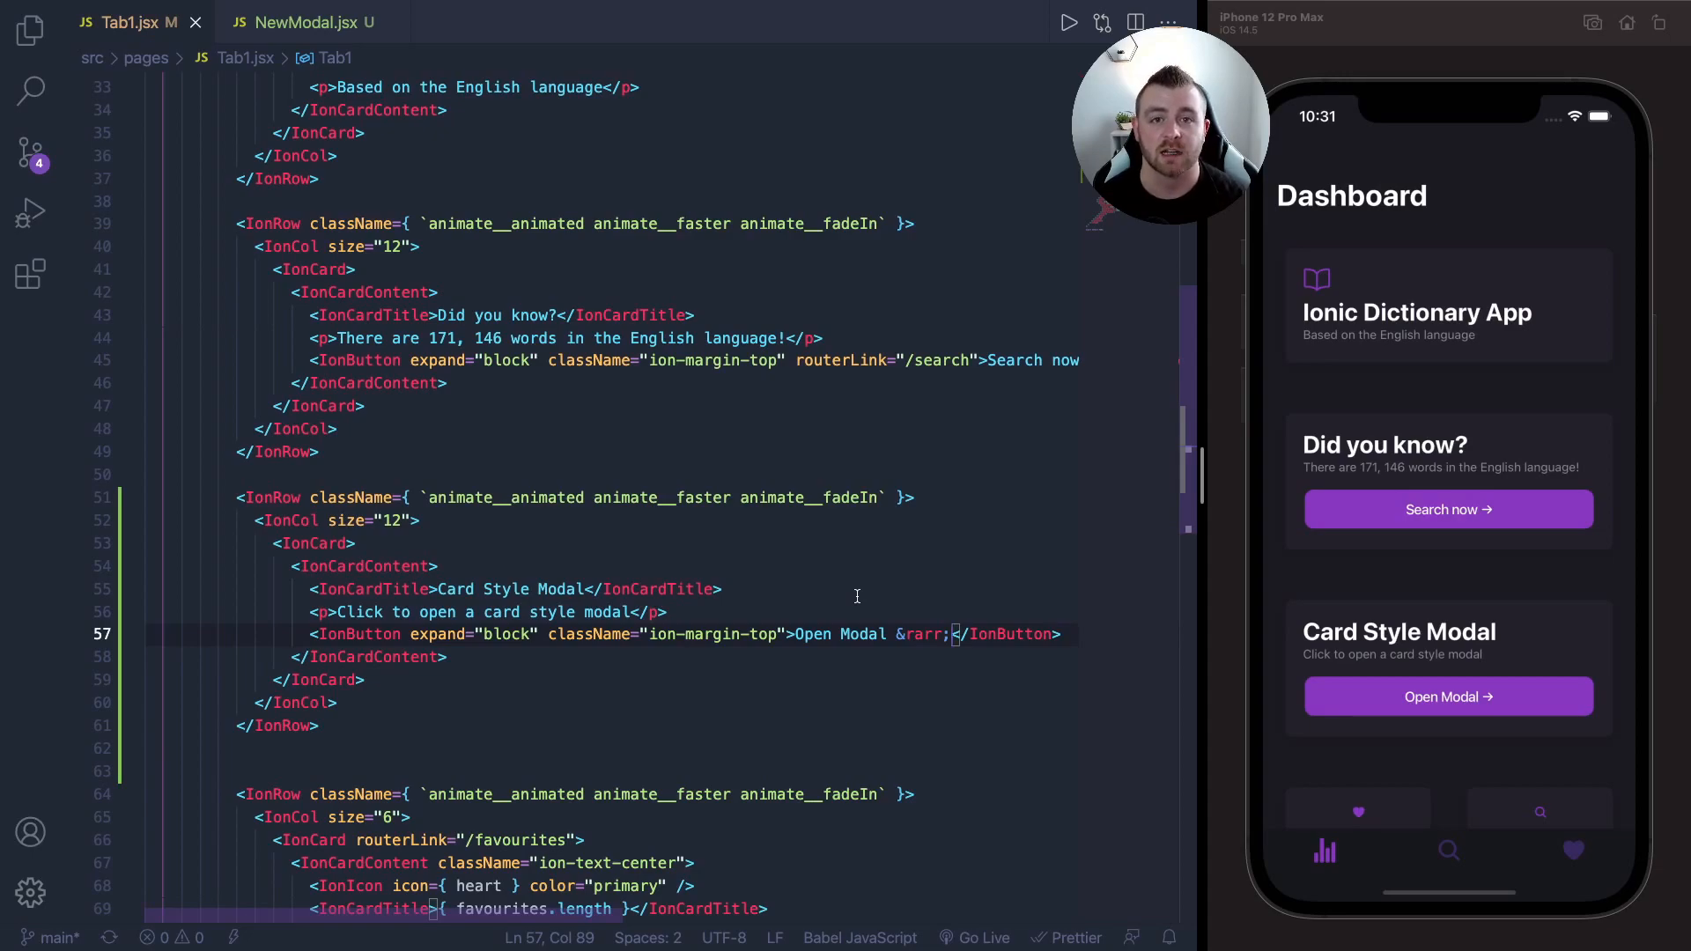
pyautogui.scroll(3)
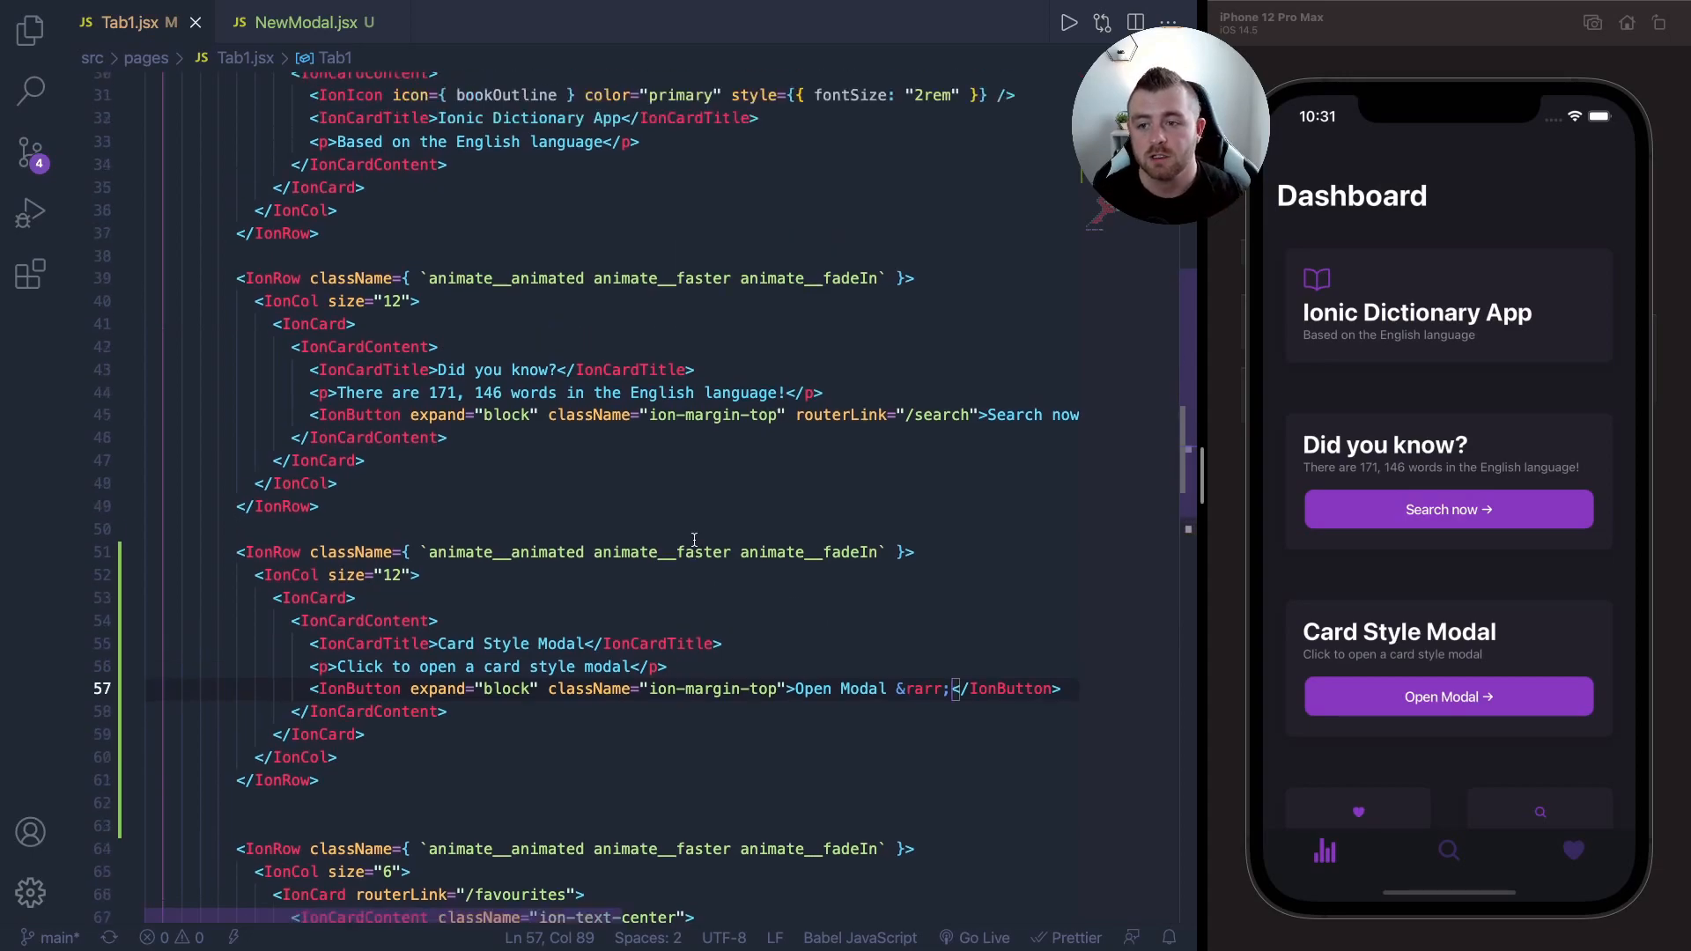
pyautogui.scroll(3)
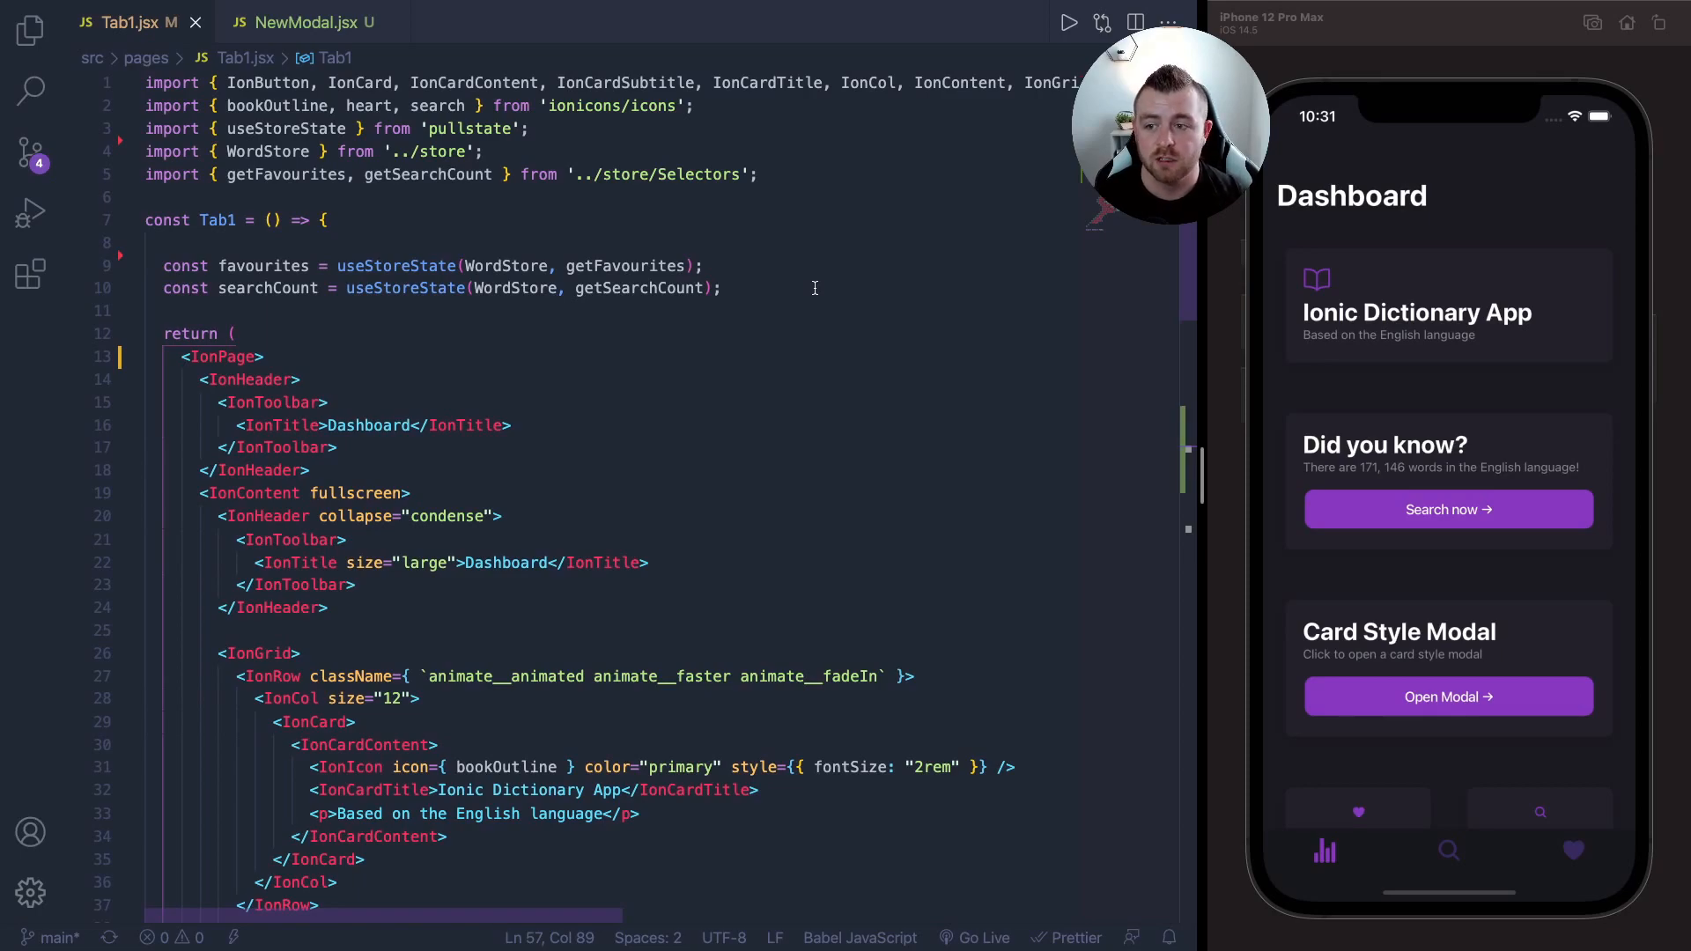
# - Declare const [showModal, hideModal] = useIonModal(NewModal, {}) and auto-import NewModal
pyautogui.write('const []')
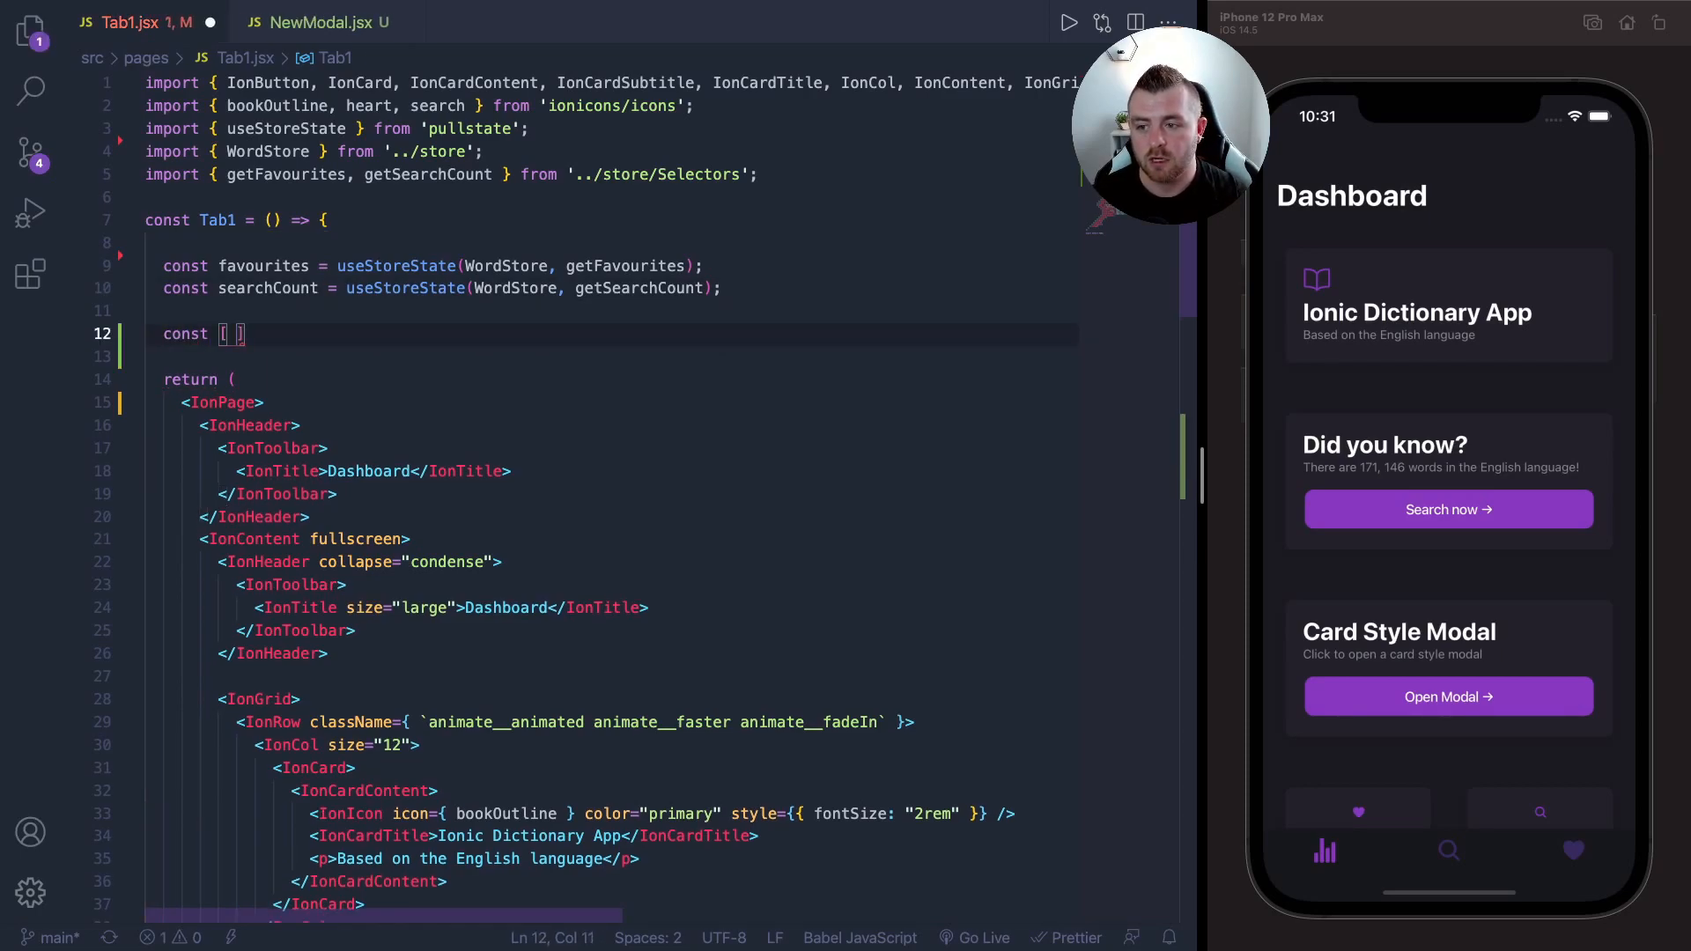
pyautogui.write('show')
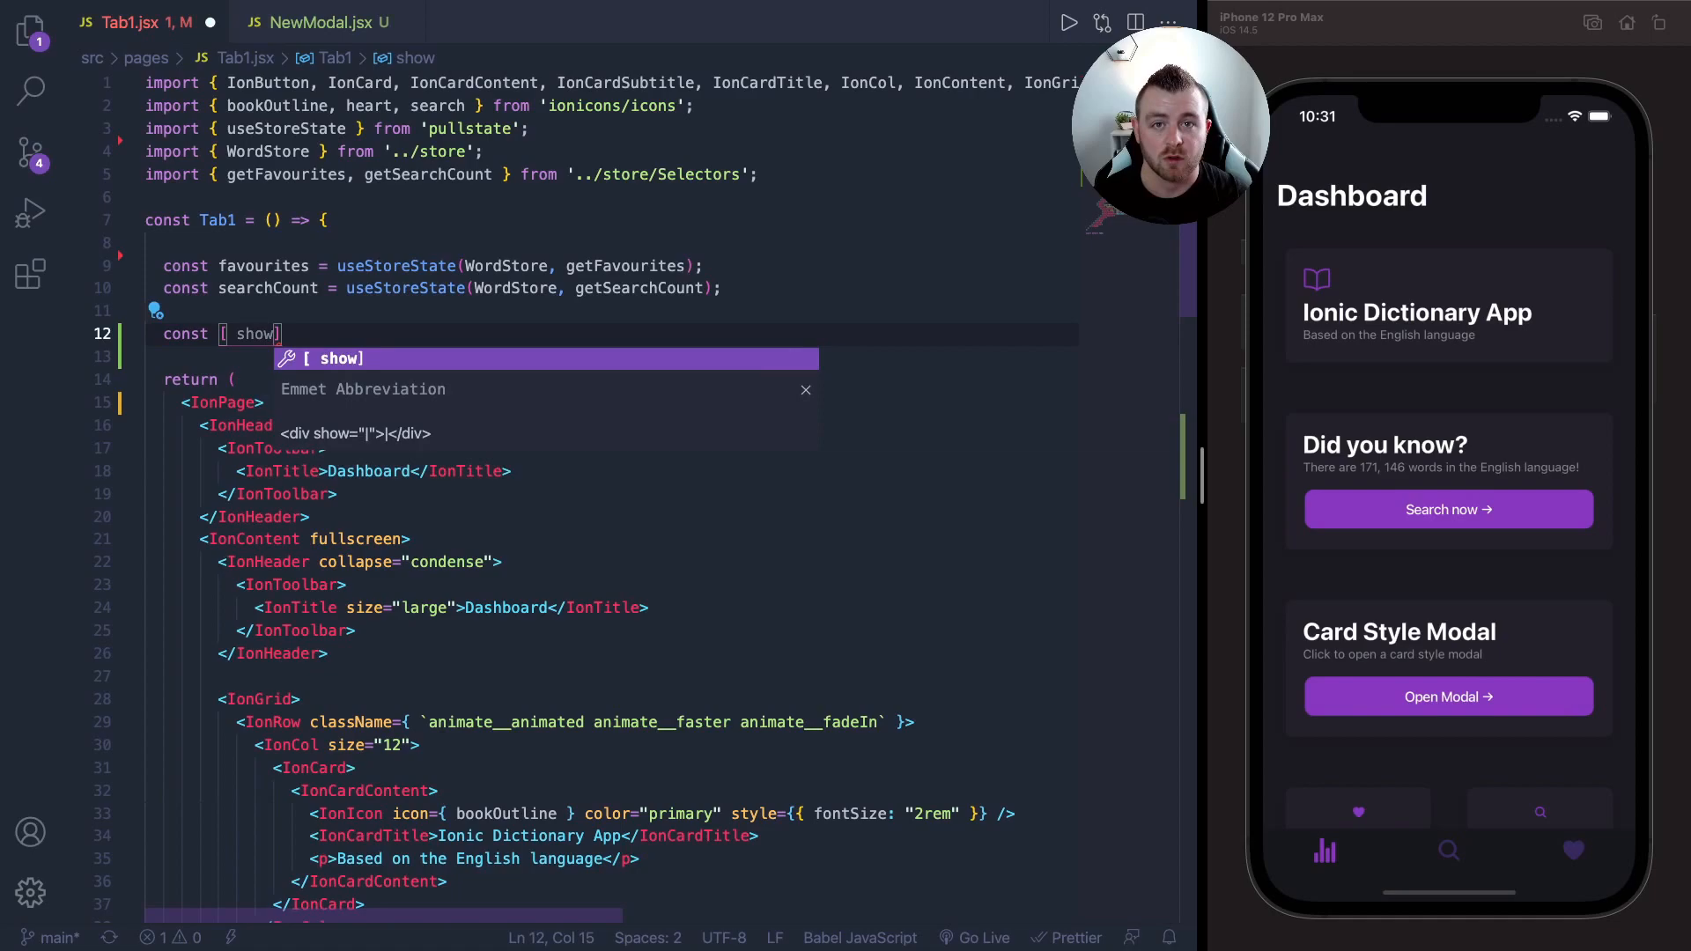
pyautogui.write('Modal, hideModal')
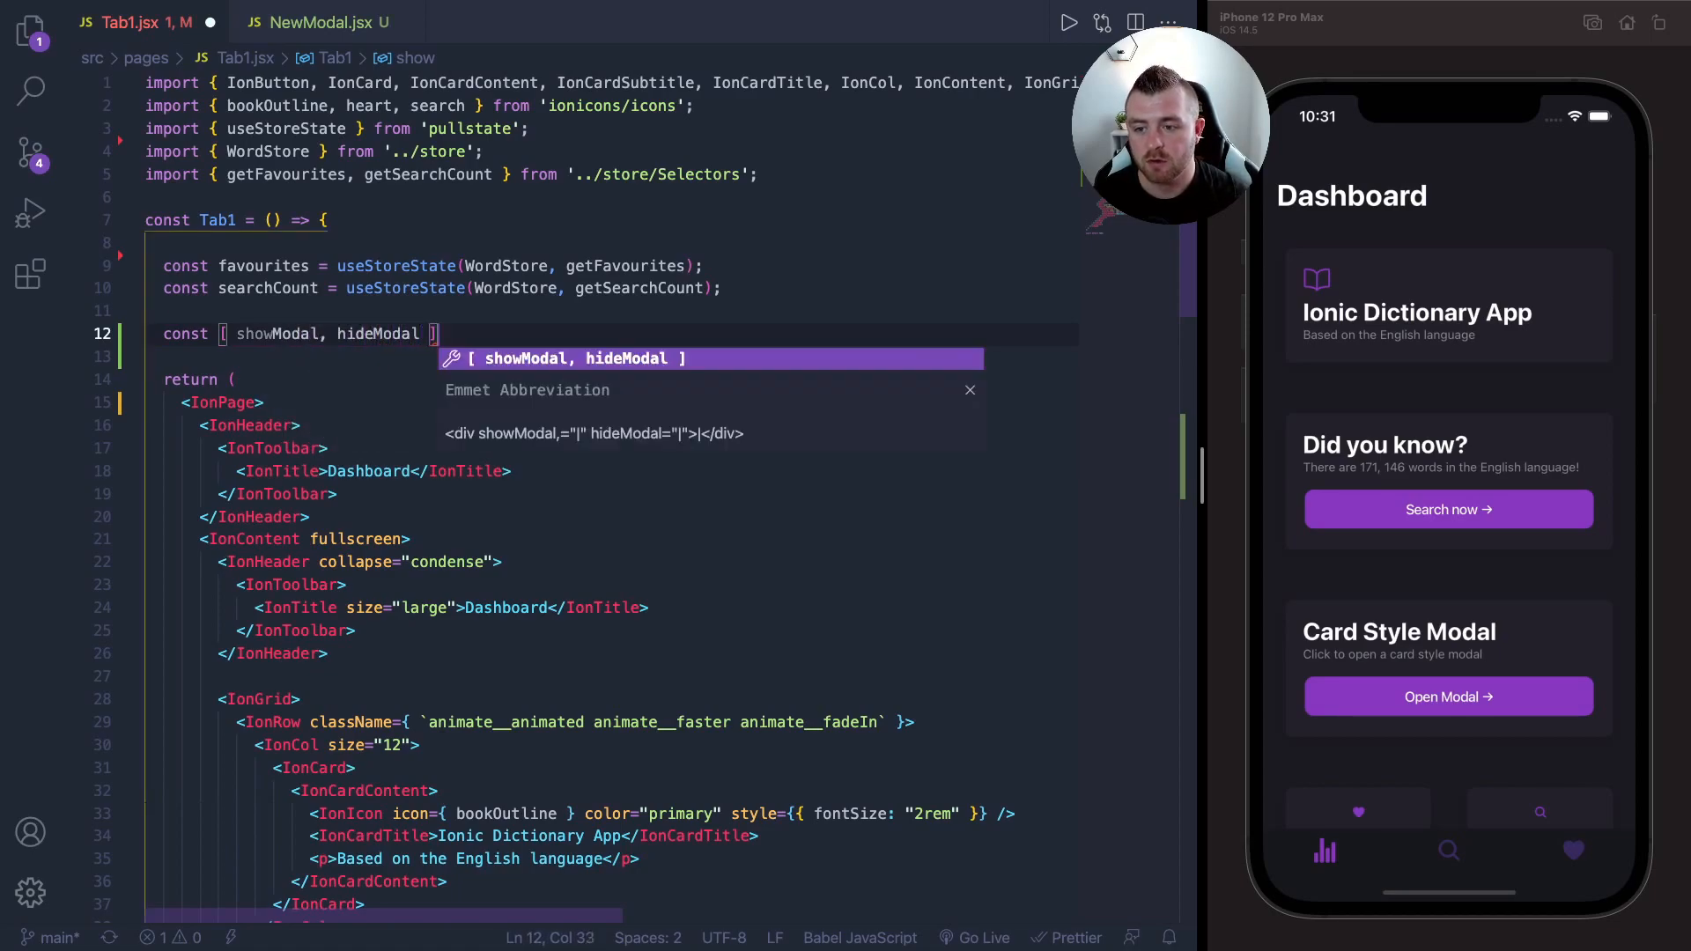
pyautogui.write('= useIonModal(')
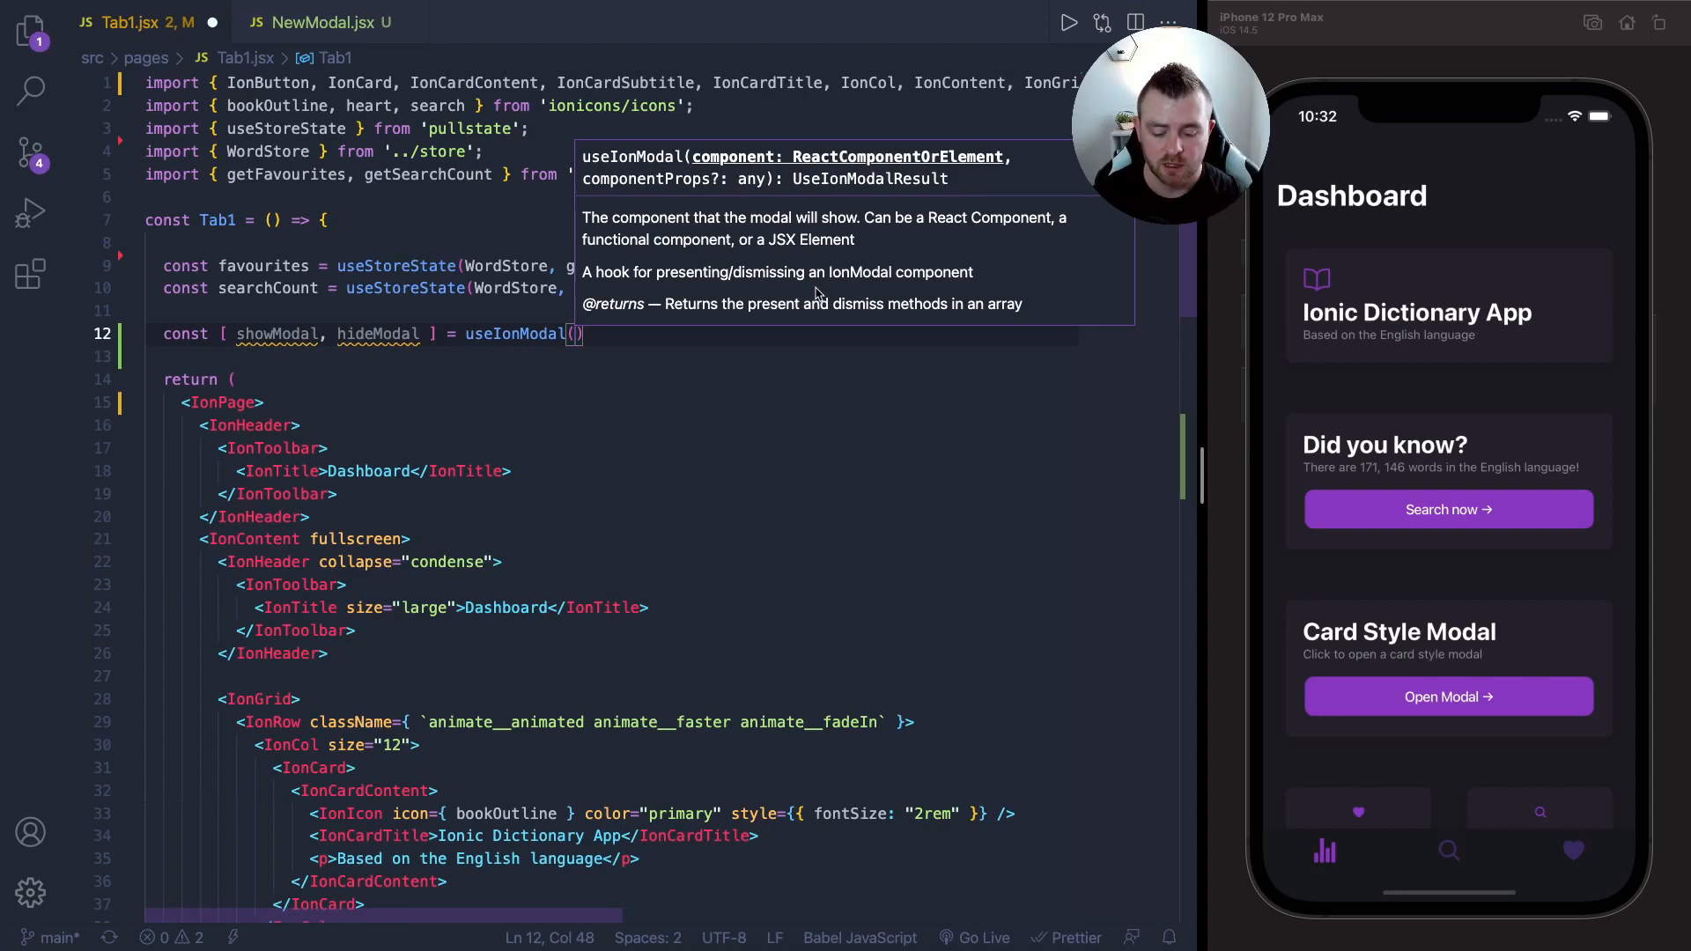
pyautogui.write('NewModal')
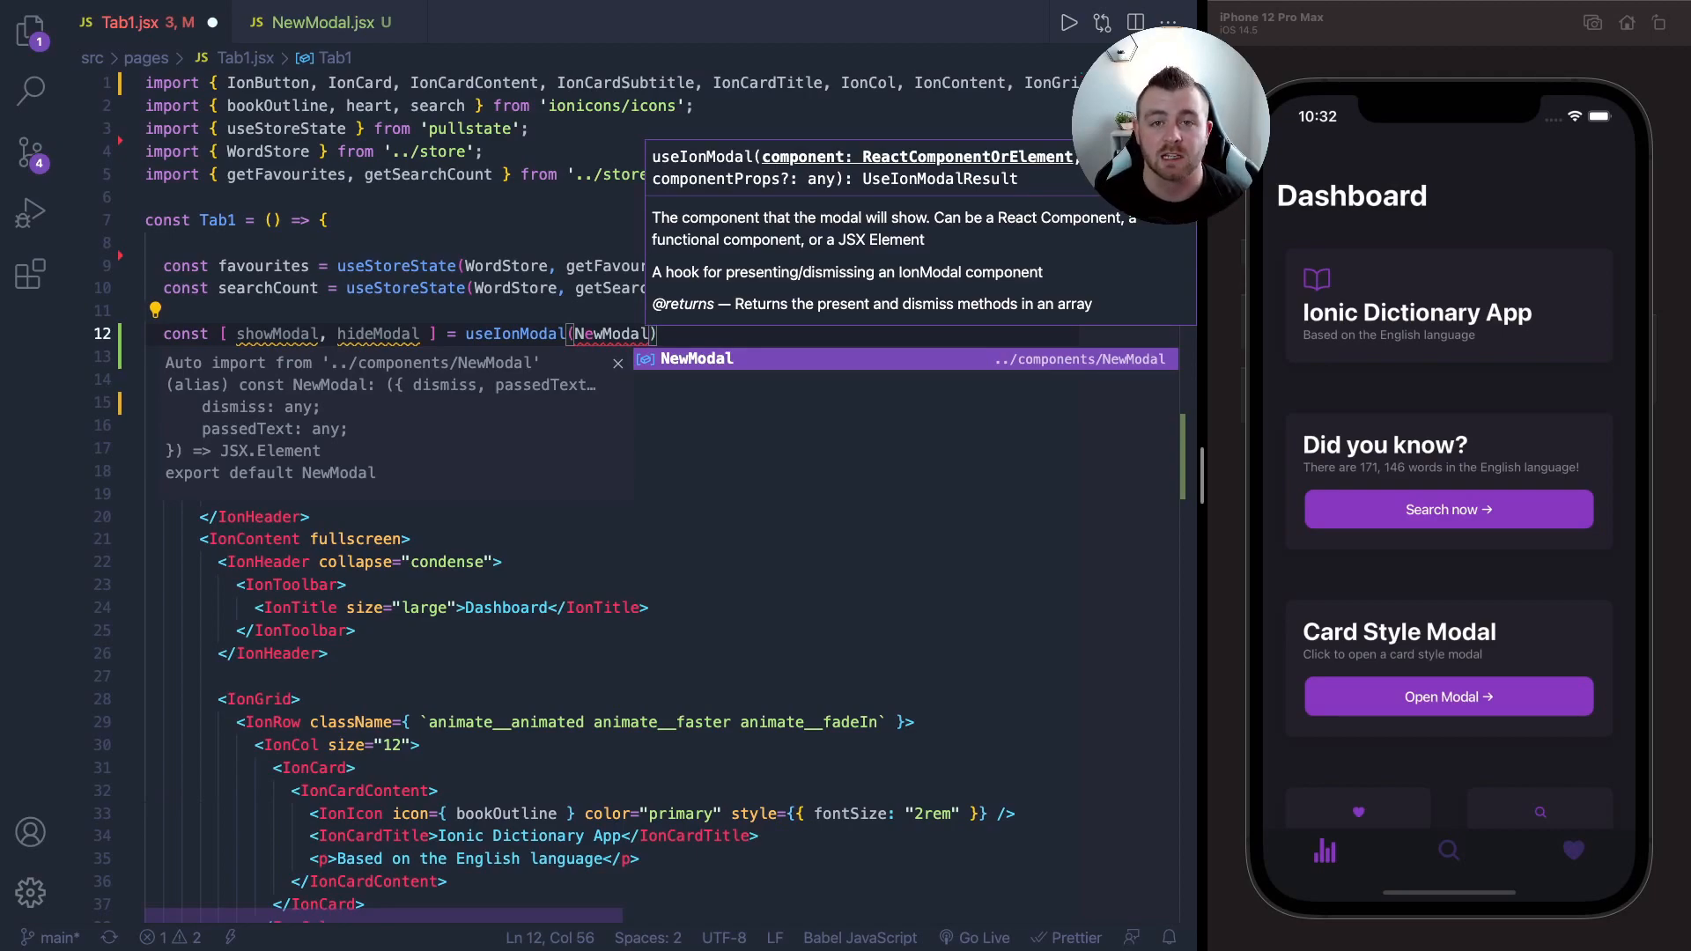
pyautogui.click(697, 359)
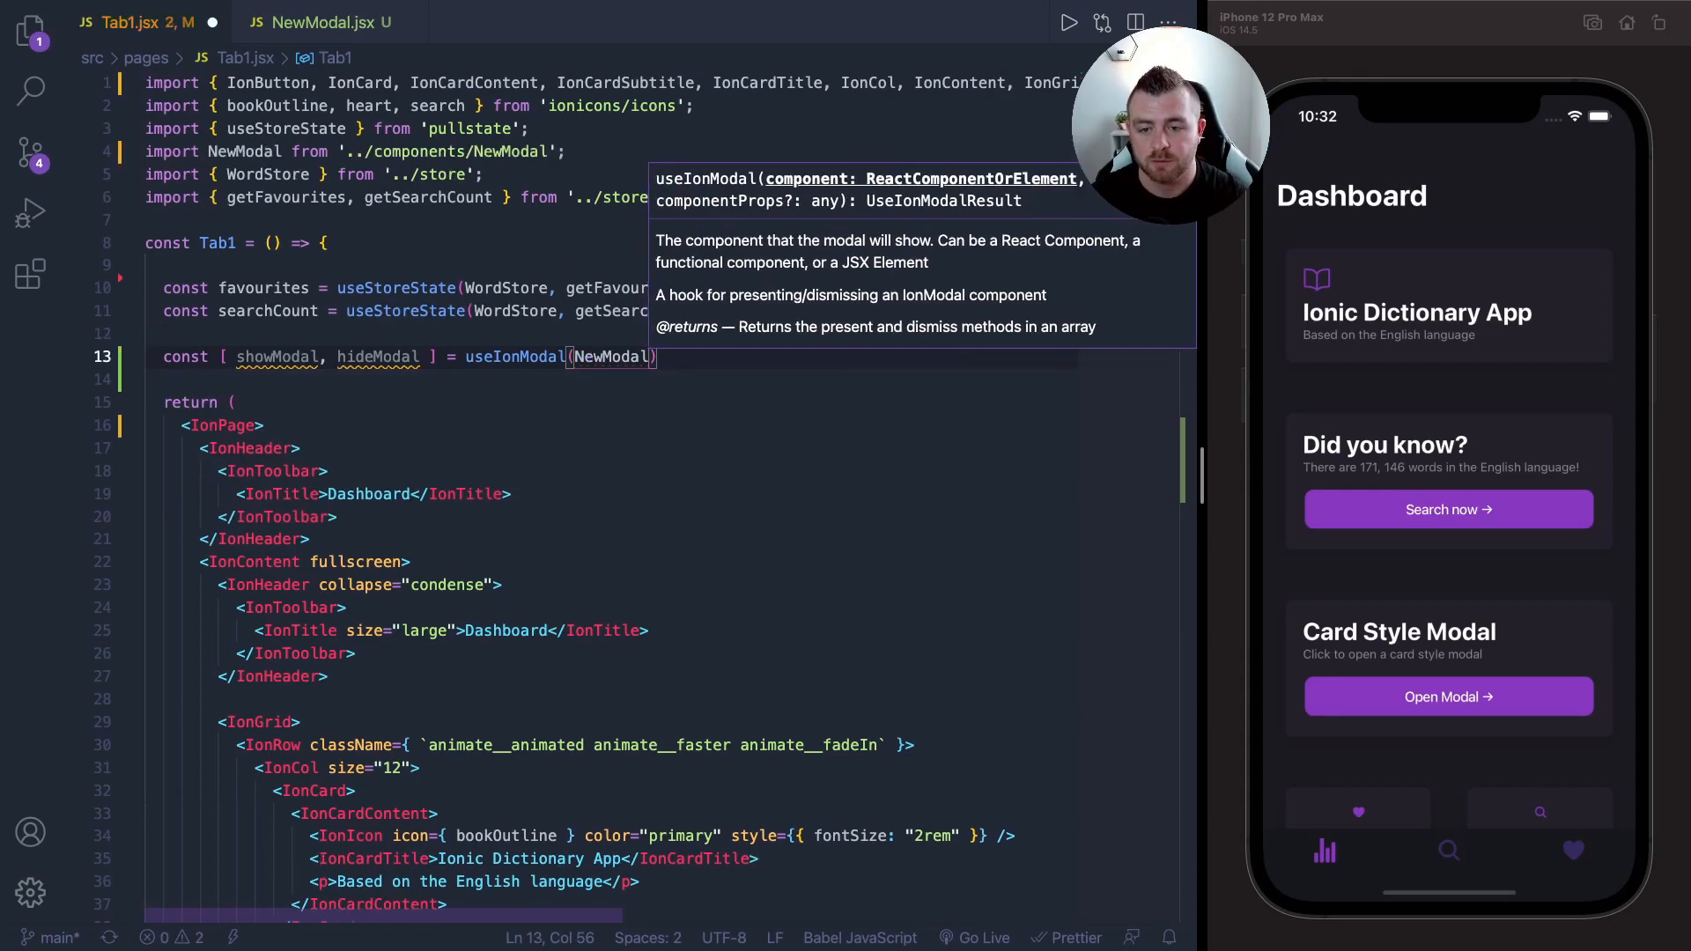
pyautogui.write(', {}')
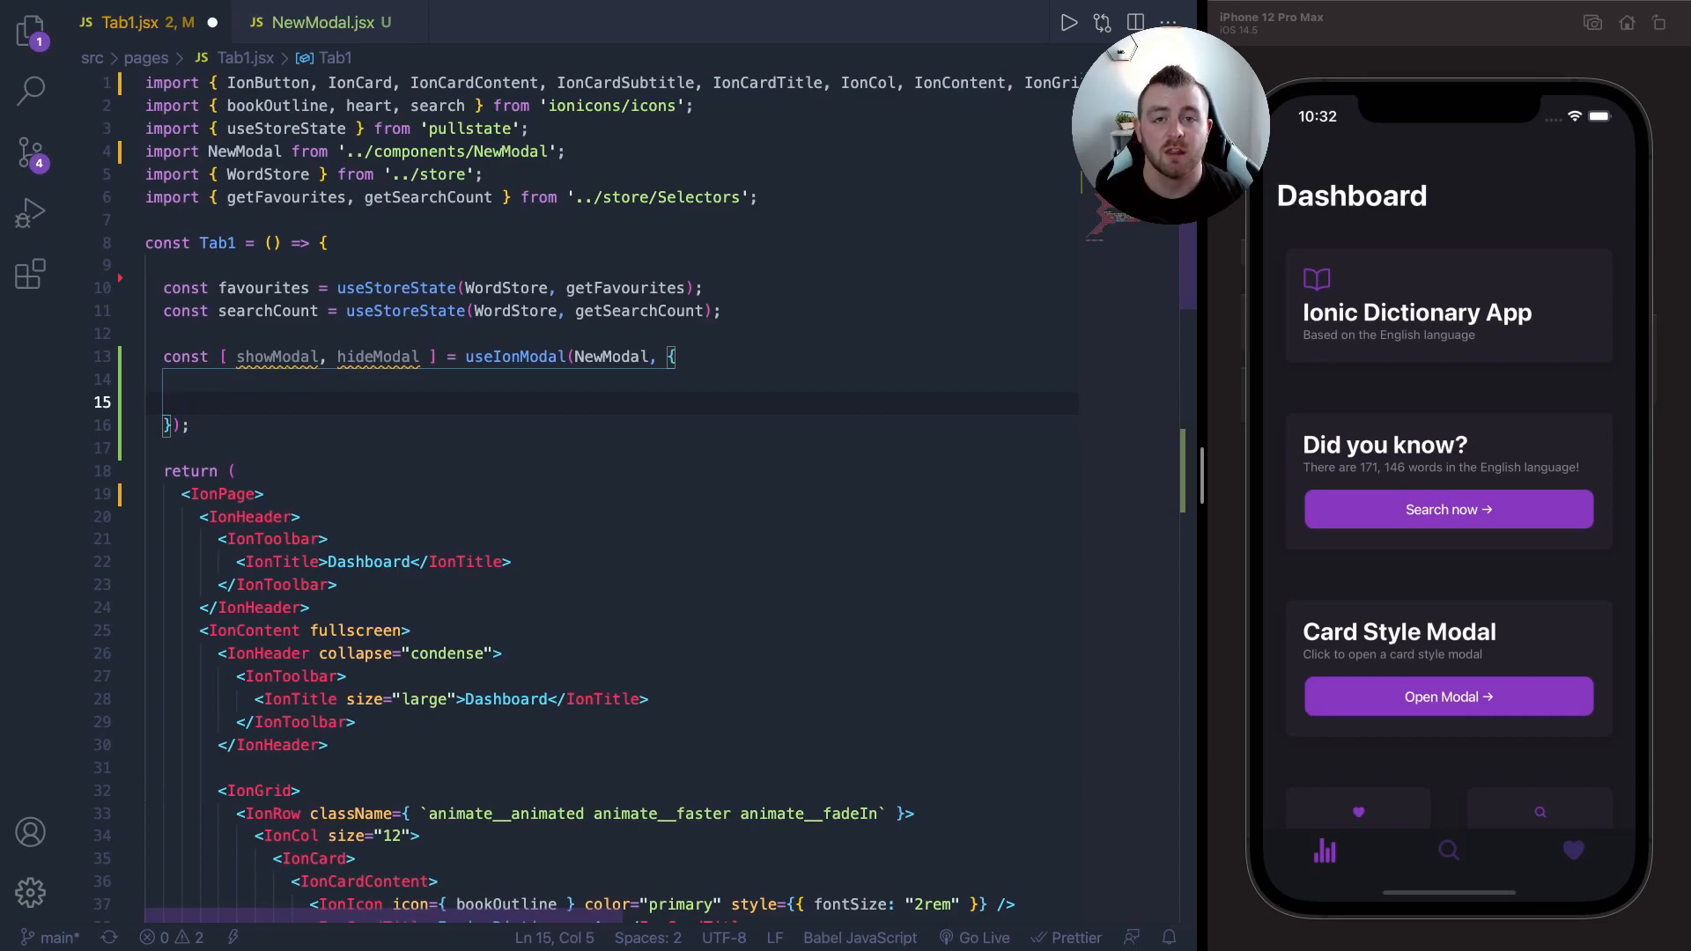
# - Add dismiss: handleDismissModal to the options and a handleDismissModal function calling hideModal()
pyautogui.write('dismiss')
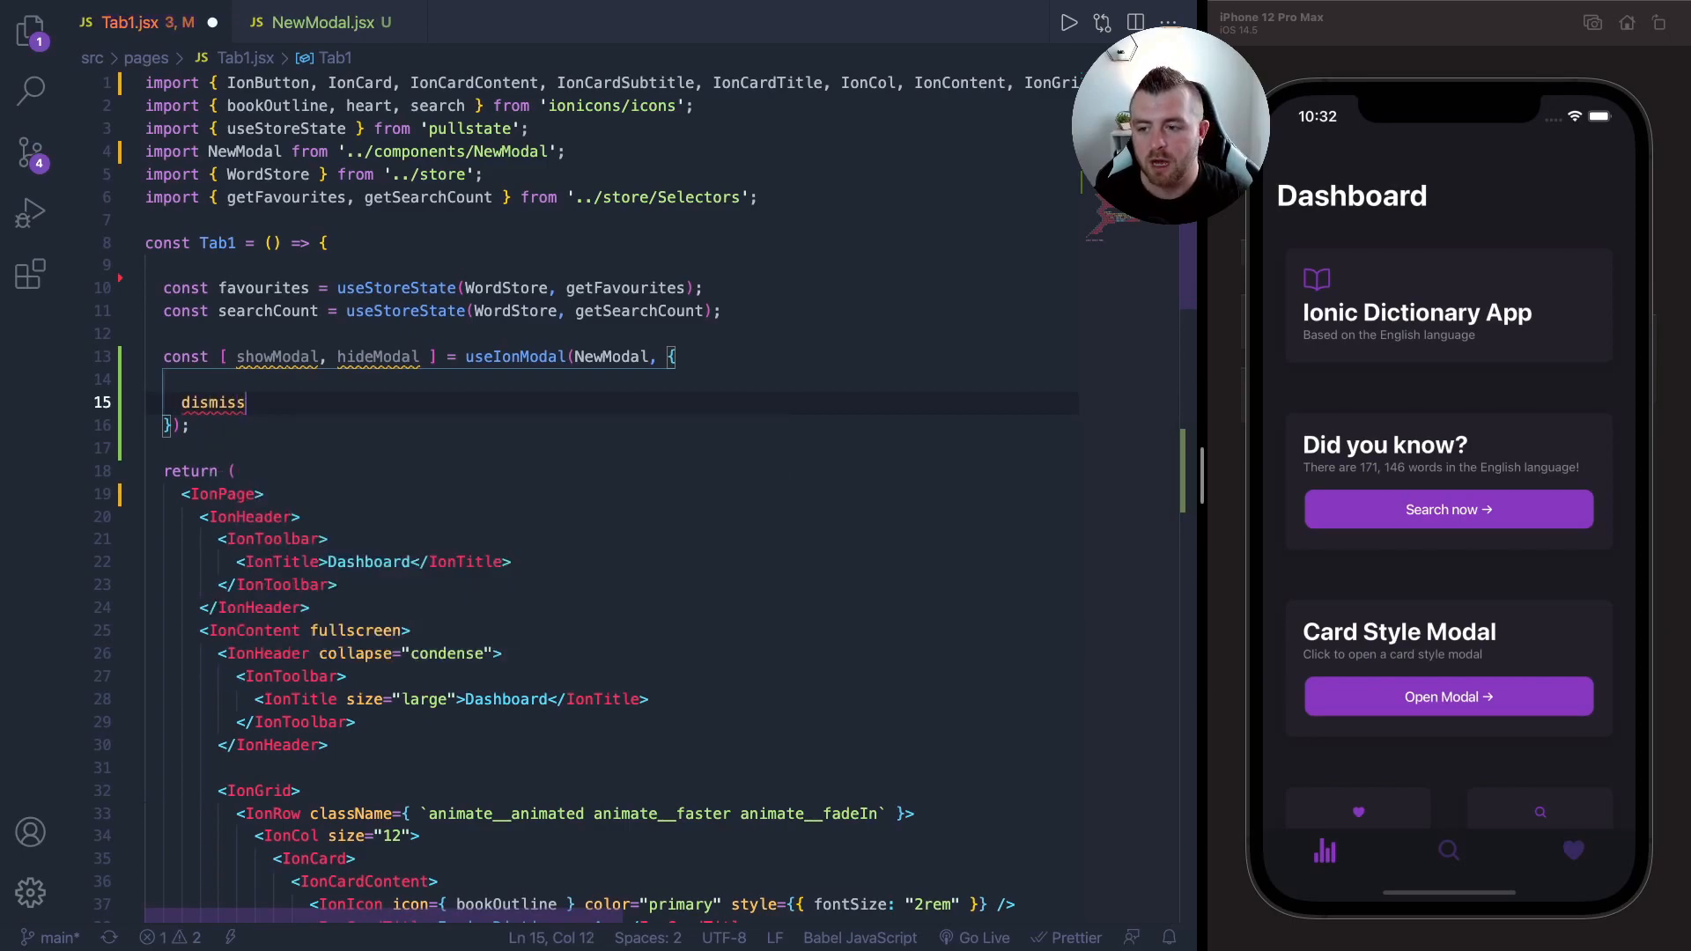
pyautogui.write(': handleDismissModal')
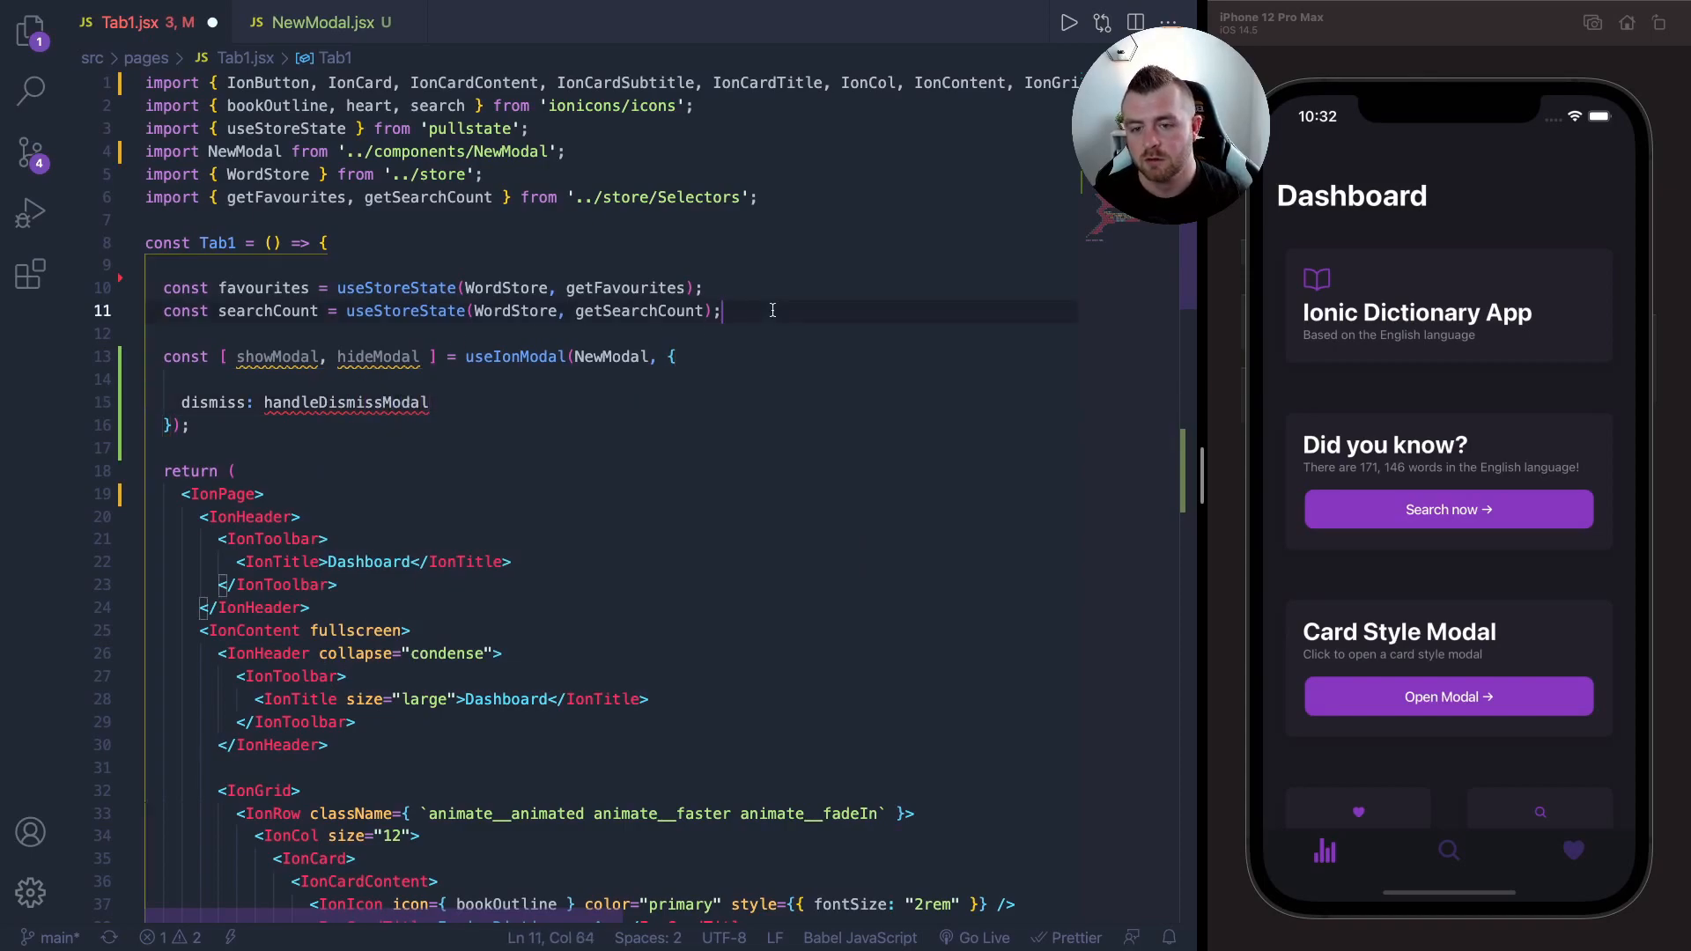
pyautogui.write('cosnt handleDismissModal = () => {')
pyautogui.write('hid')
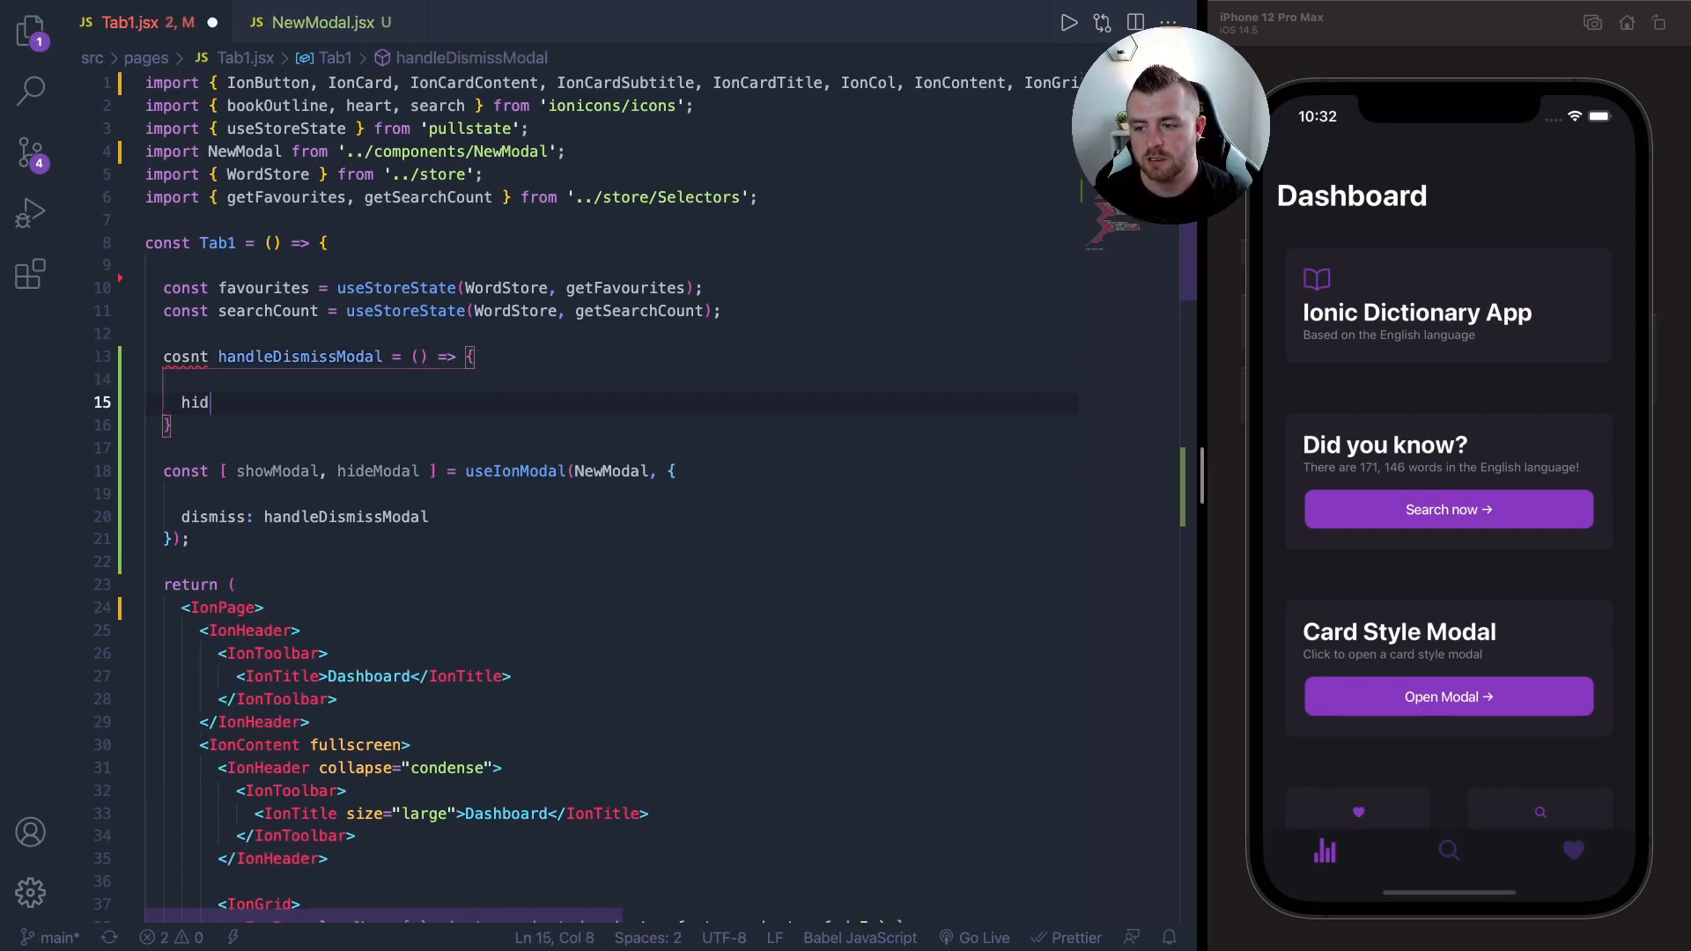
pyautogui.write('eModal();')
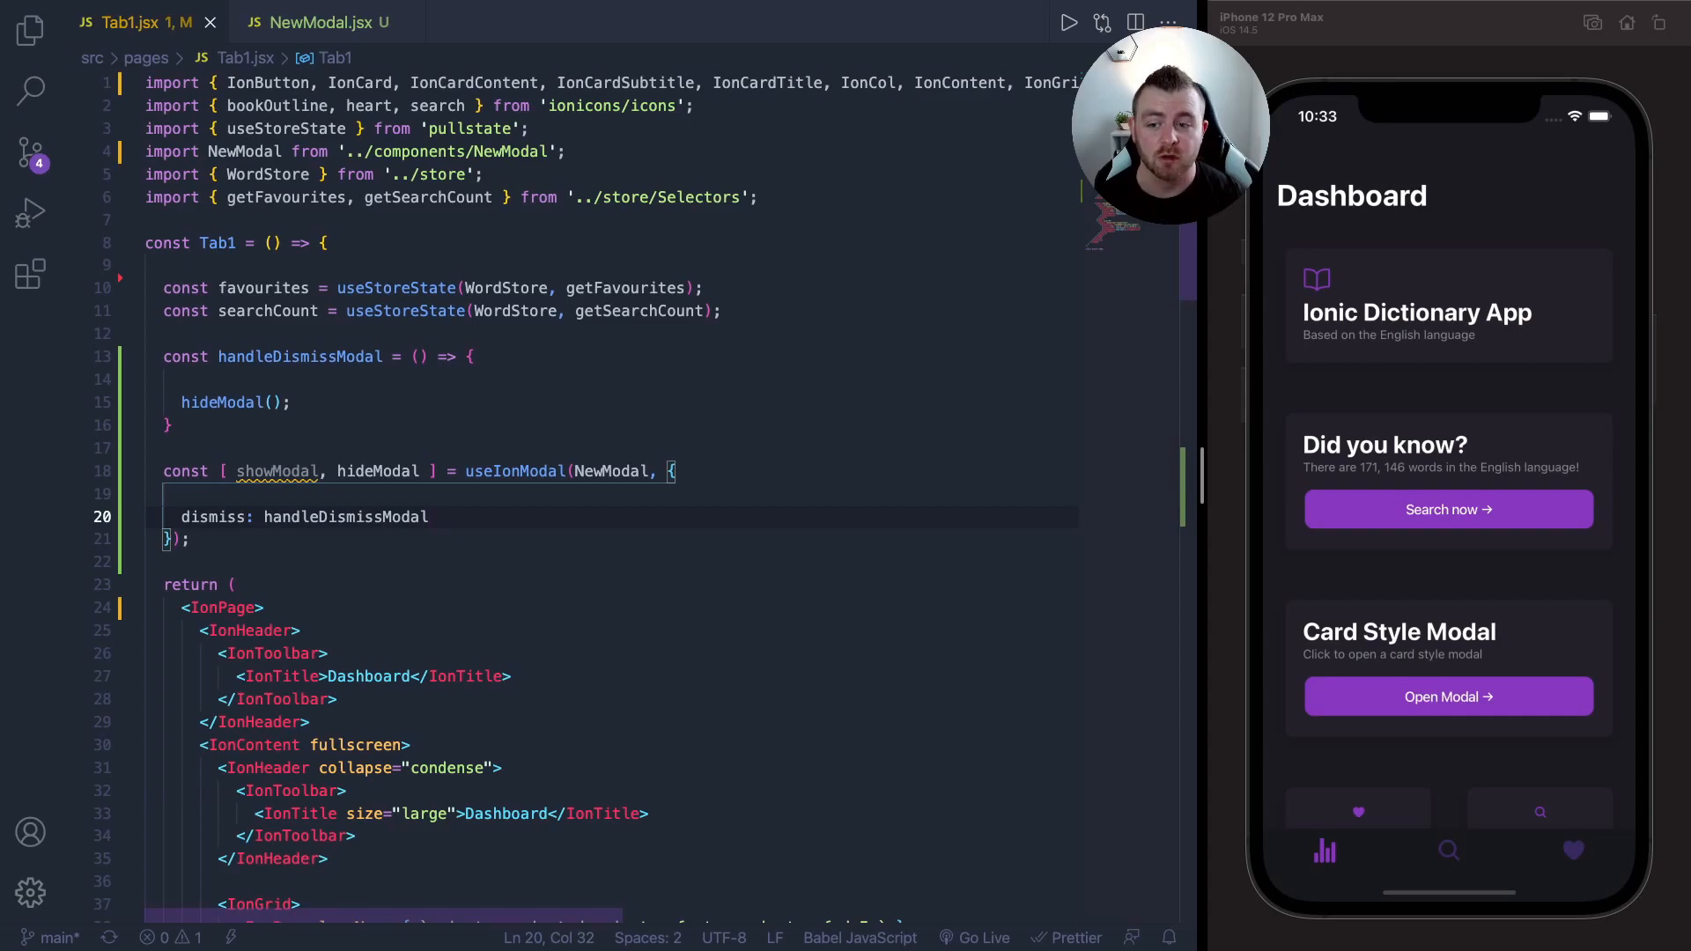
# - Add onClick={ showModal } to the Open Modal IonButton after its className
pyautogui.scroll(-3)
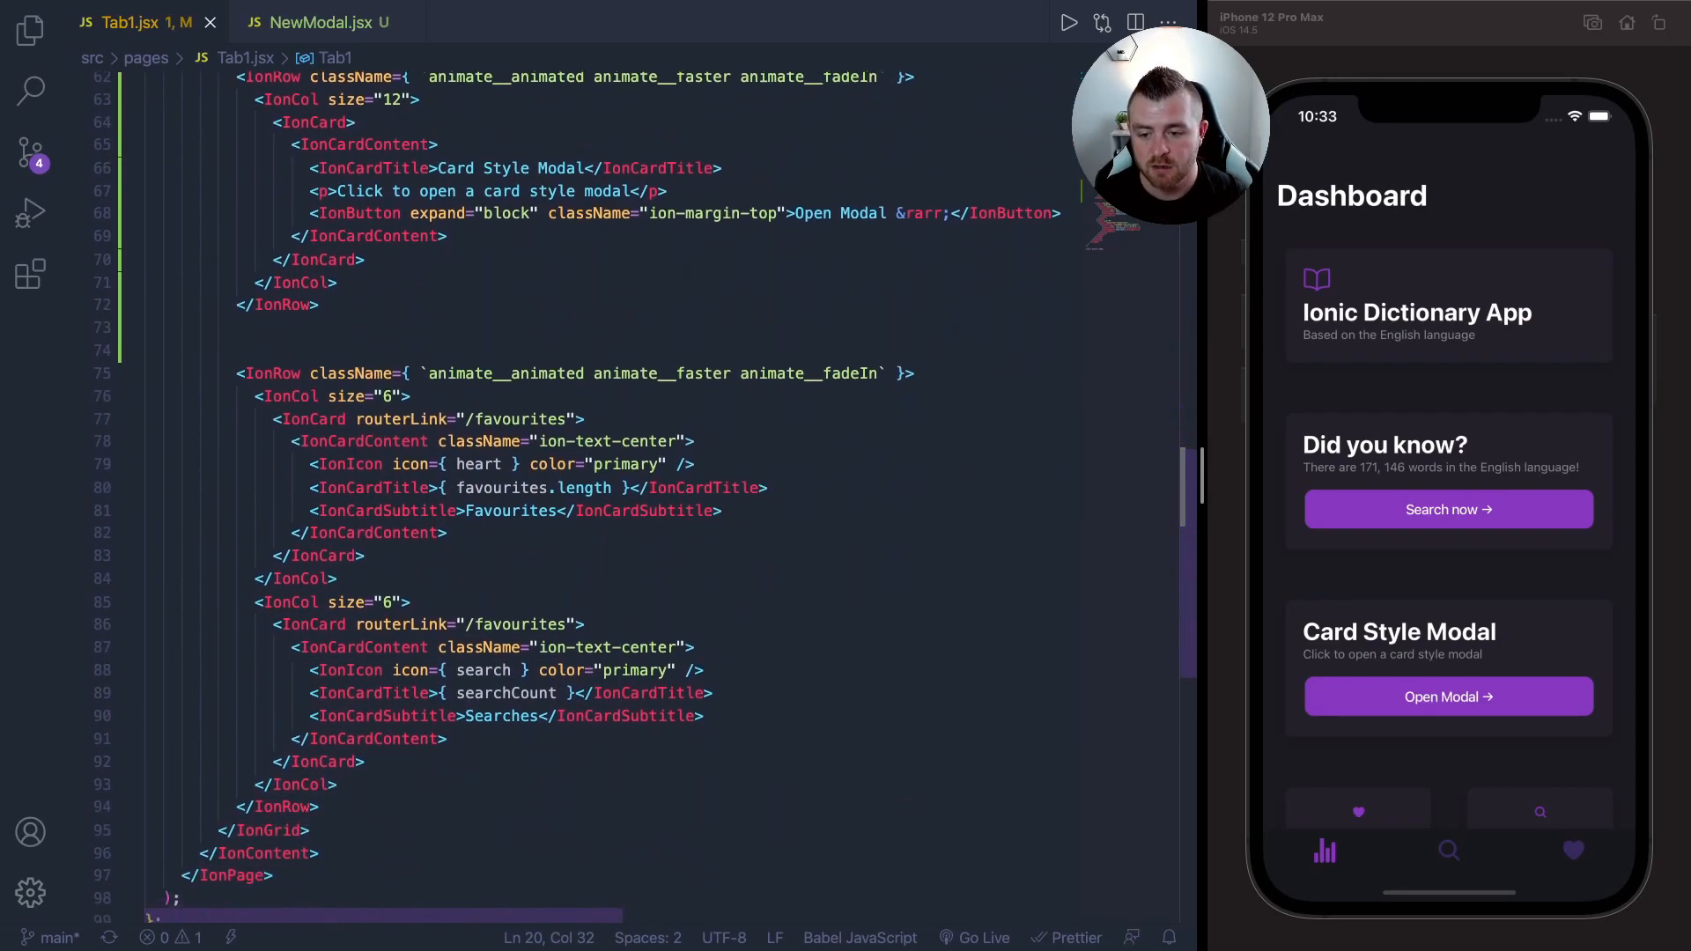
pyautogui.scroll(3)
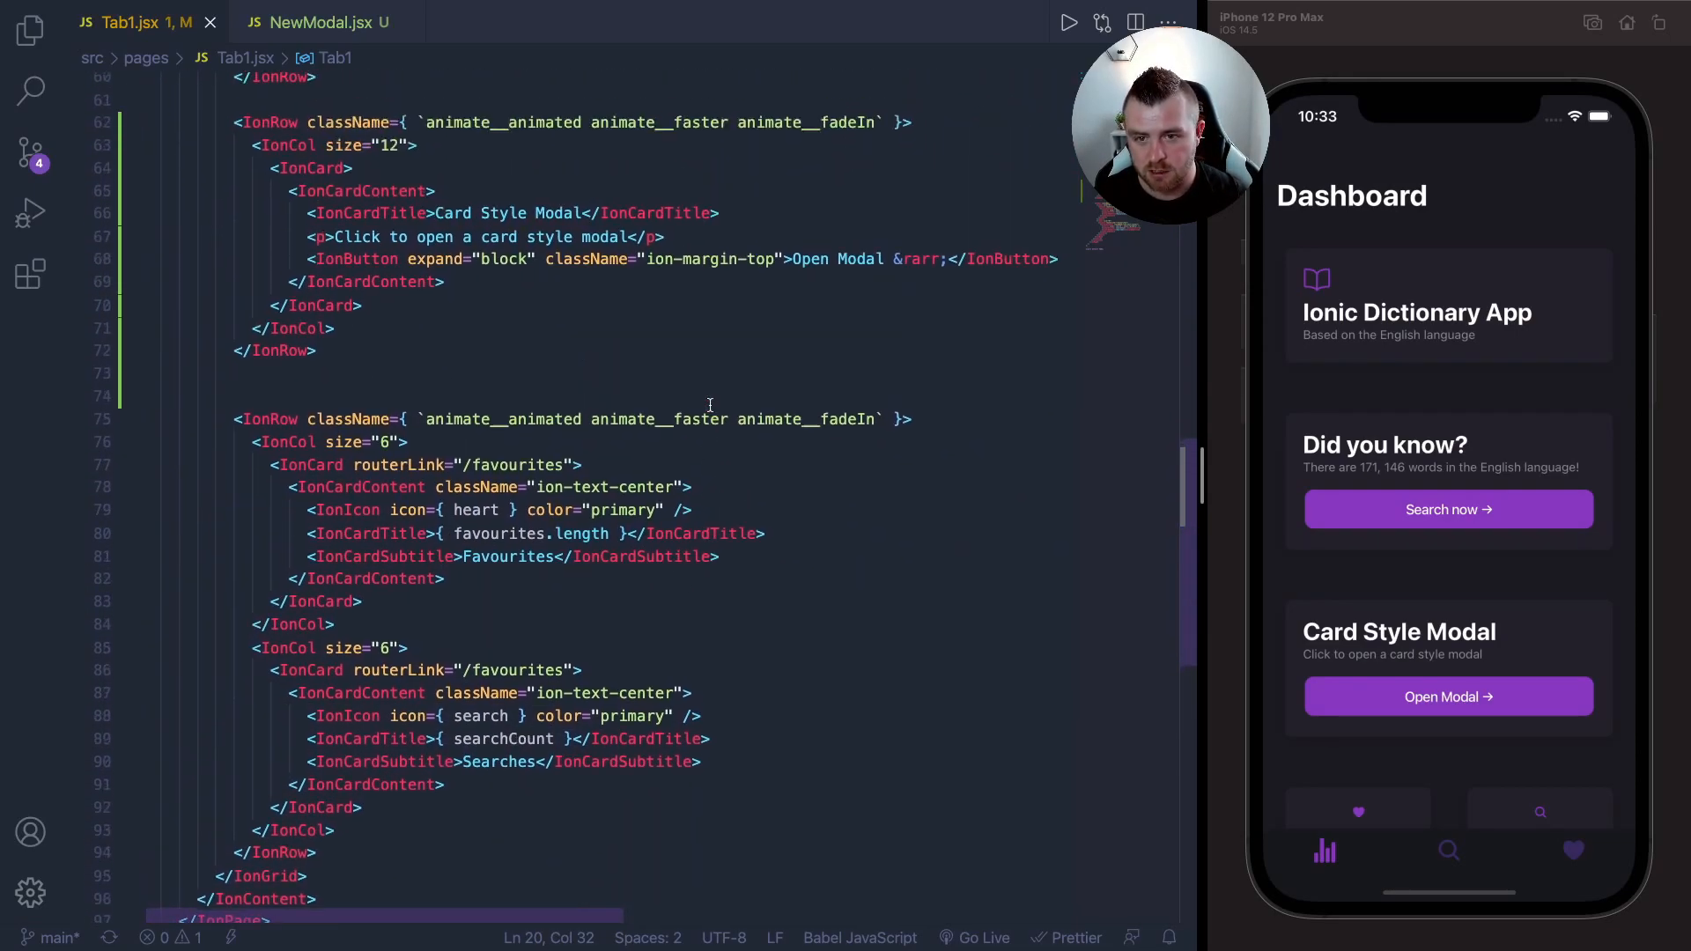
pyautogui.click(787, 259)
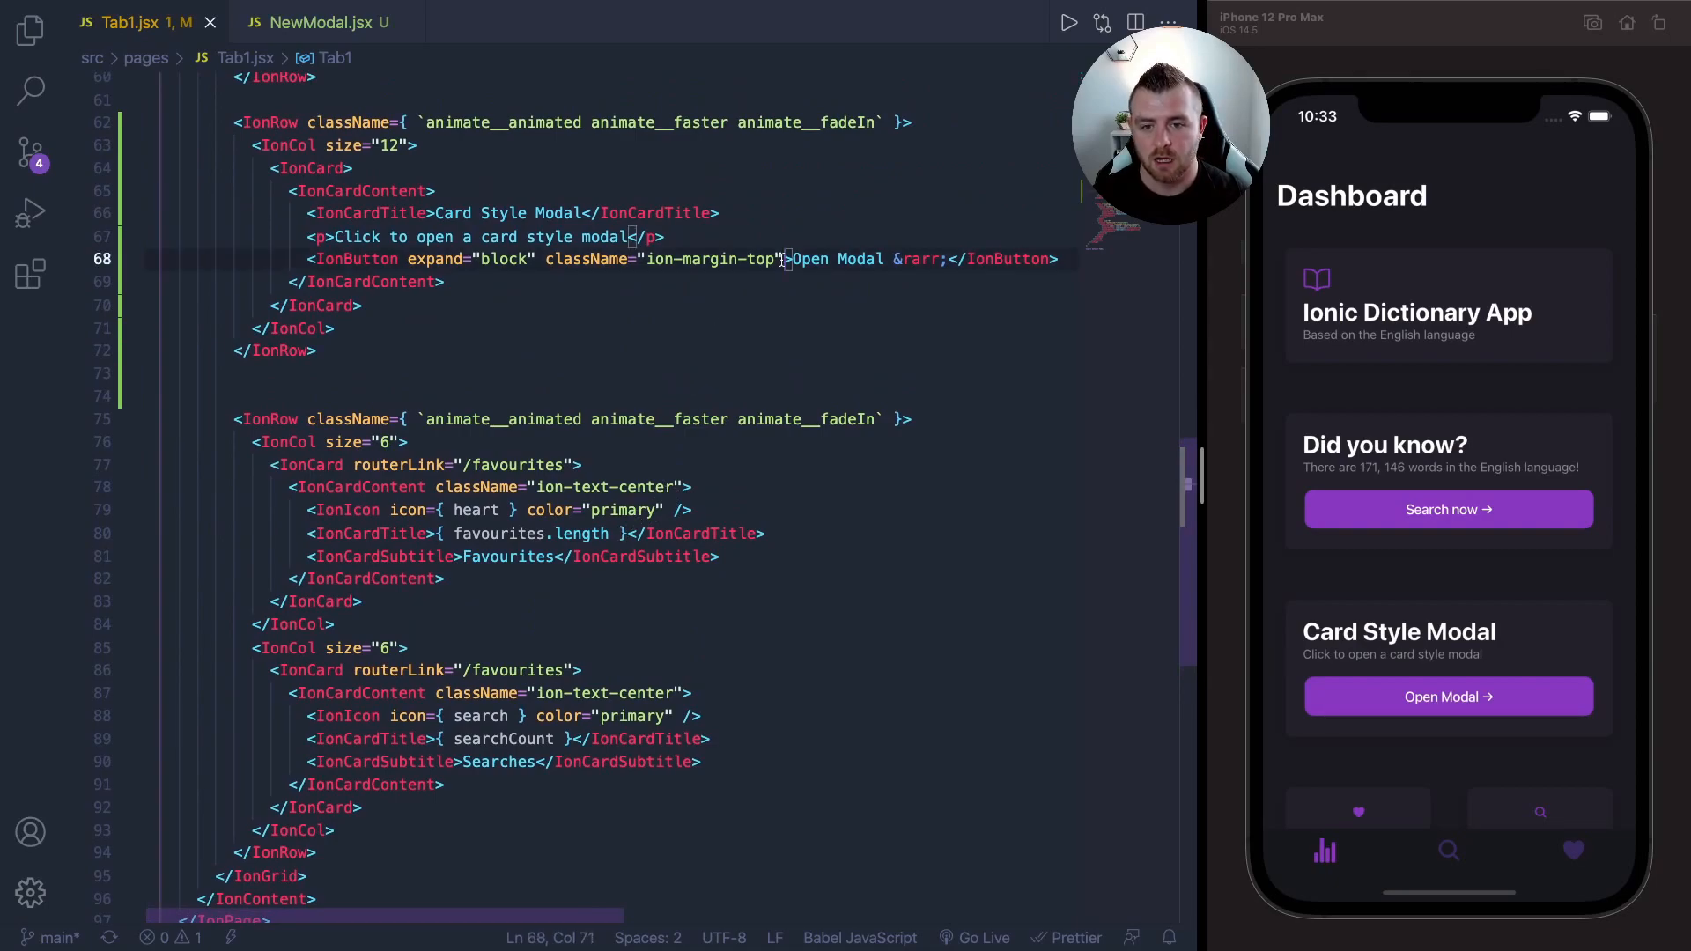
pyautogui.write('onClick')
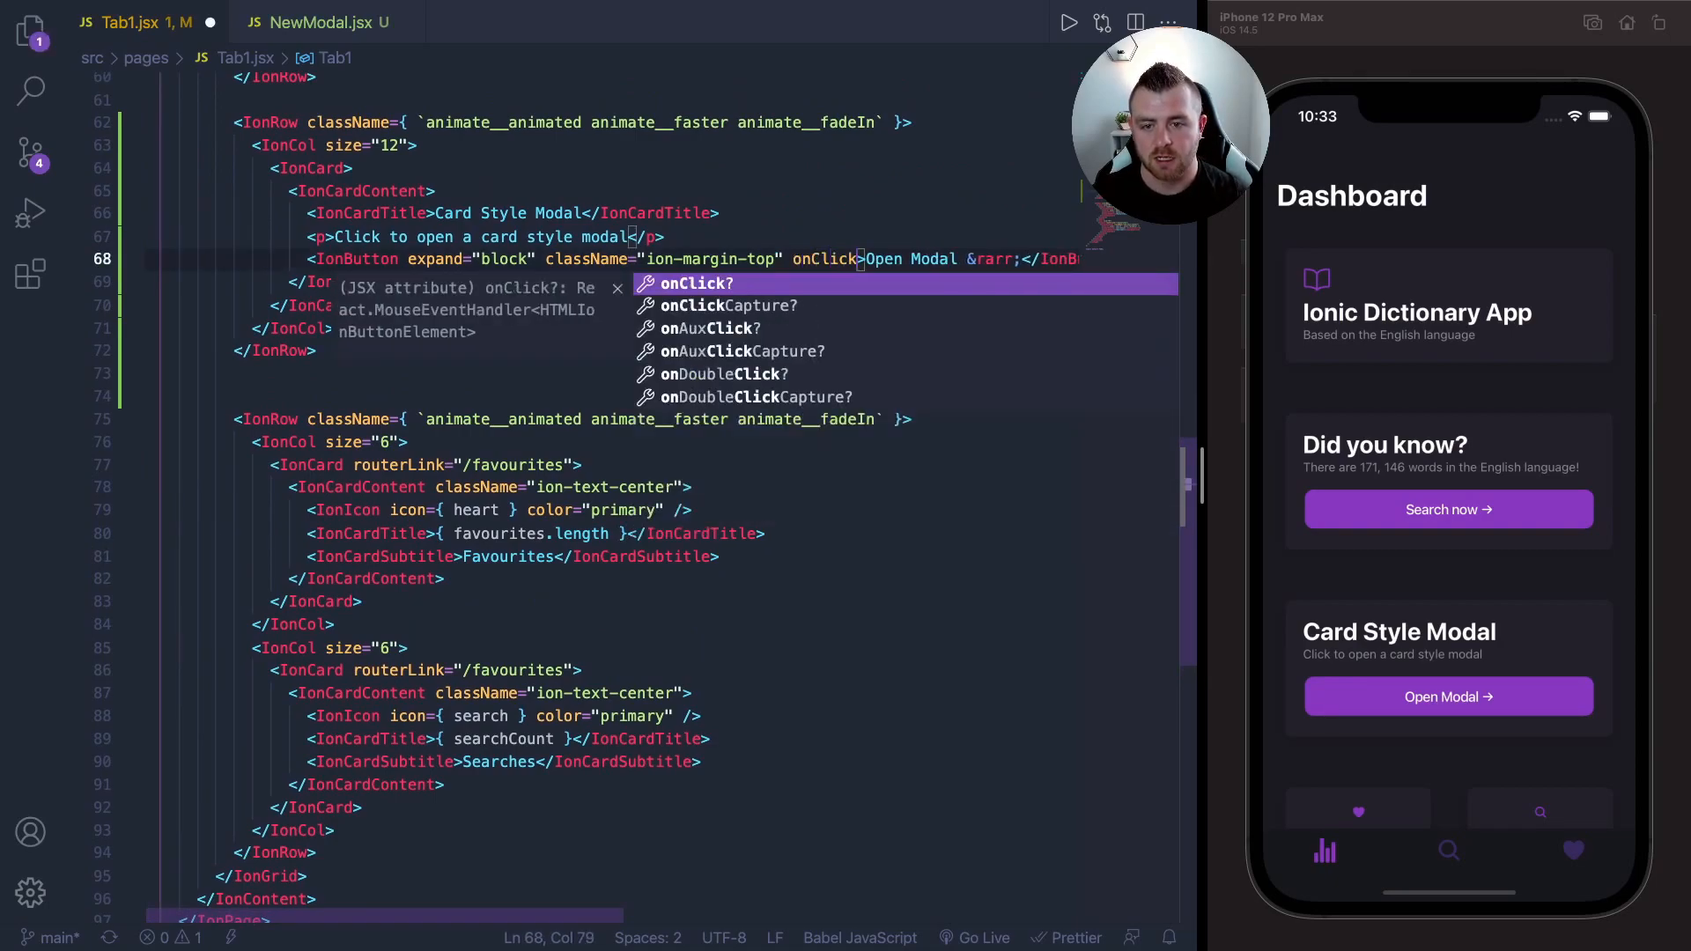
pyautogui.write('{ showModal')
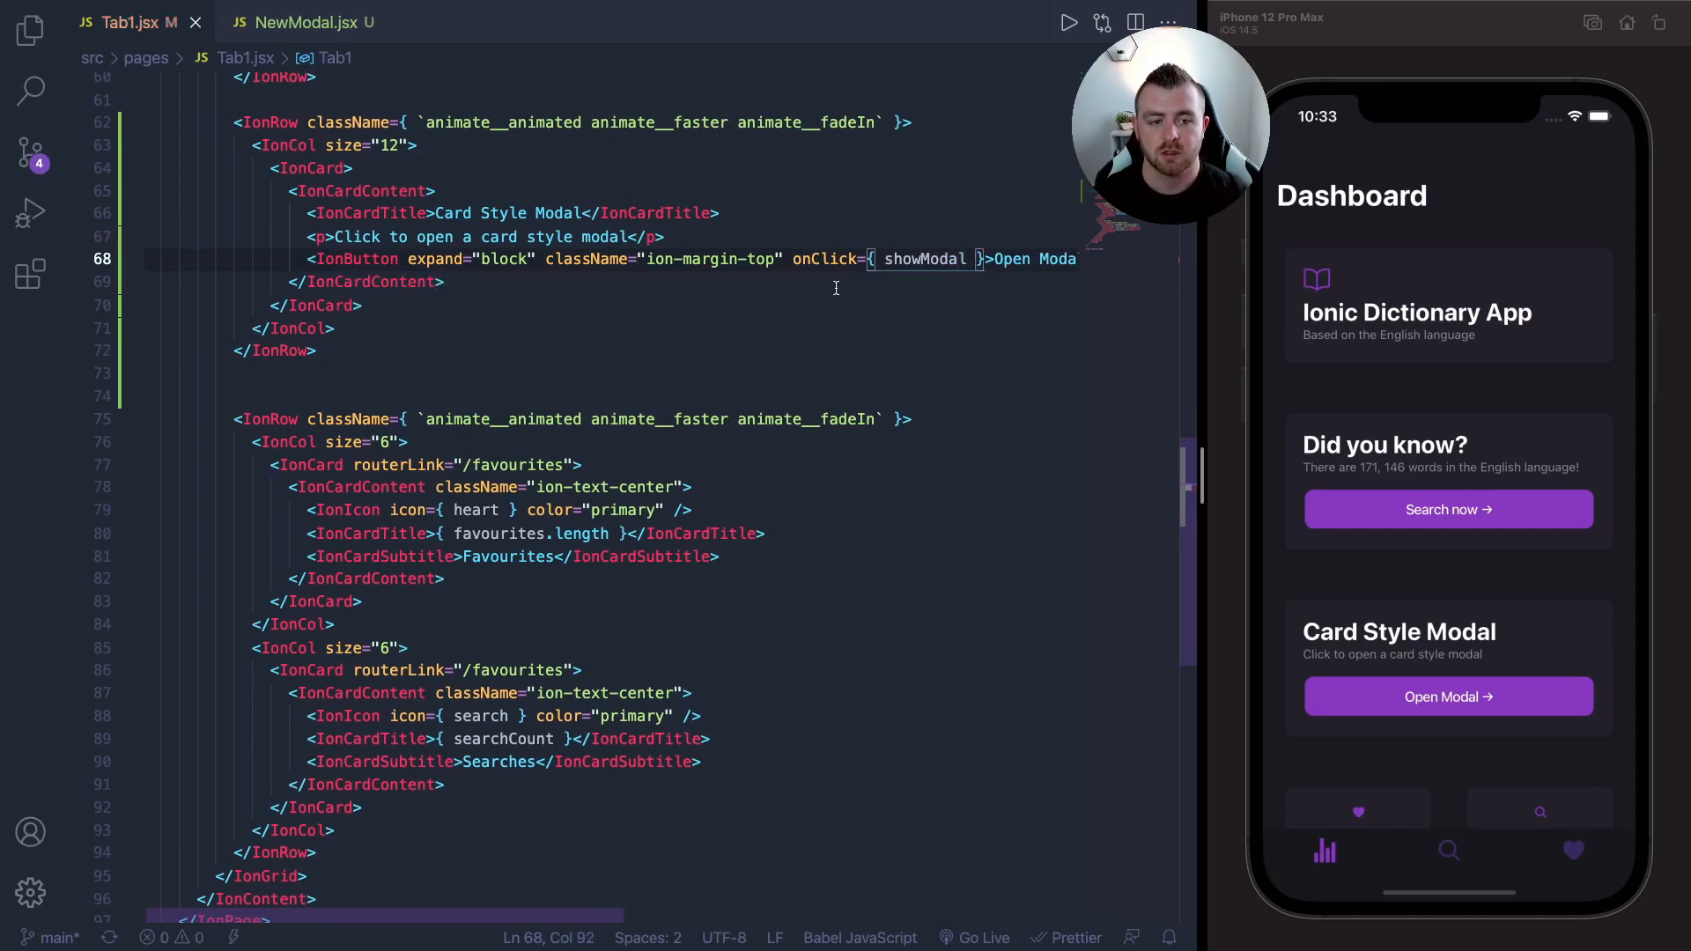
pyautogui.moveTo(1373, 663)
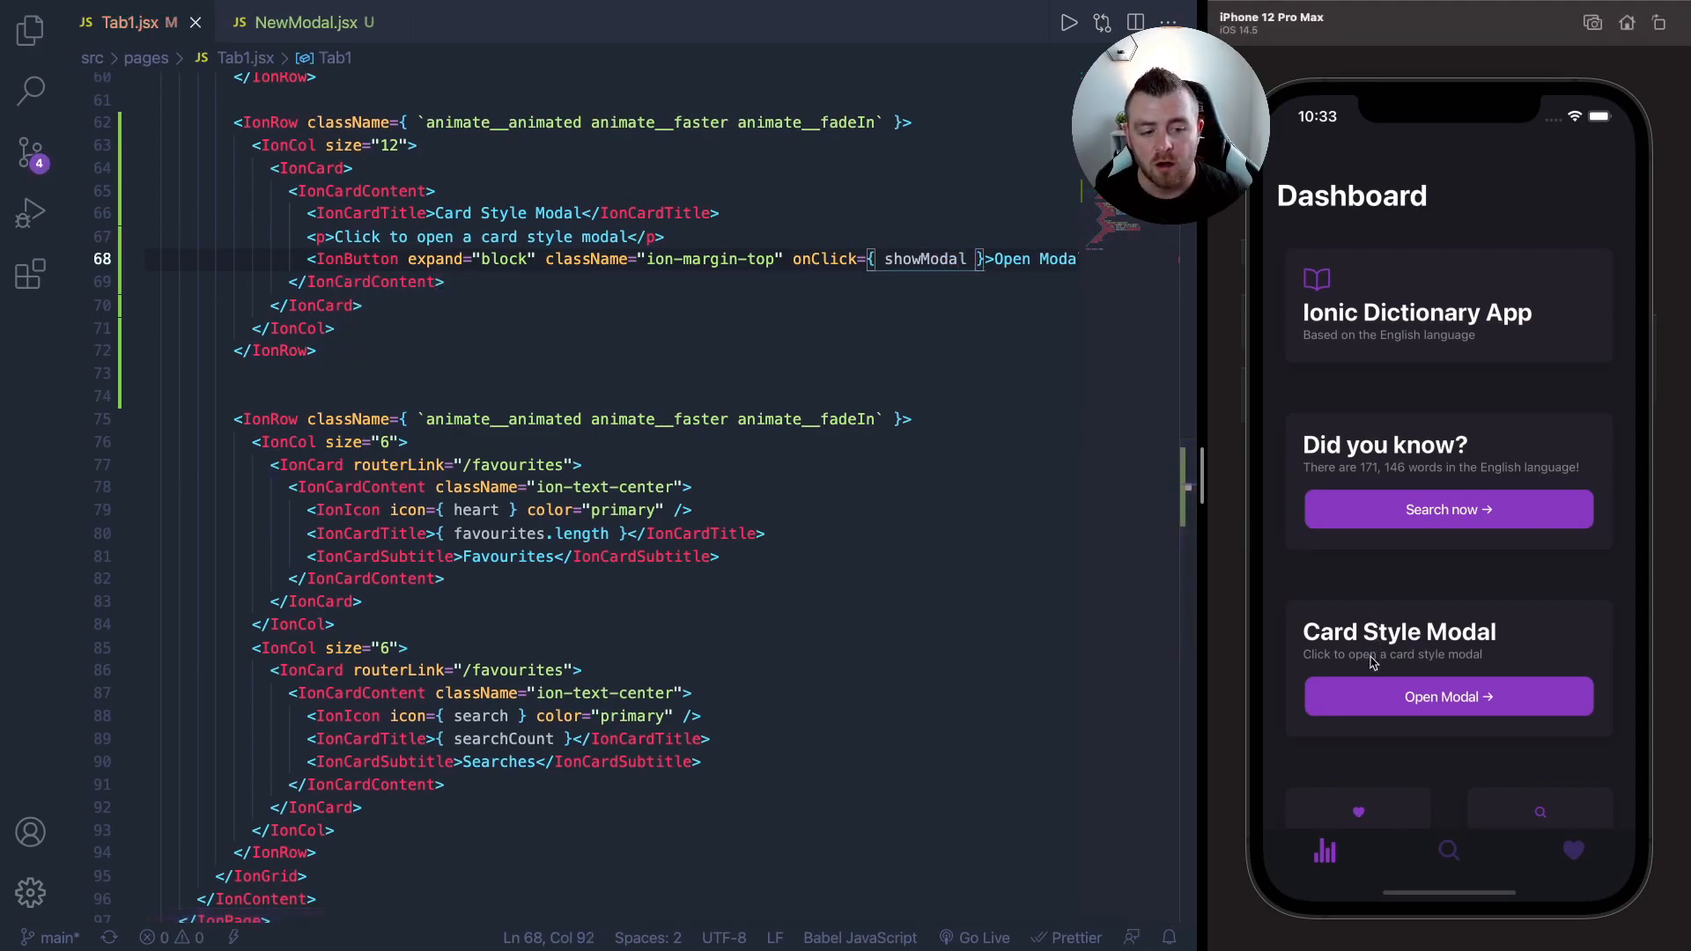
# - Open the New Modal from the Dashboard card in the simulator and close it
pyautogui.click(1447, 696)
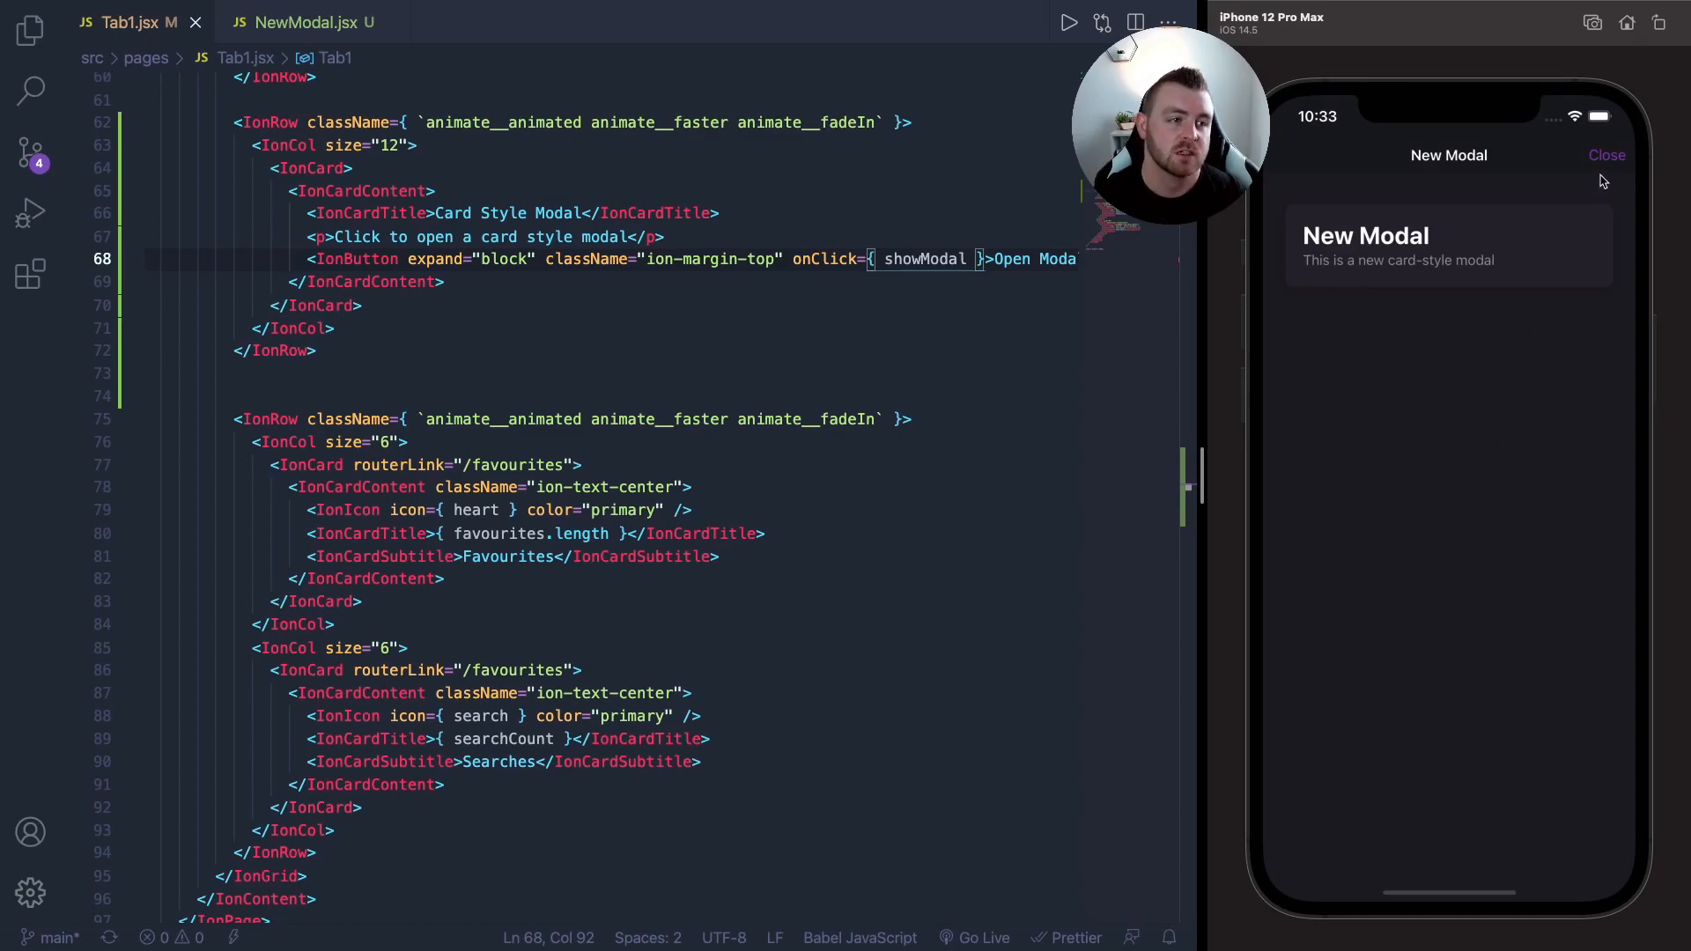
pyautogui.click(1605, 154)
pyautogui.write('handleS')
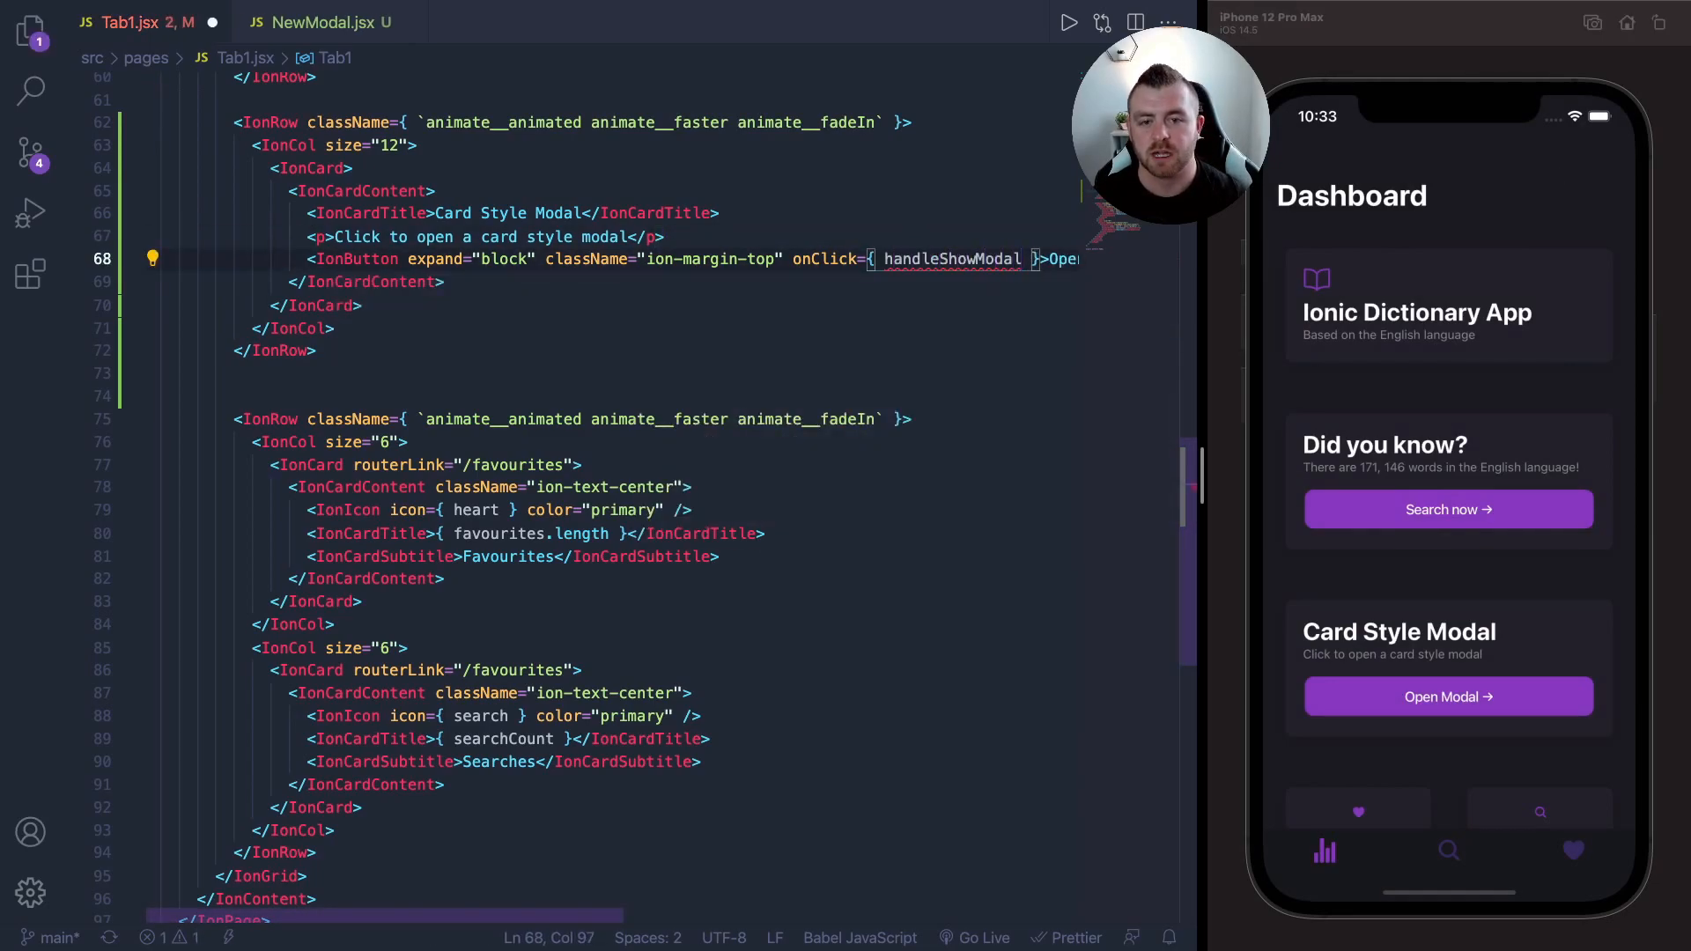
# - Near the top, write const handleShowModal = () => showModal({ presentingElement: })
pyautogui.scroll(3)
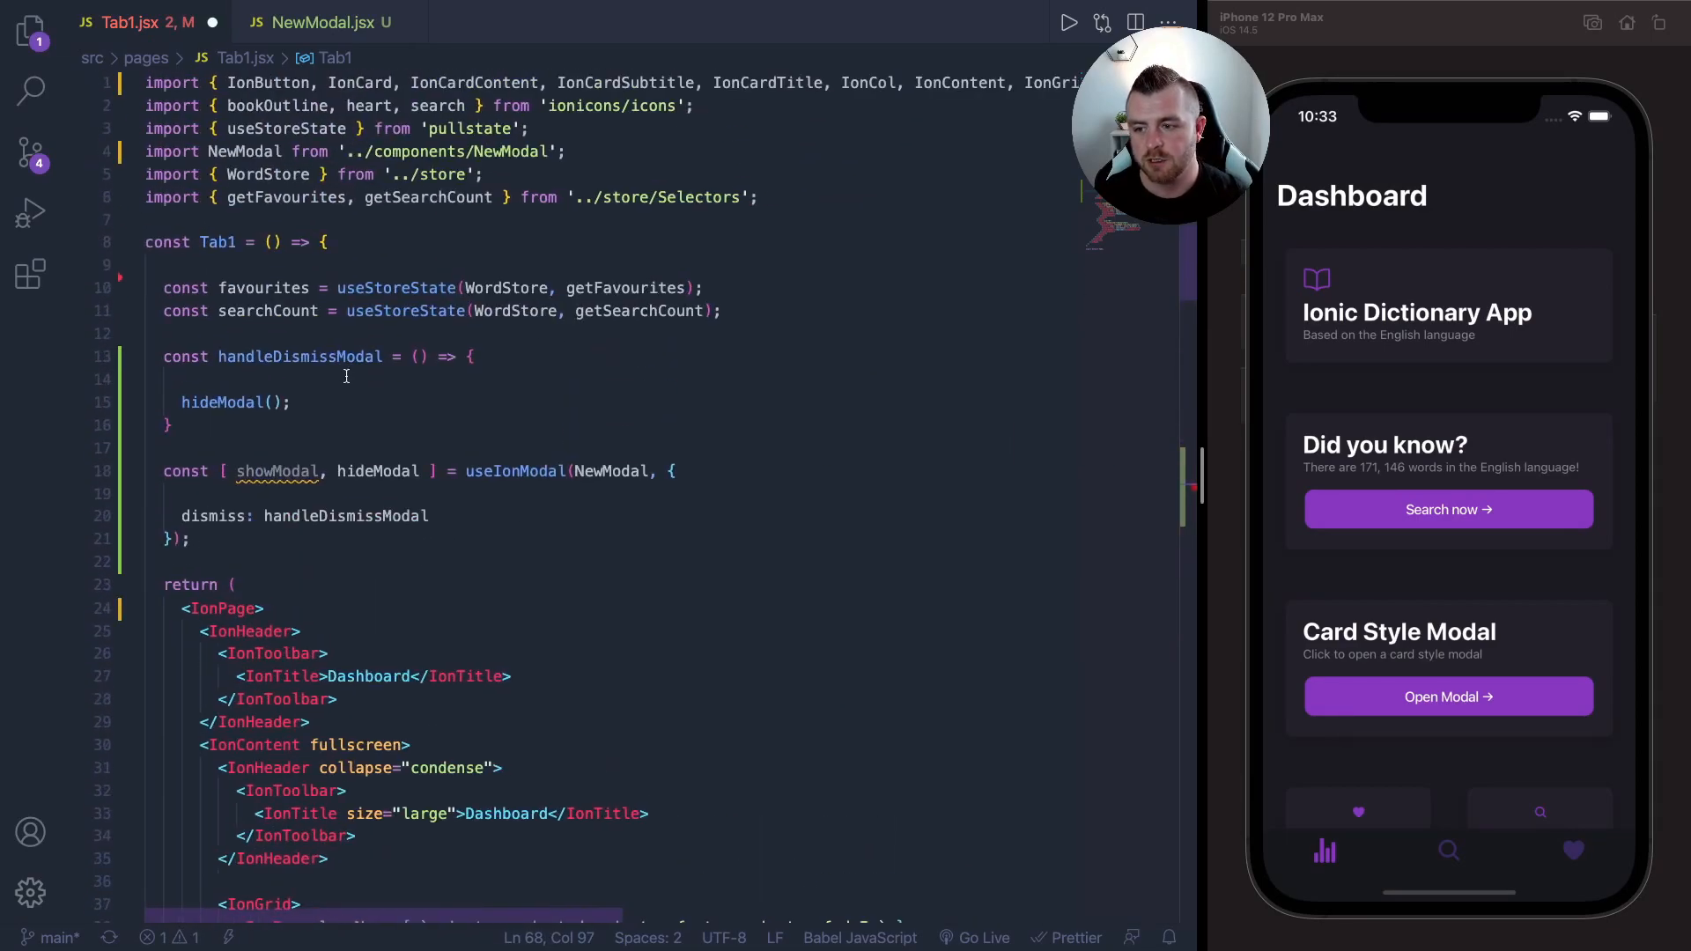
pyautogui.press('enter')
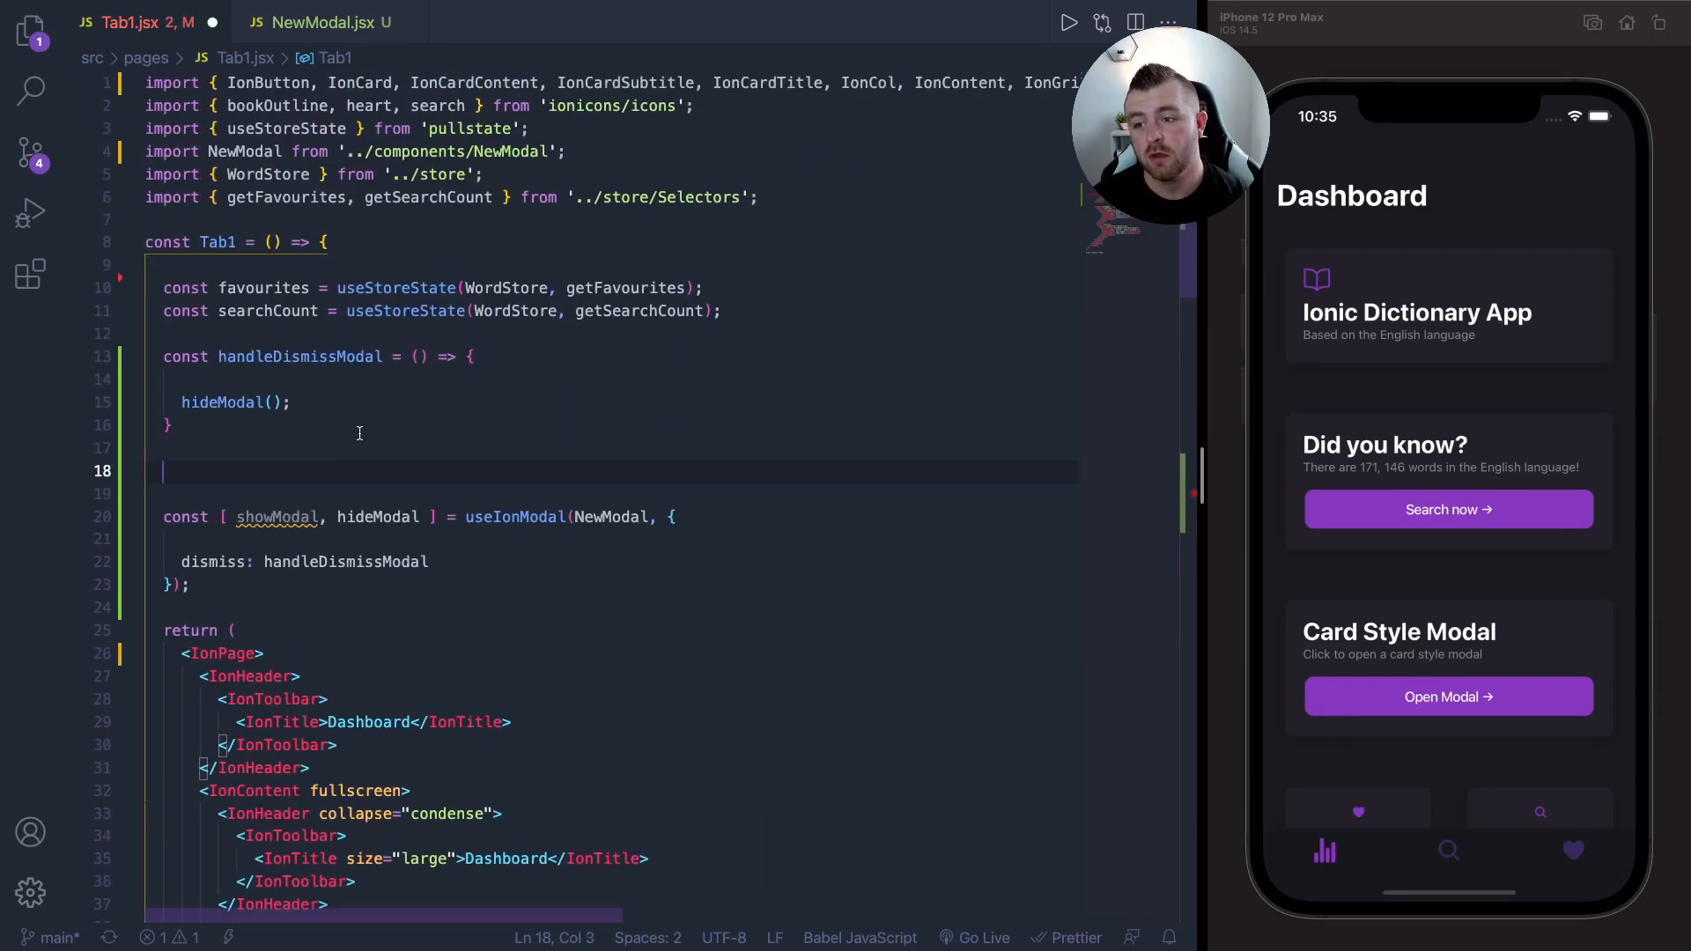
pyautogui.write('co')
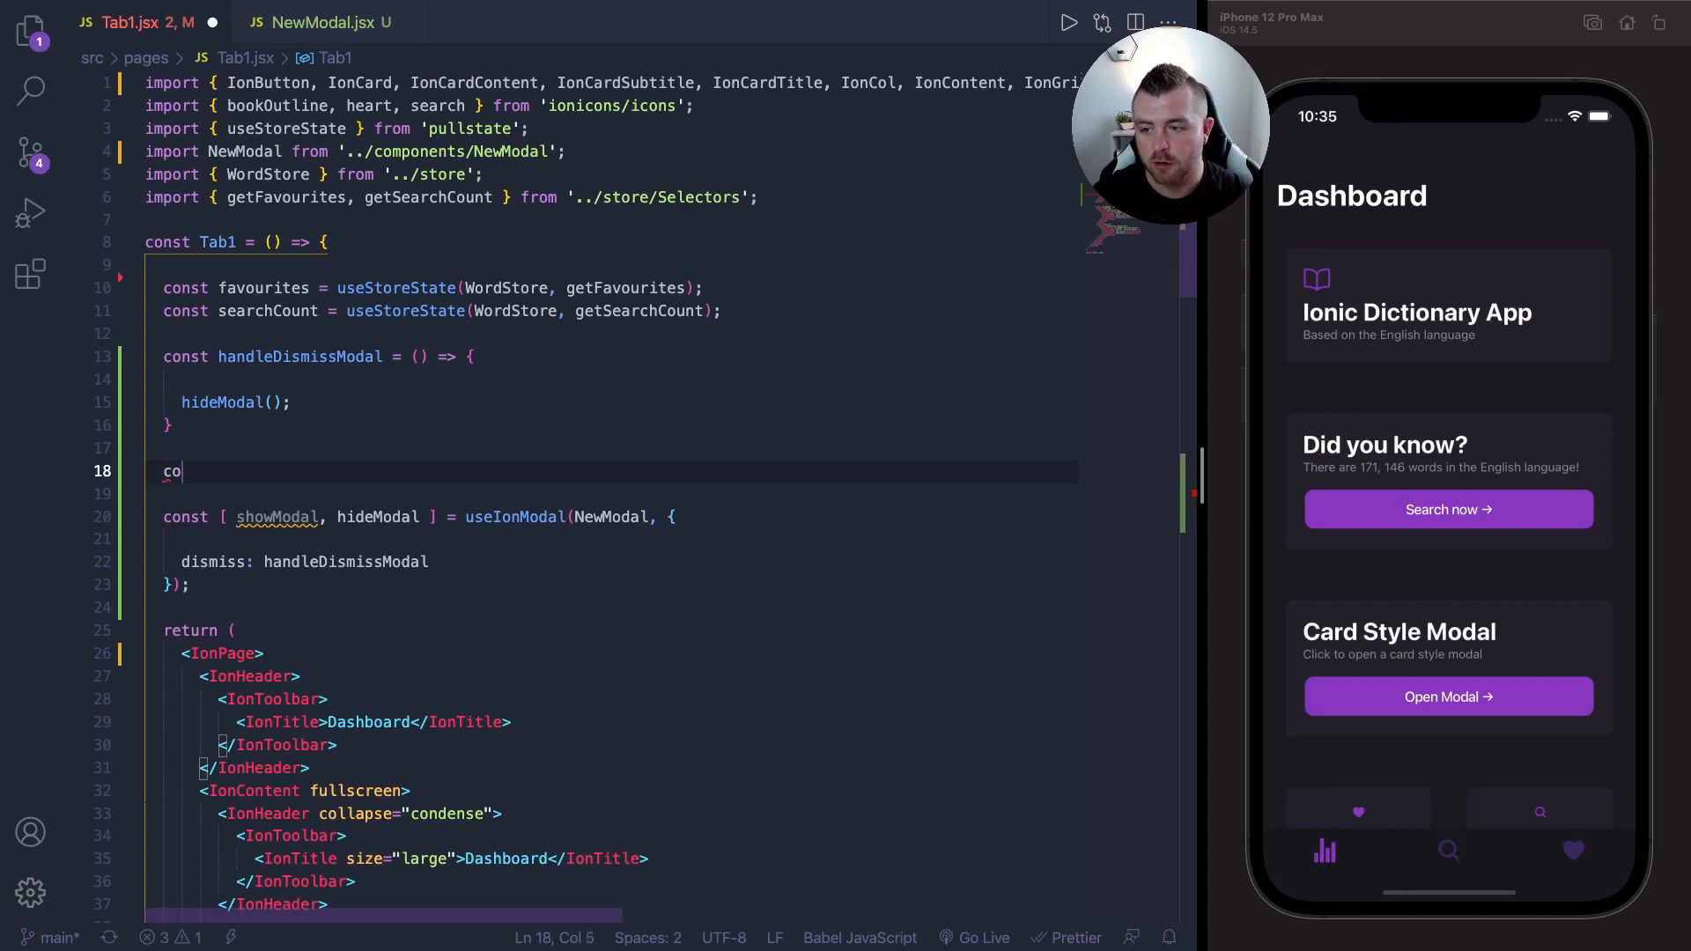
pyautogui.write('nst handleShow')
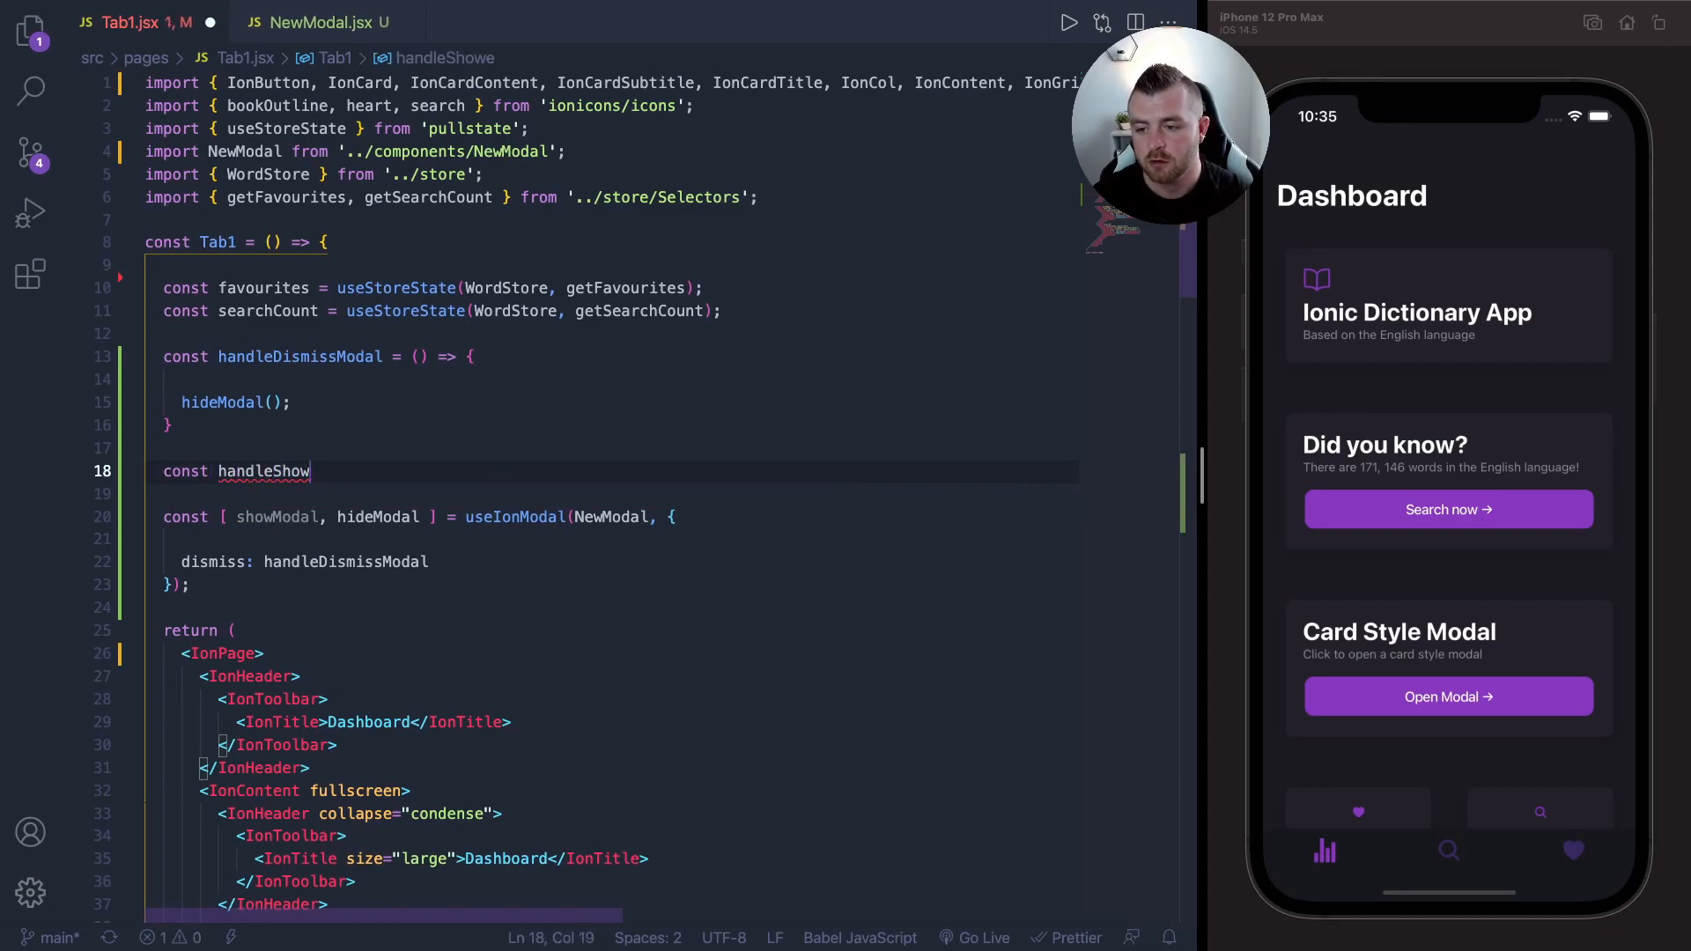
pyautogui.write('Modal = () => {')
pyautogui.write('s')
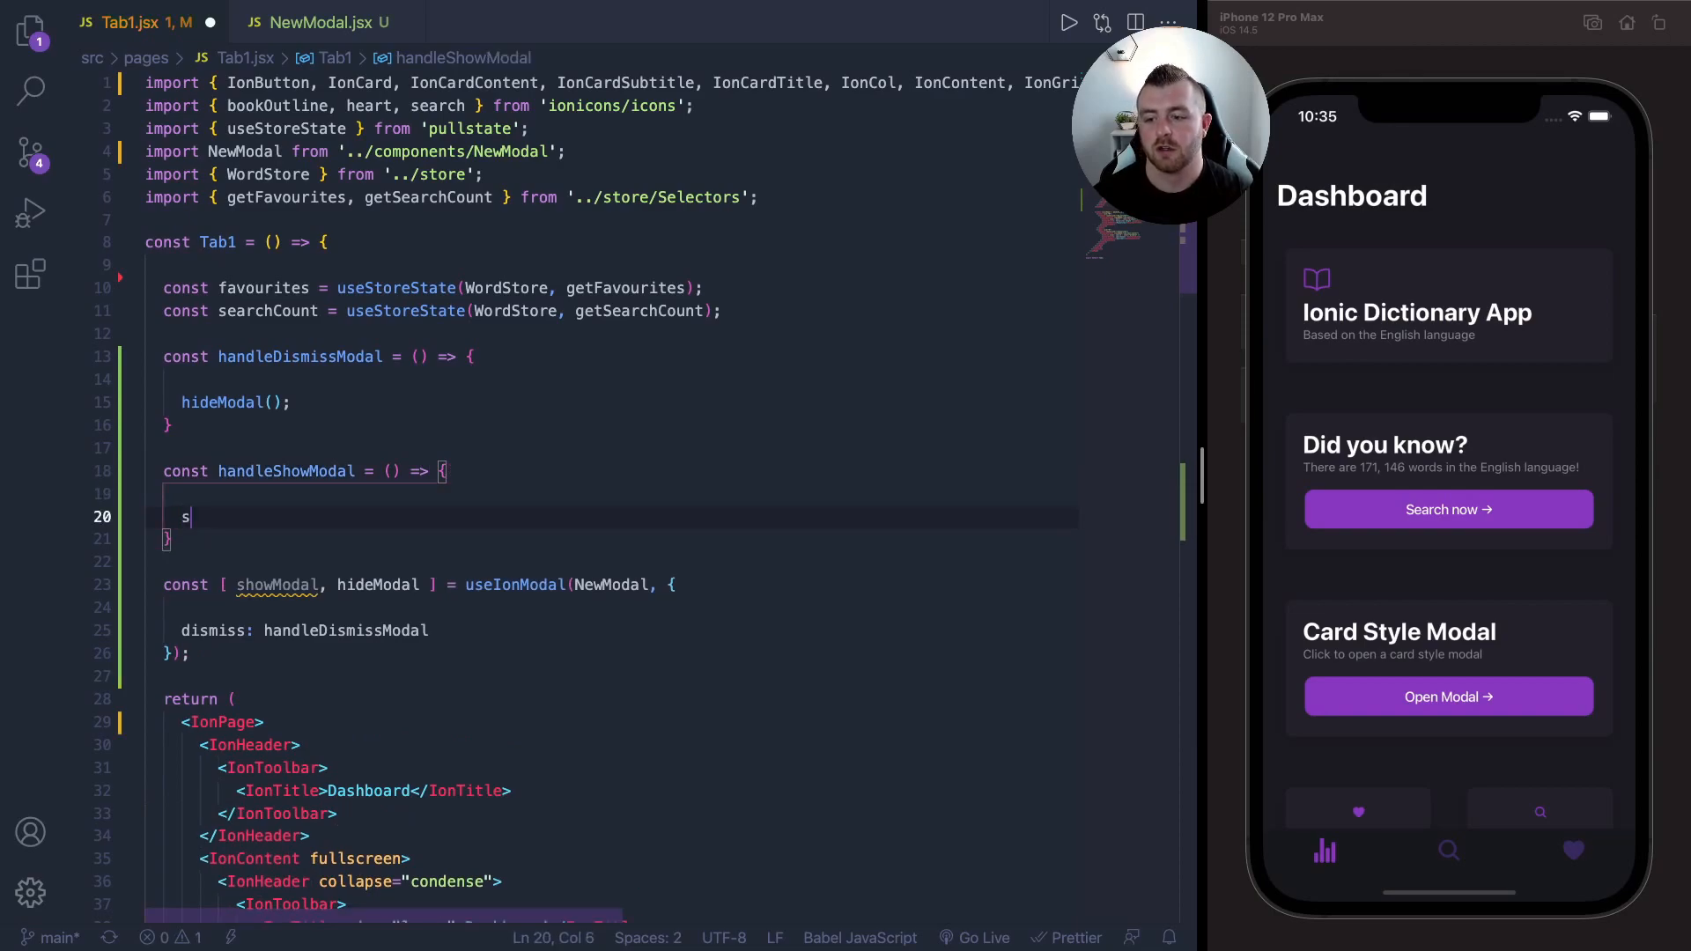
pyautogui.write('howModal')
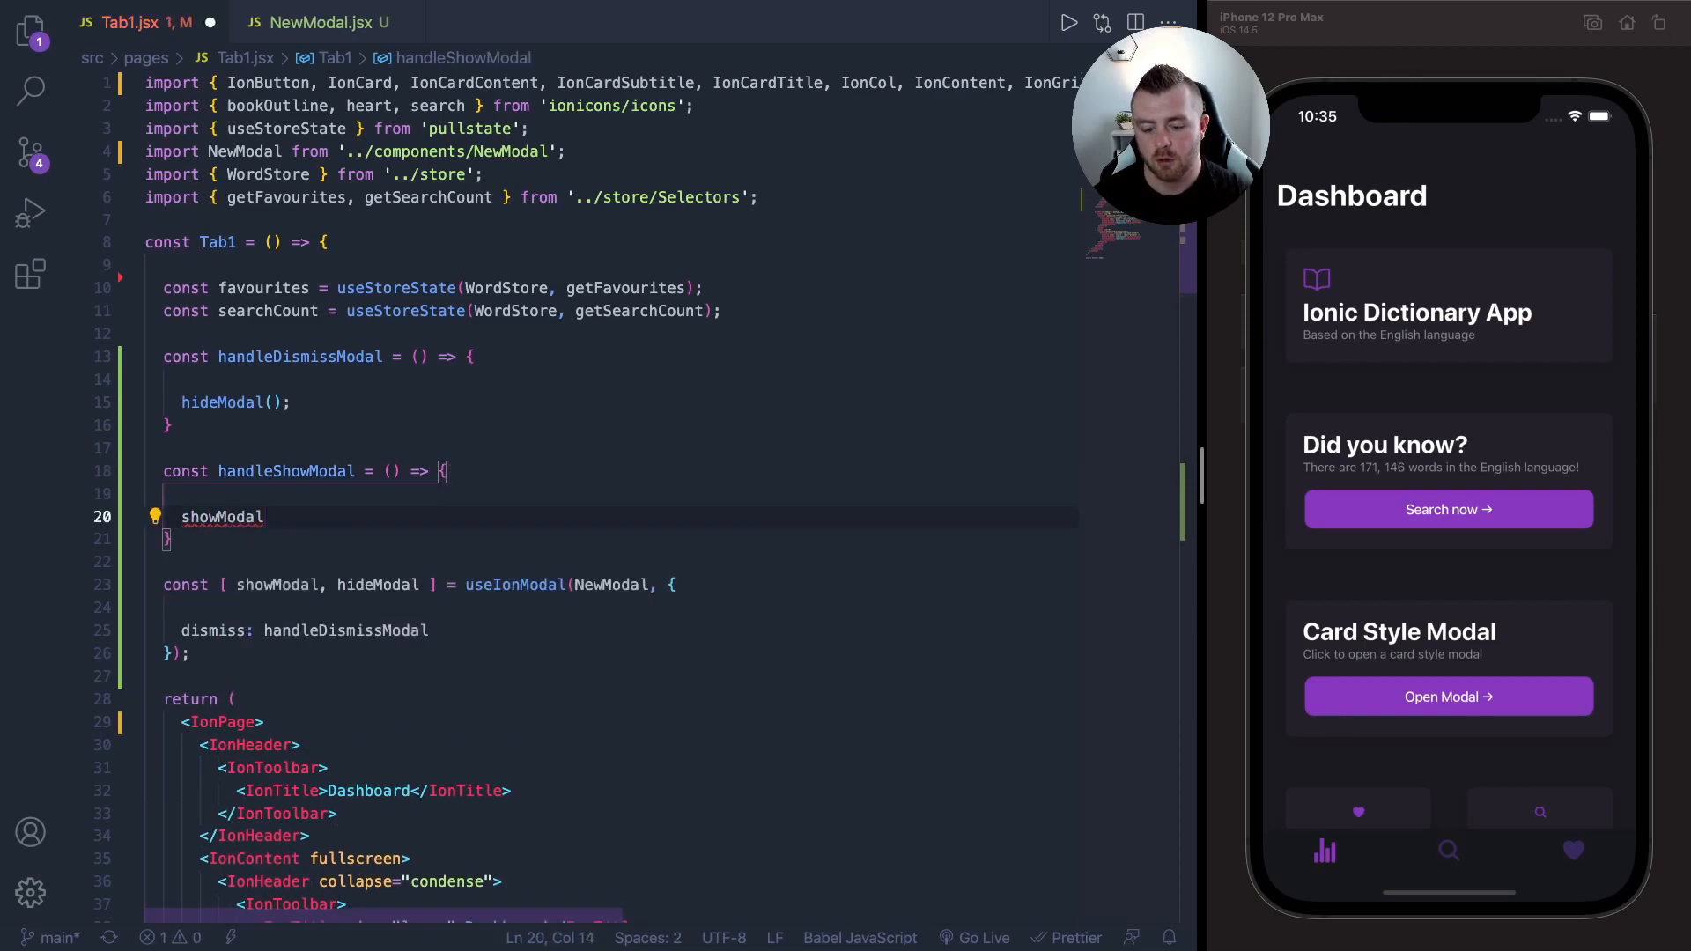
pyautogui.write('({')
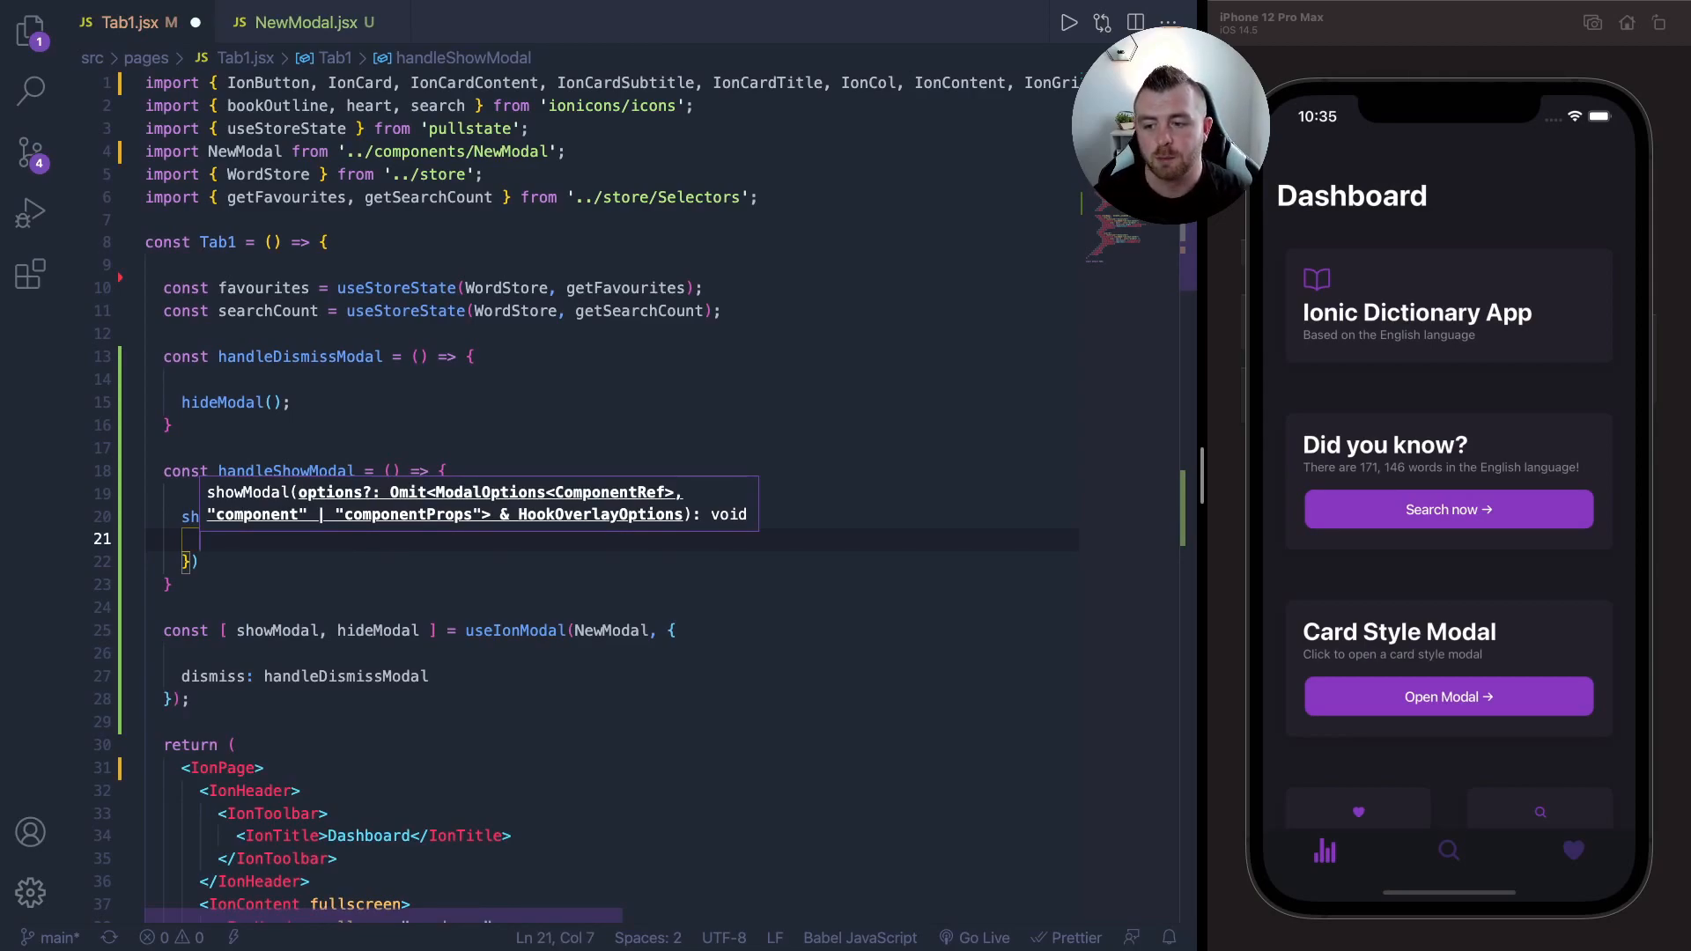
pyautogui.write('presentingElement:')
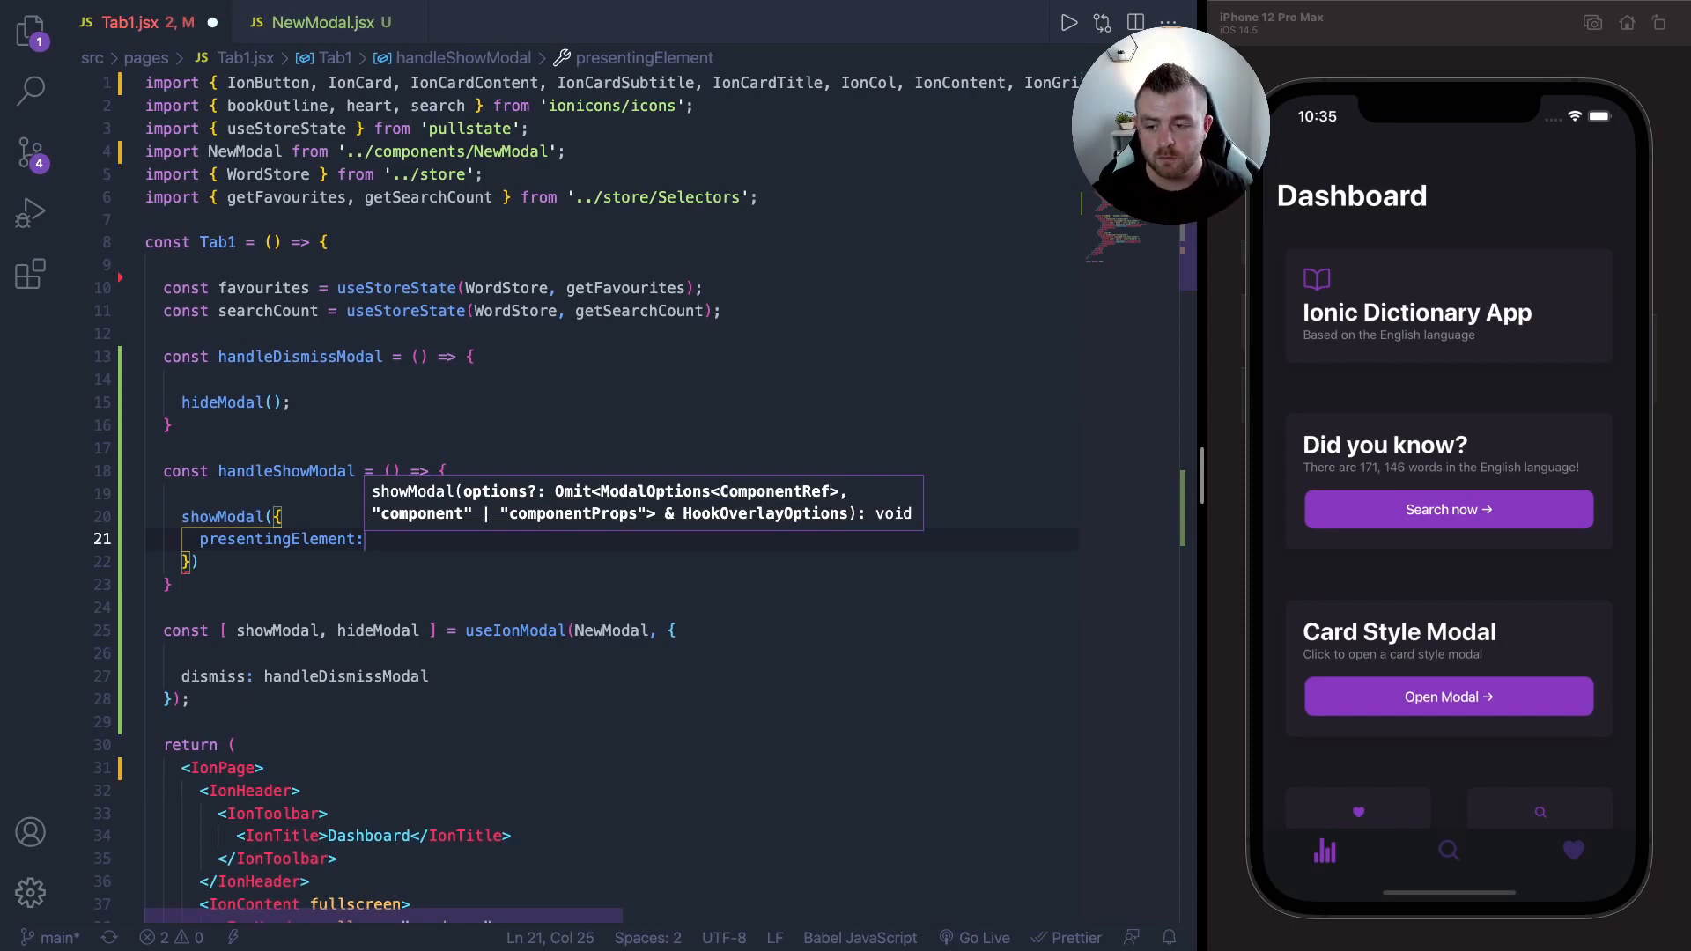
pyautogui.moveTo(467, 507)
pyautogui.write('c')
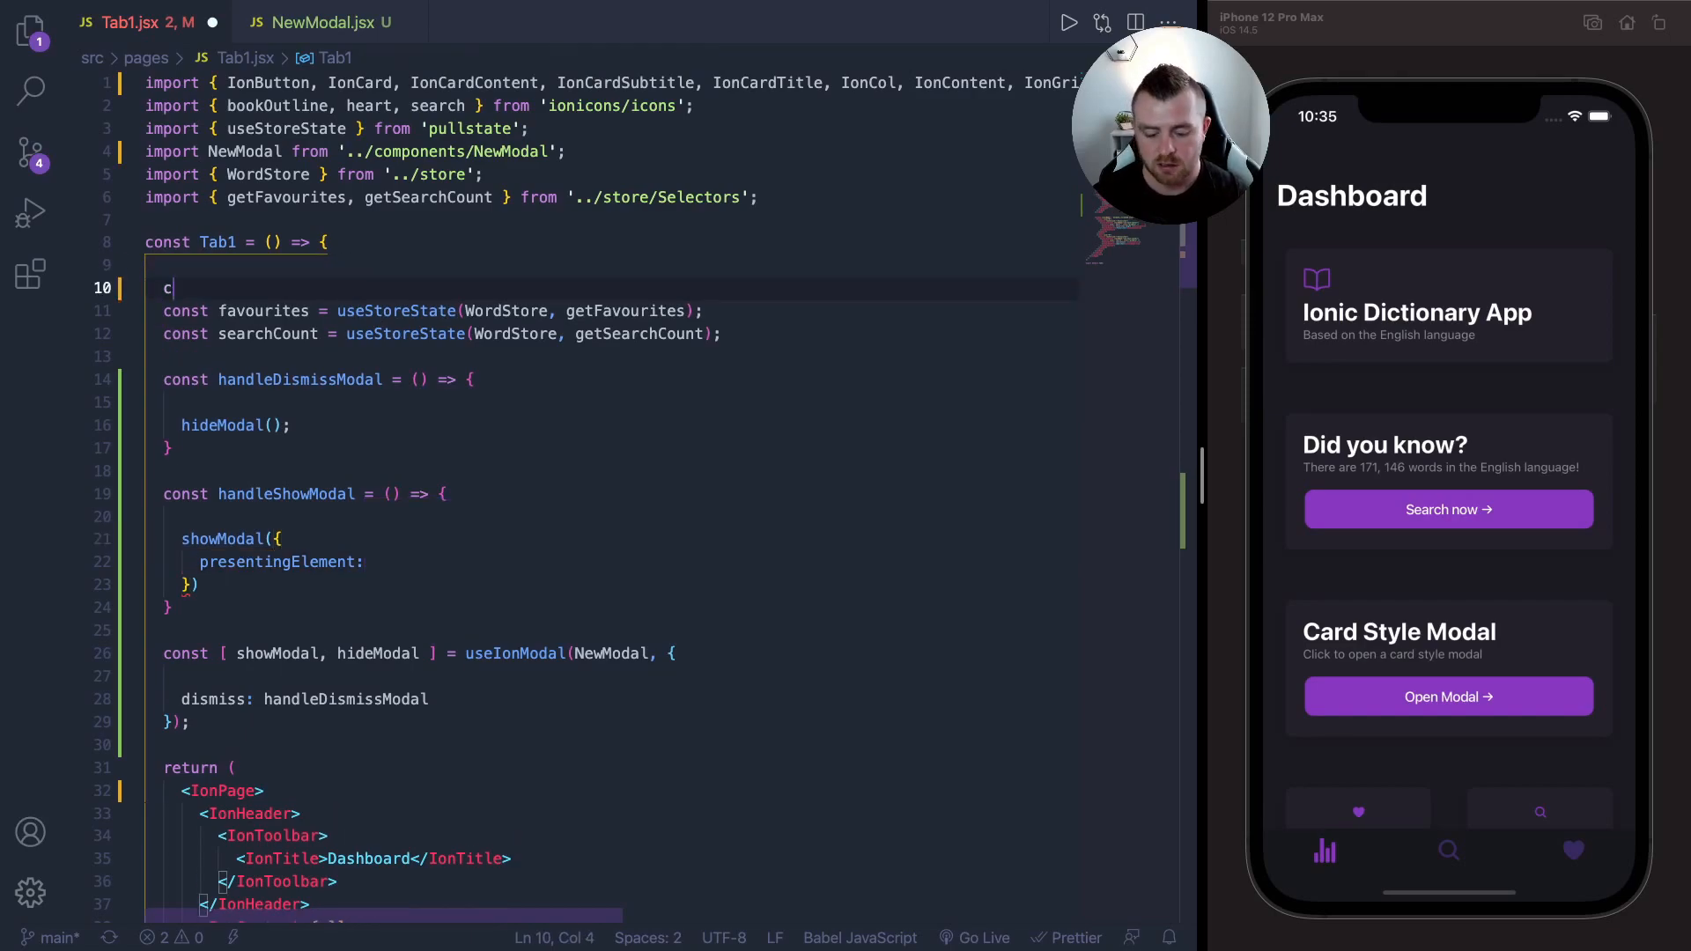
# - Define pageRef with useRef, set ref={ pageRef } on IonPage, and pass pageRef.current as presentingElement
pyautogui.write('onst pageRef = useRef();')
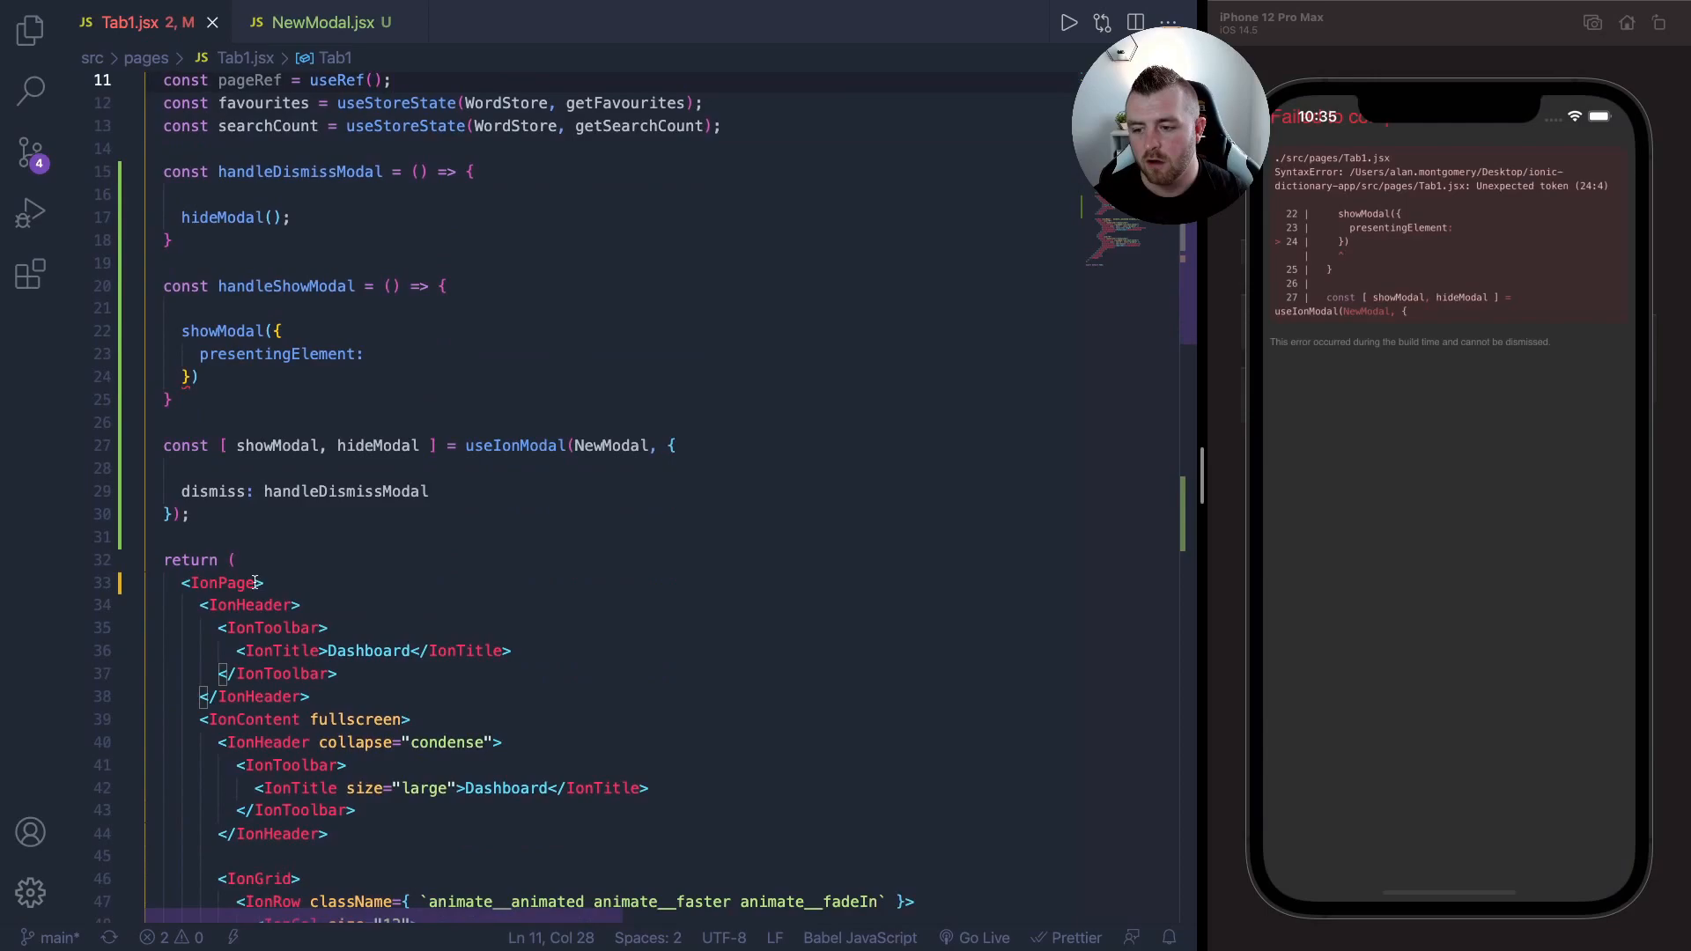
pyautogui.write('ref={ }')
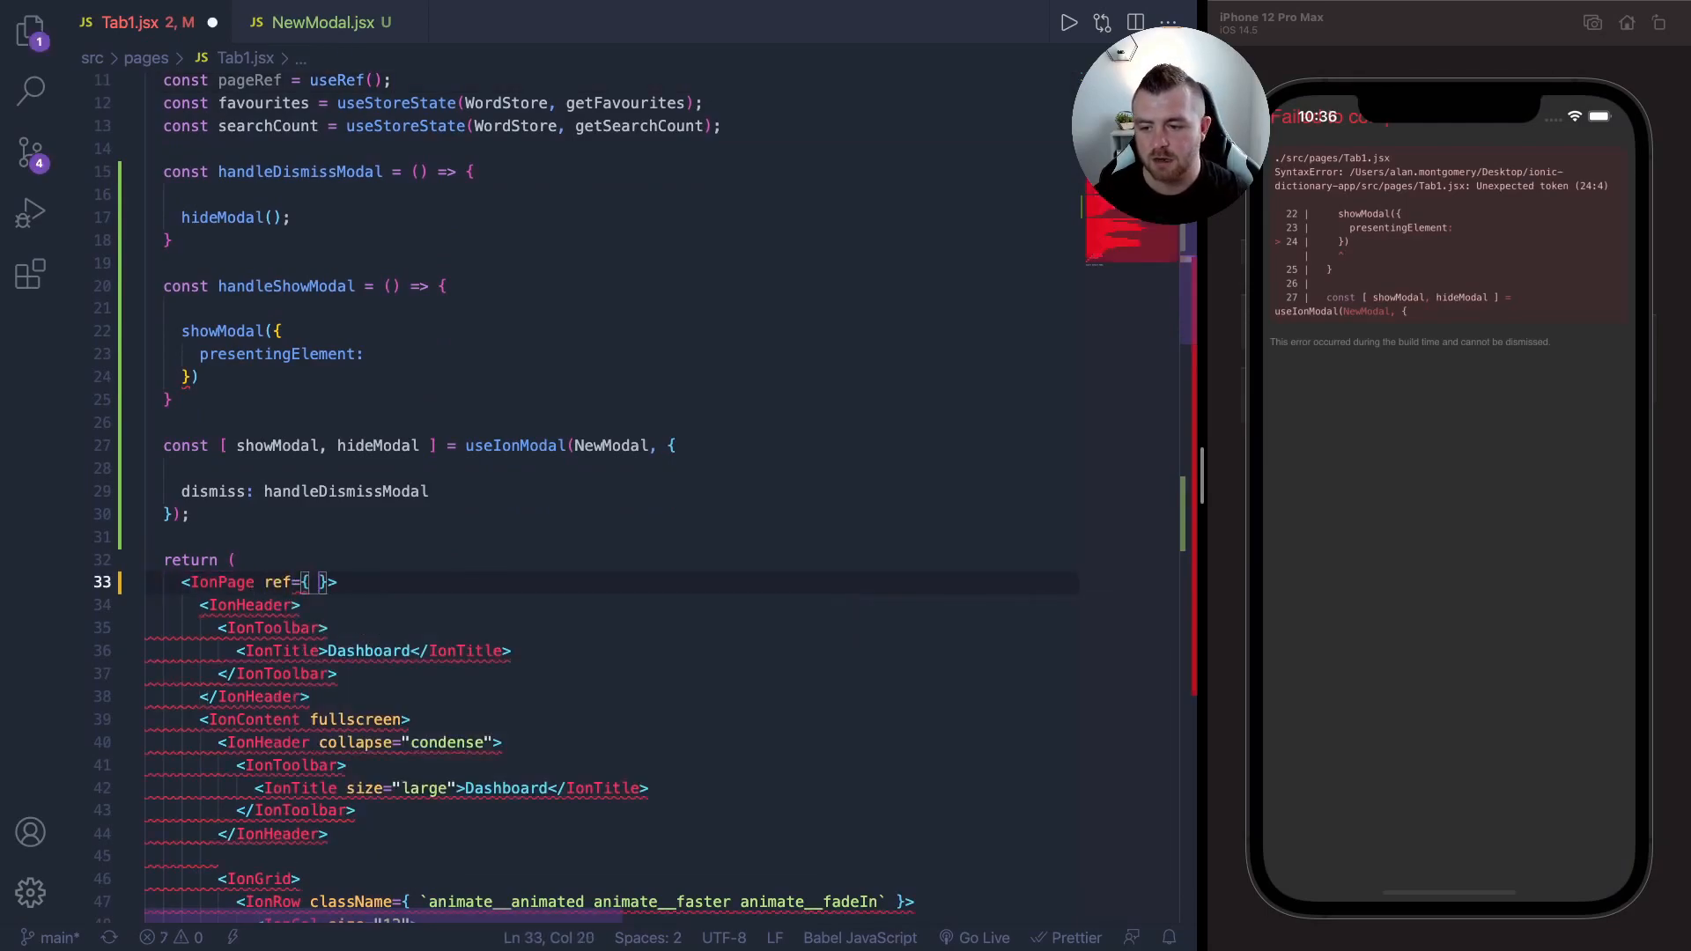
pyautogui.write('pageRef')
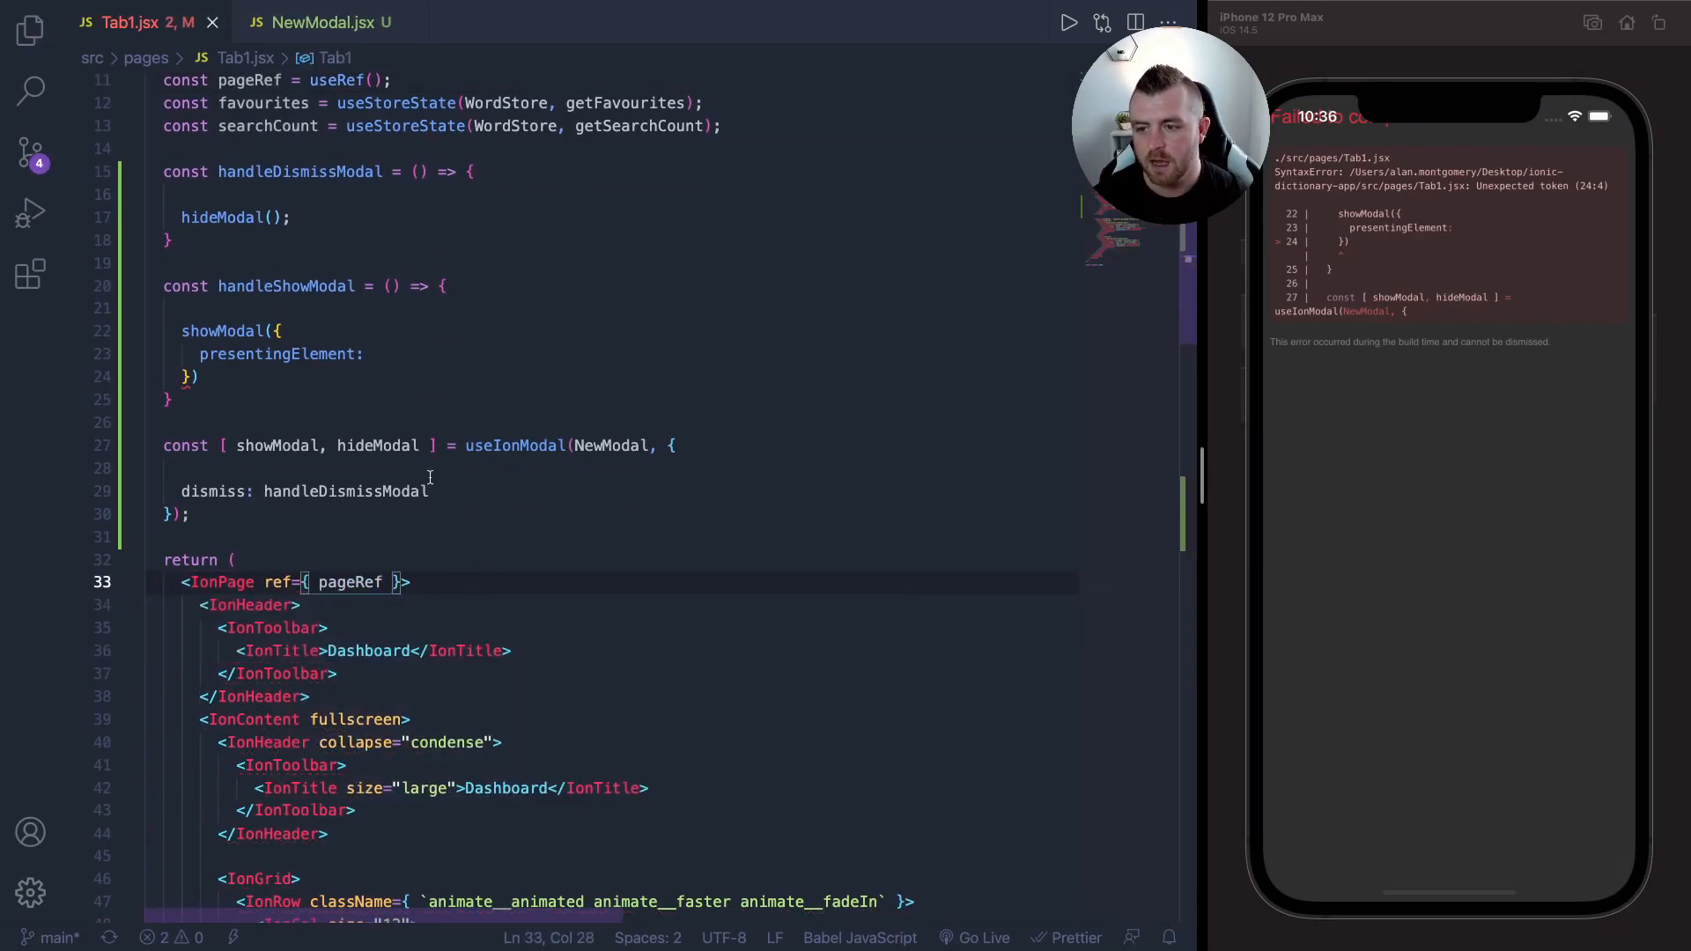
pyautogui.click(366, 354)
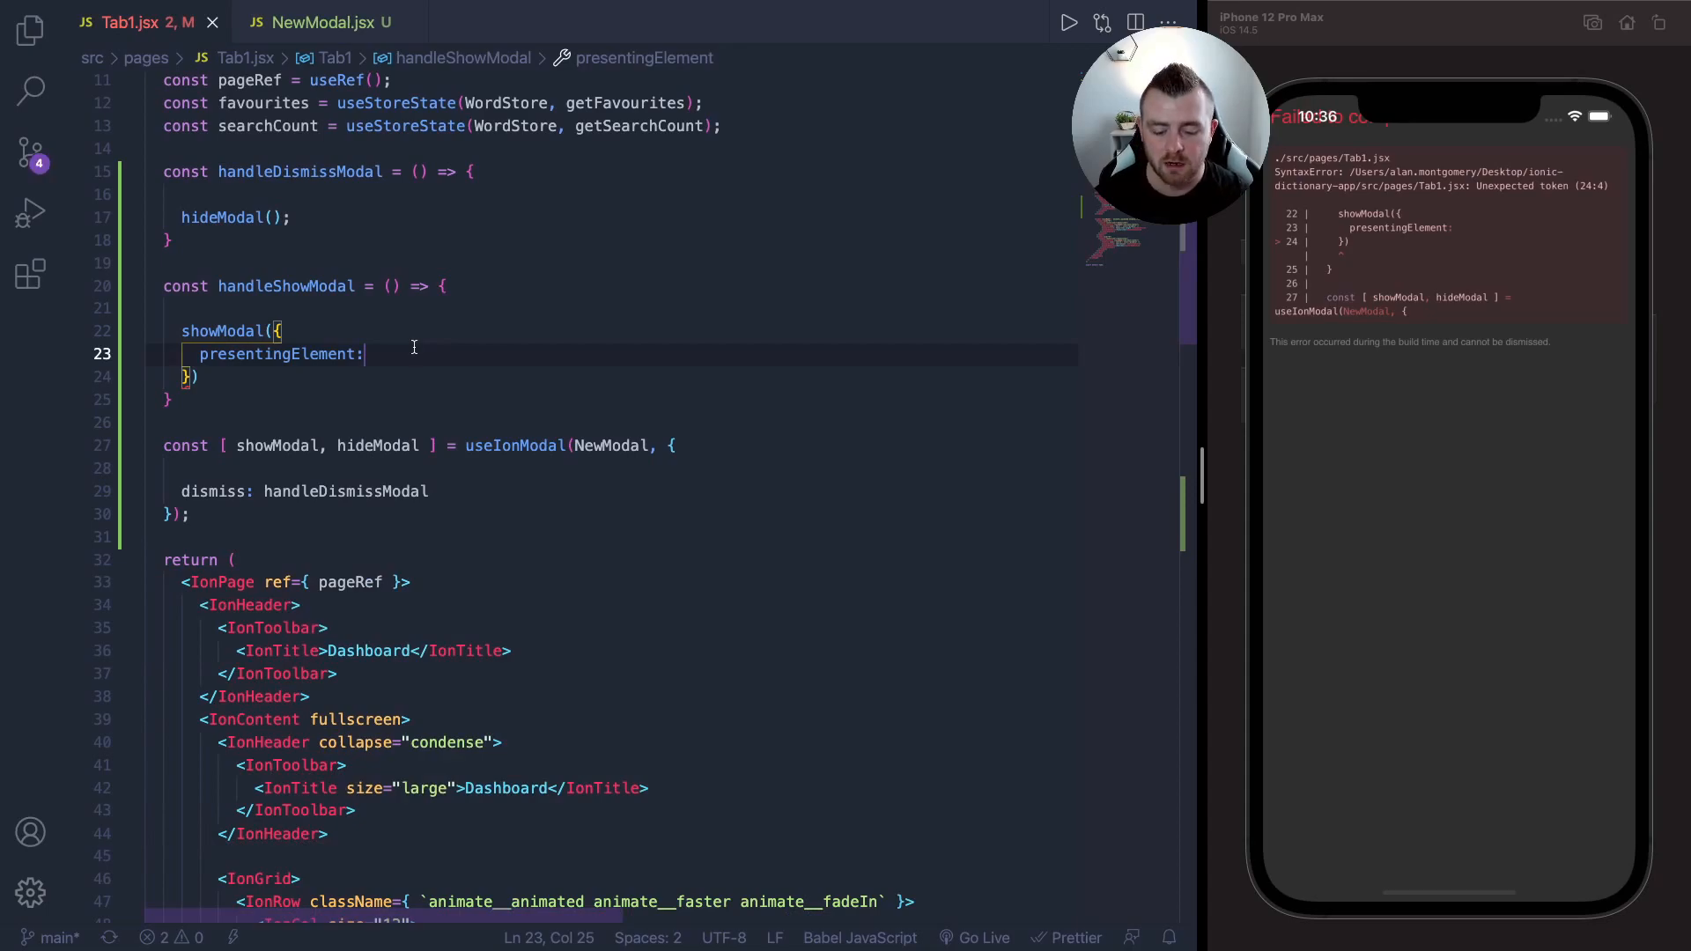
pyautogui.write('pageRef.current')
pyautogui.click(611, 376)
pyautogui.write(';')
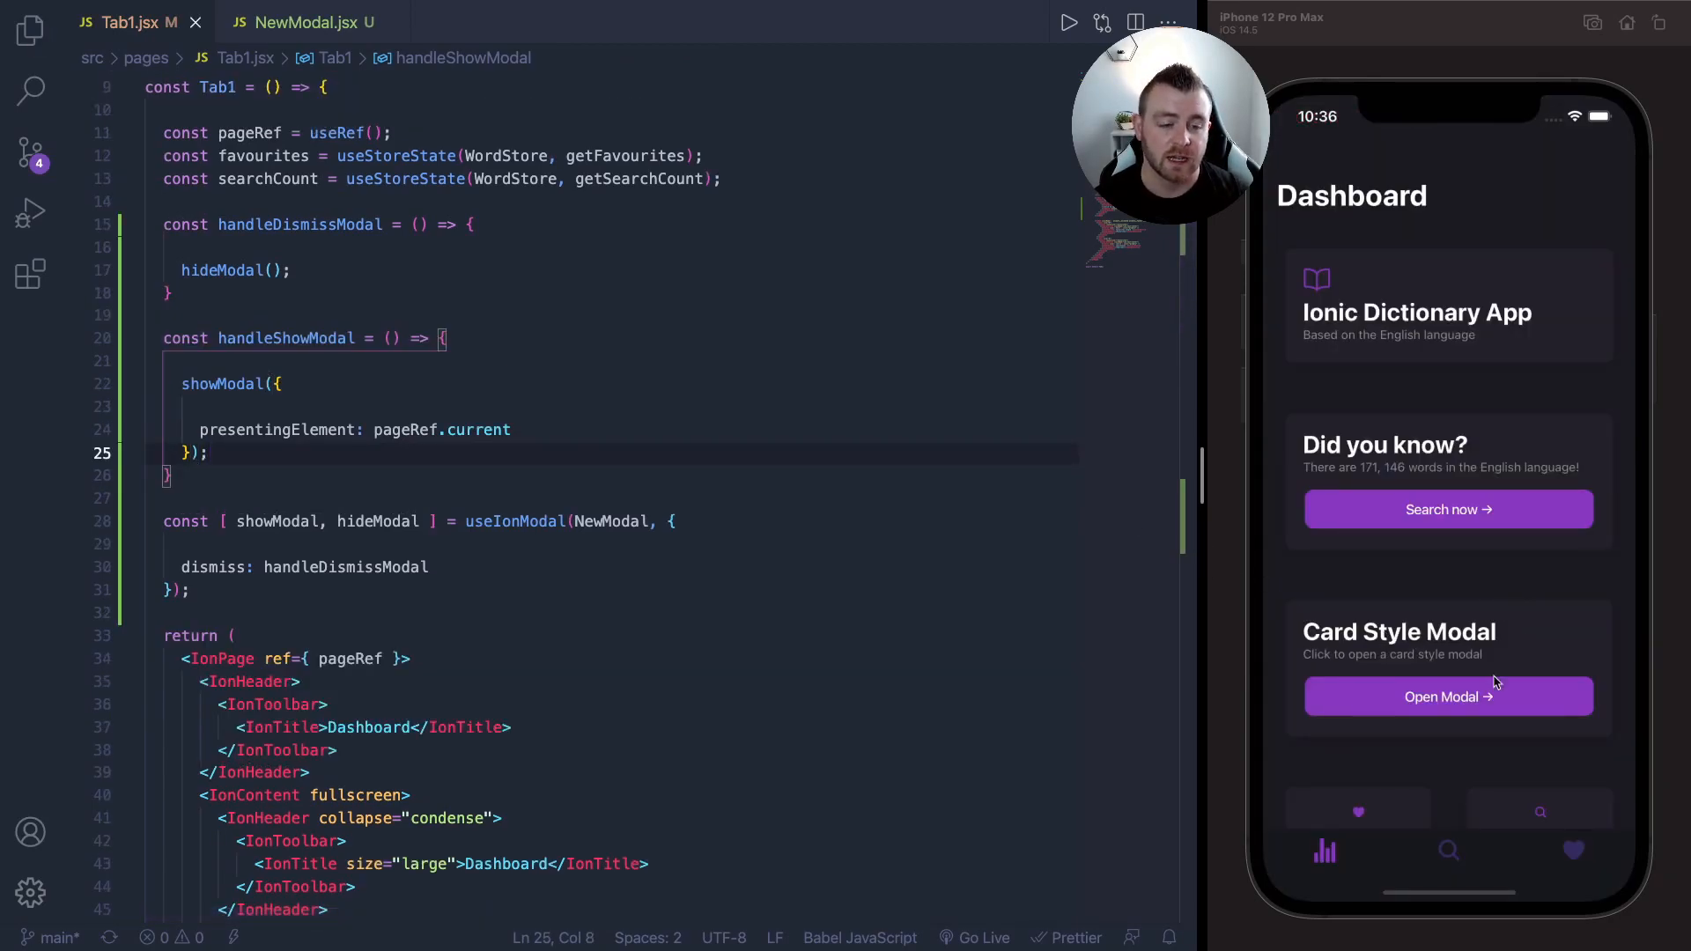
# - Open and close the New Modal twice in the simulator, then open it once more
pyautogui.click(1448, 696)
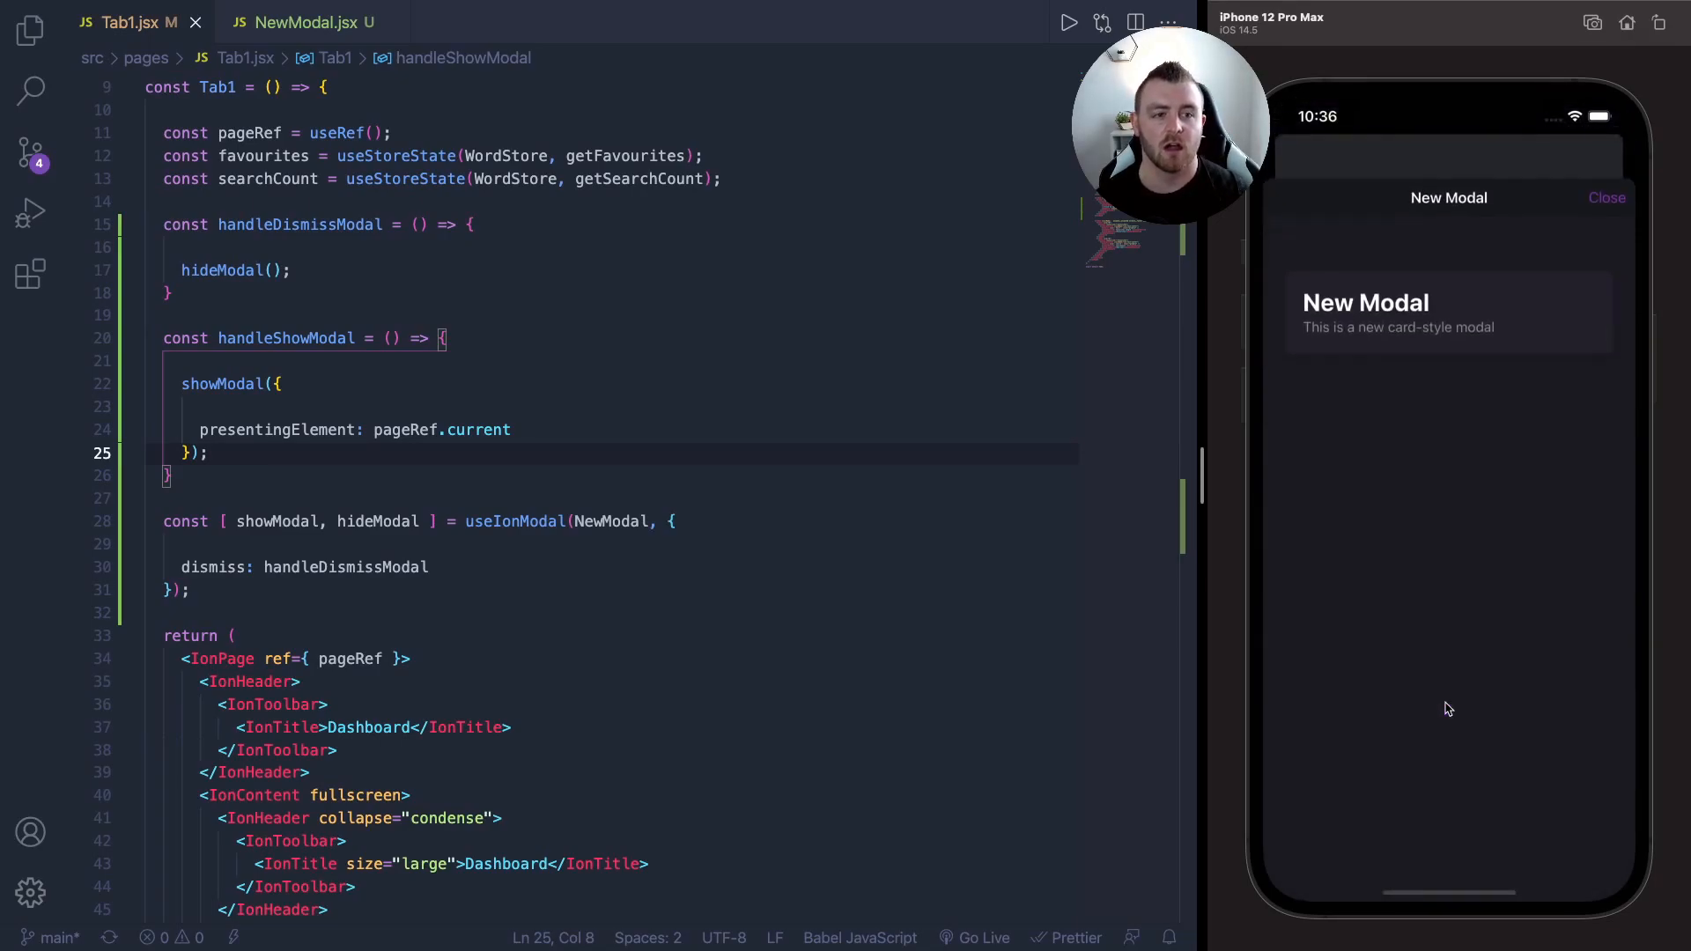
pyautogui.click(1605, 197)
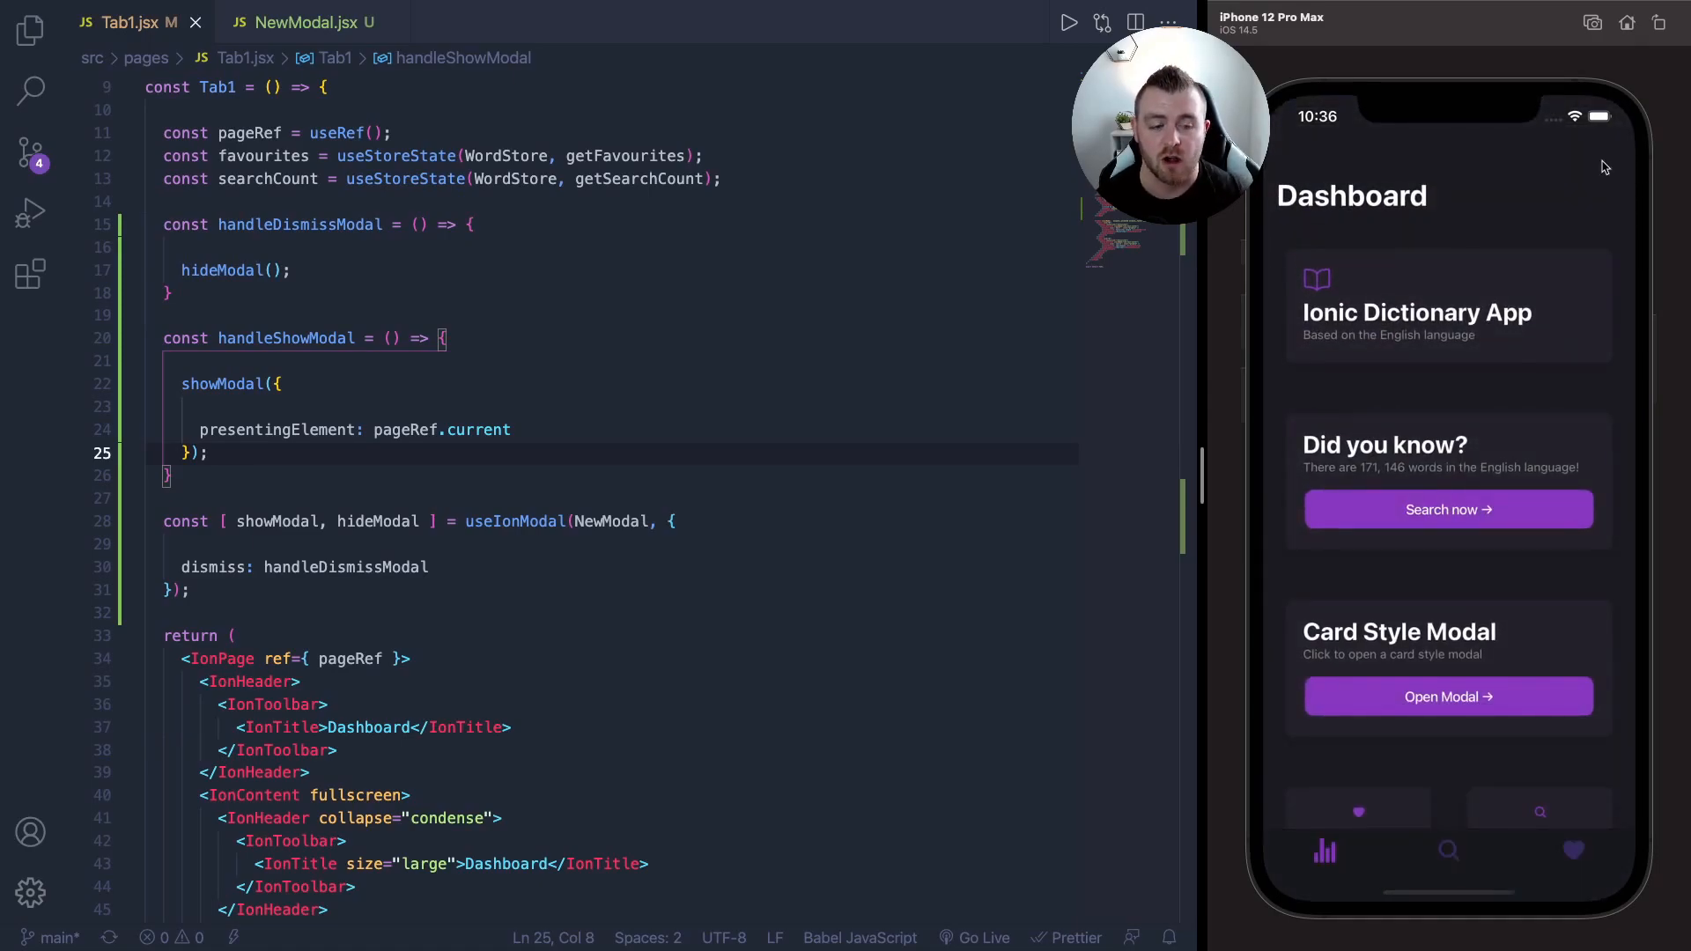
pyautogui.click(1447, 696)
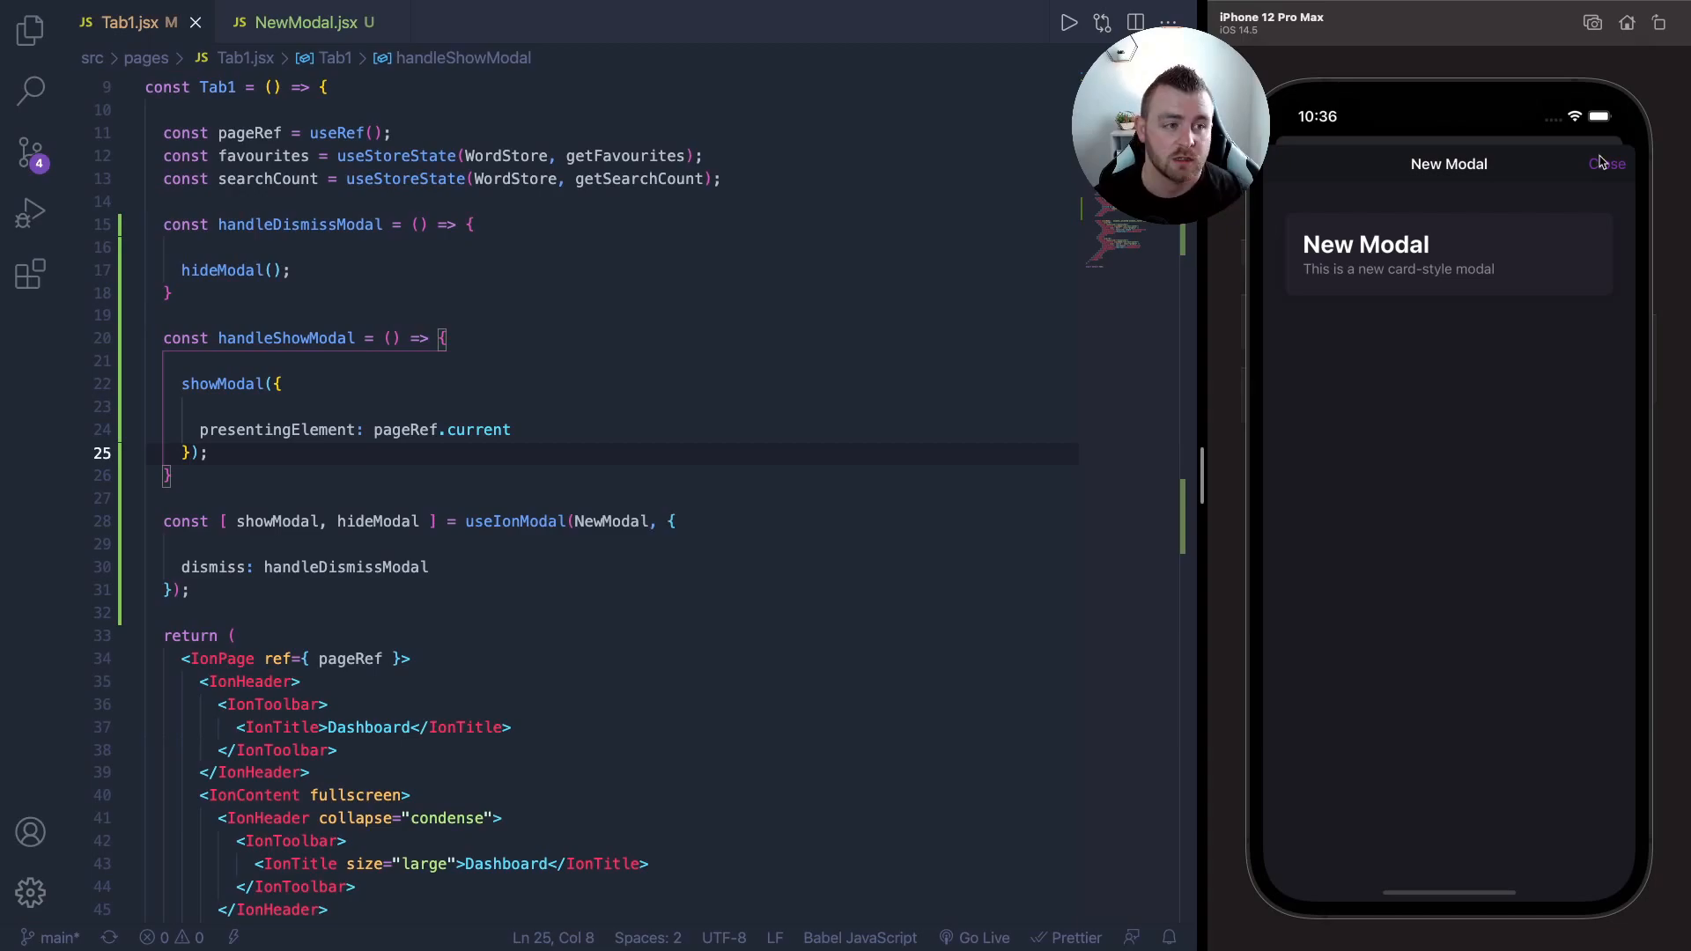
pyautogui.click(1606, 164)
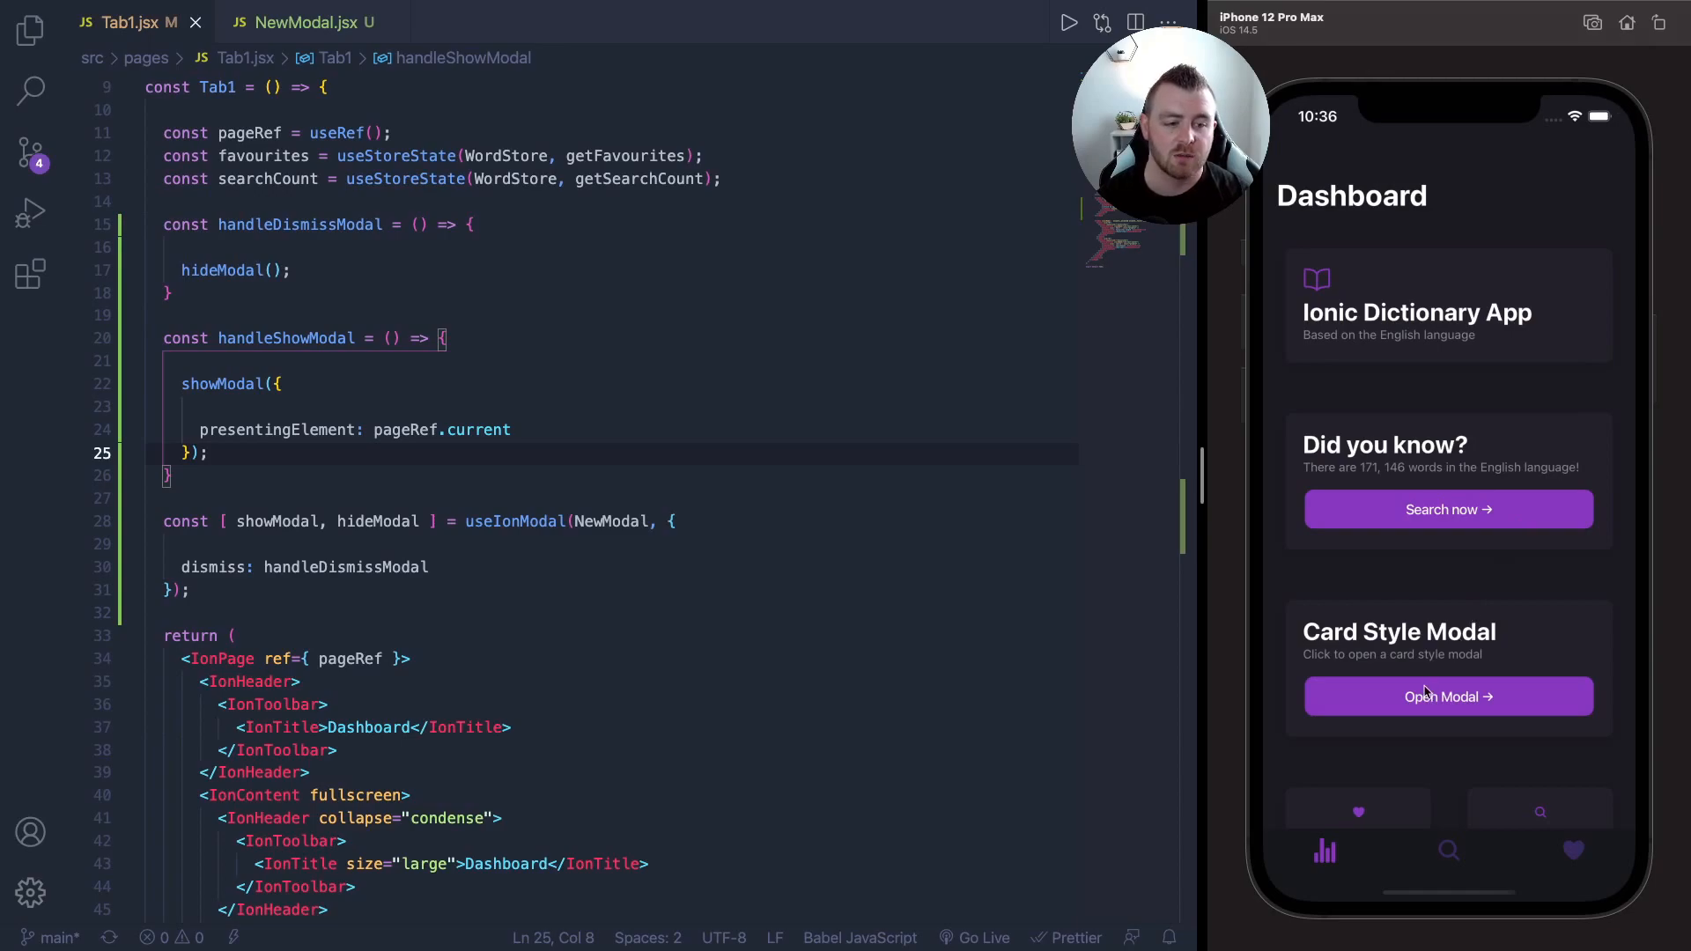
pyautogui.click(1448, 696)
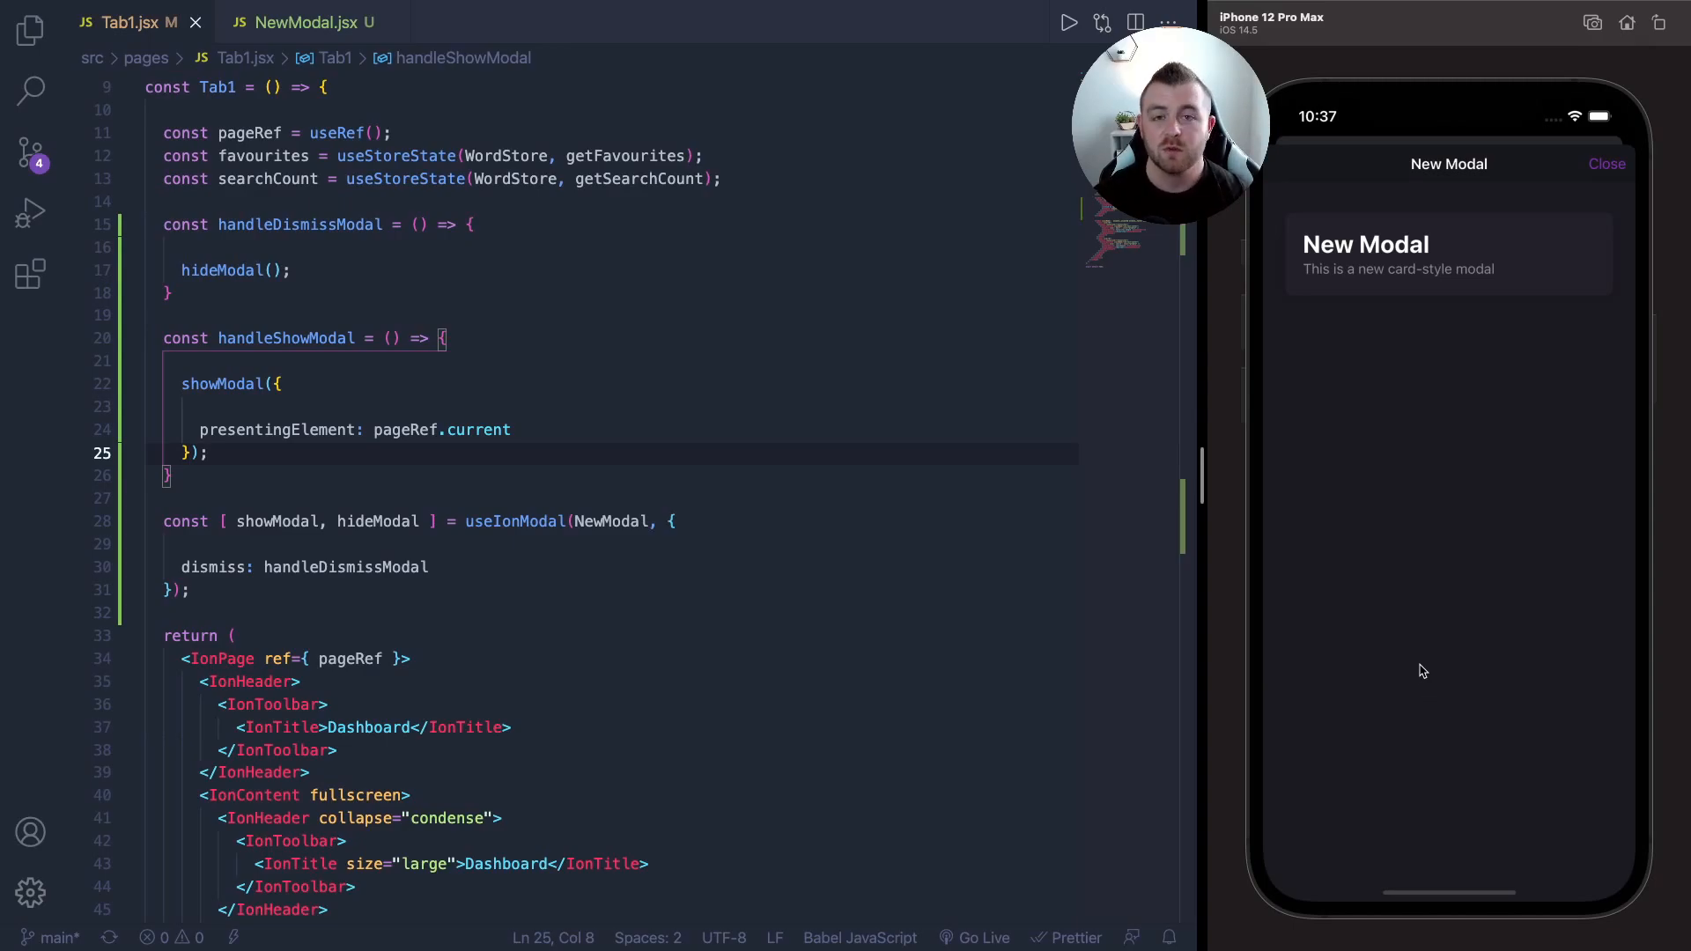
pyautogui.moveTo(547, 501)
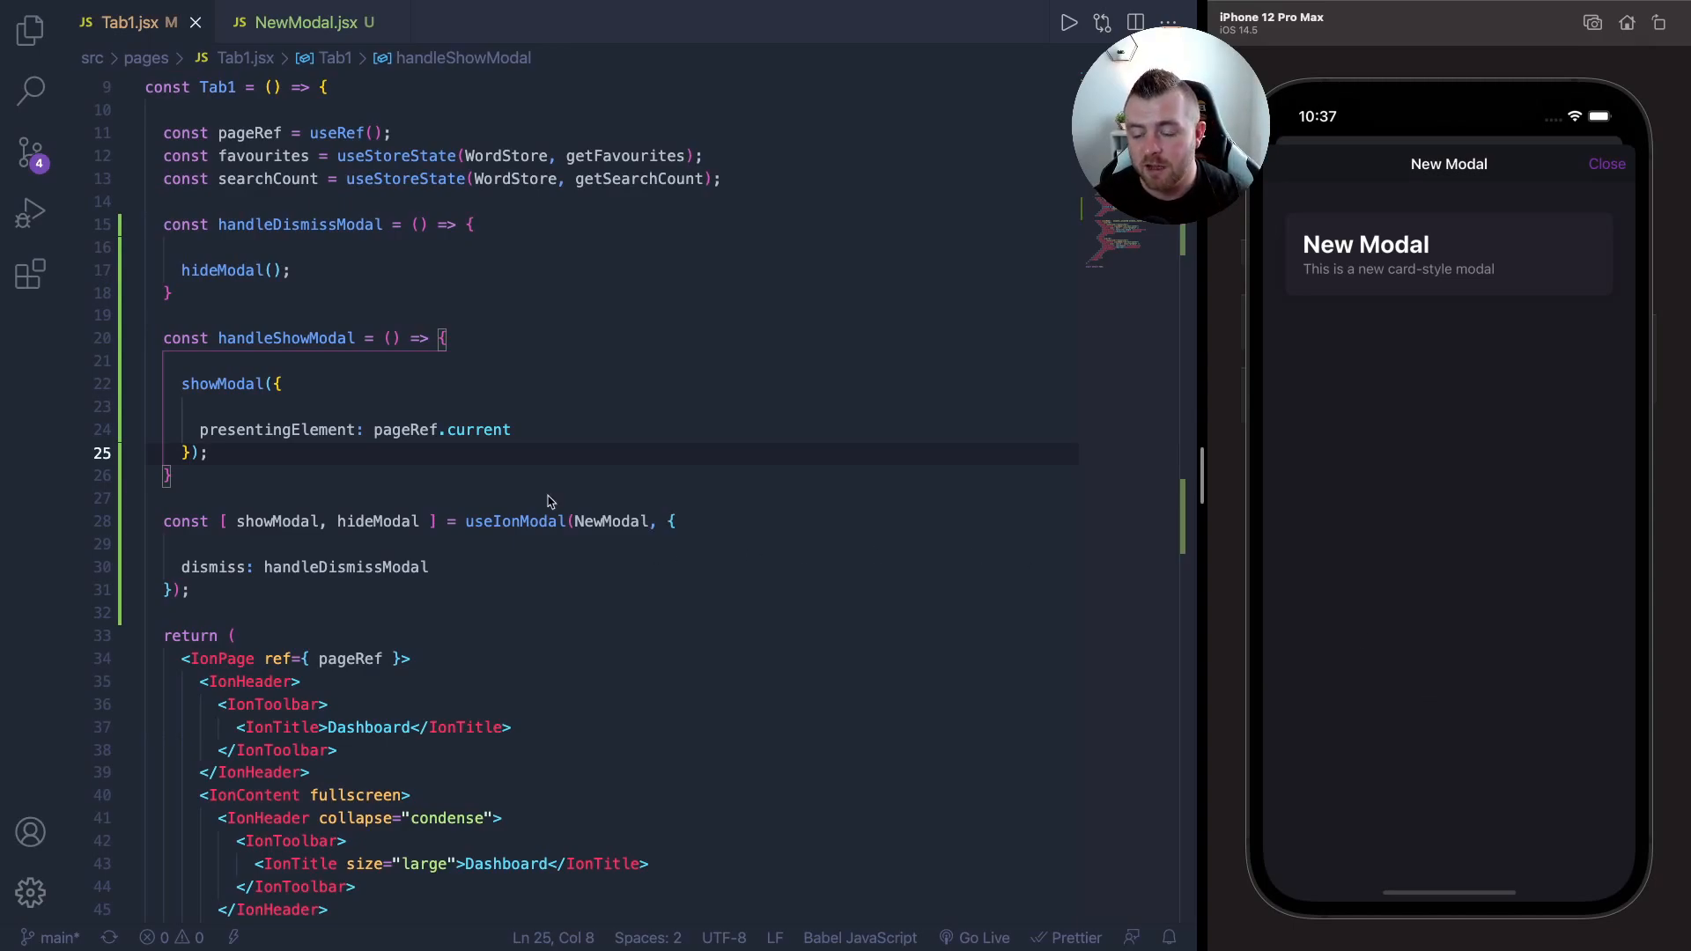